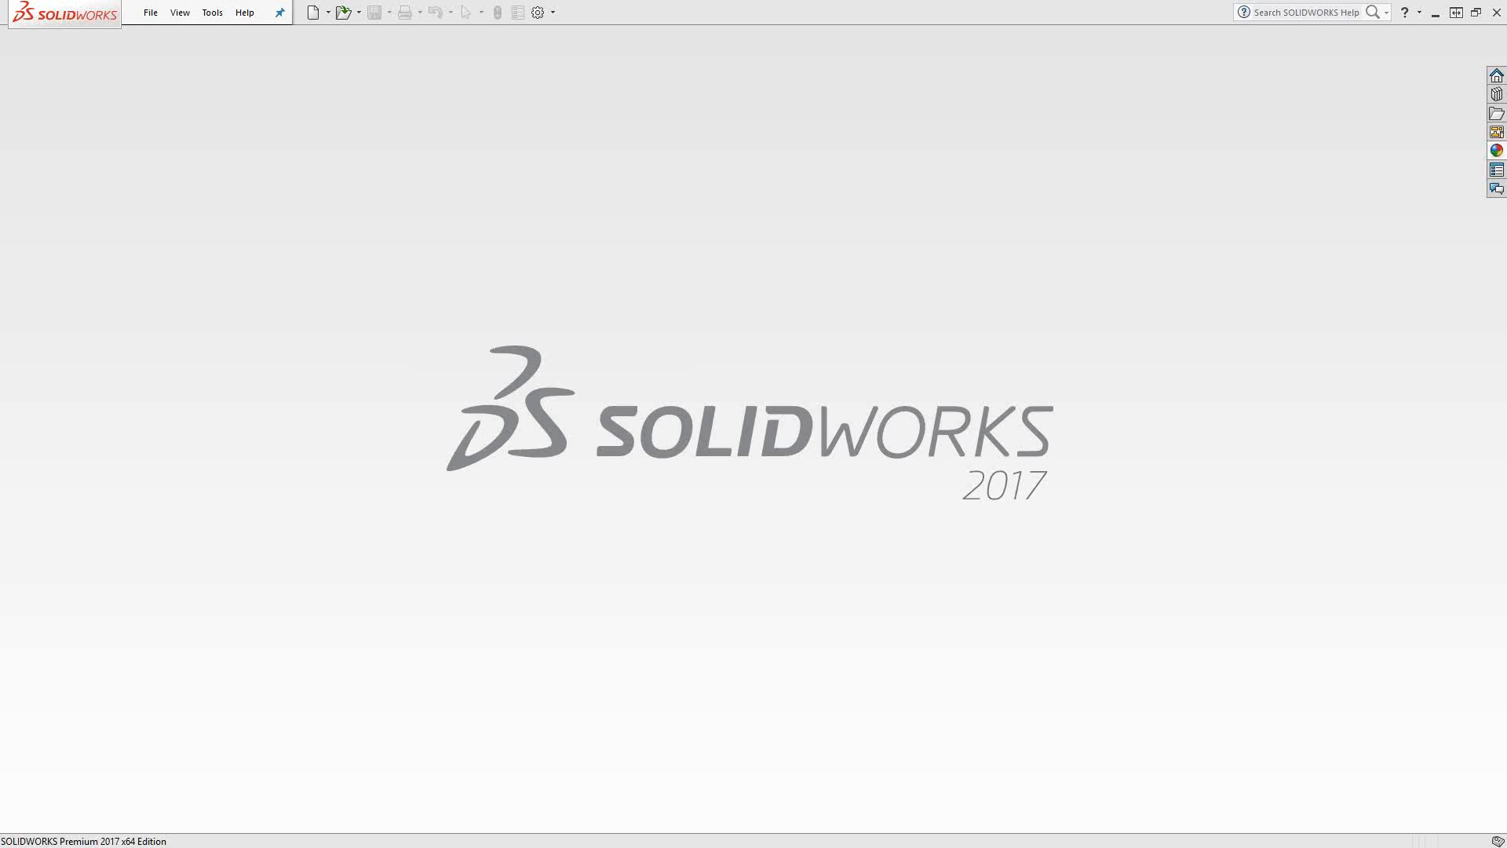
pyautogui.moveTo(402, 299)
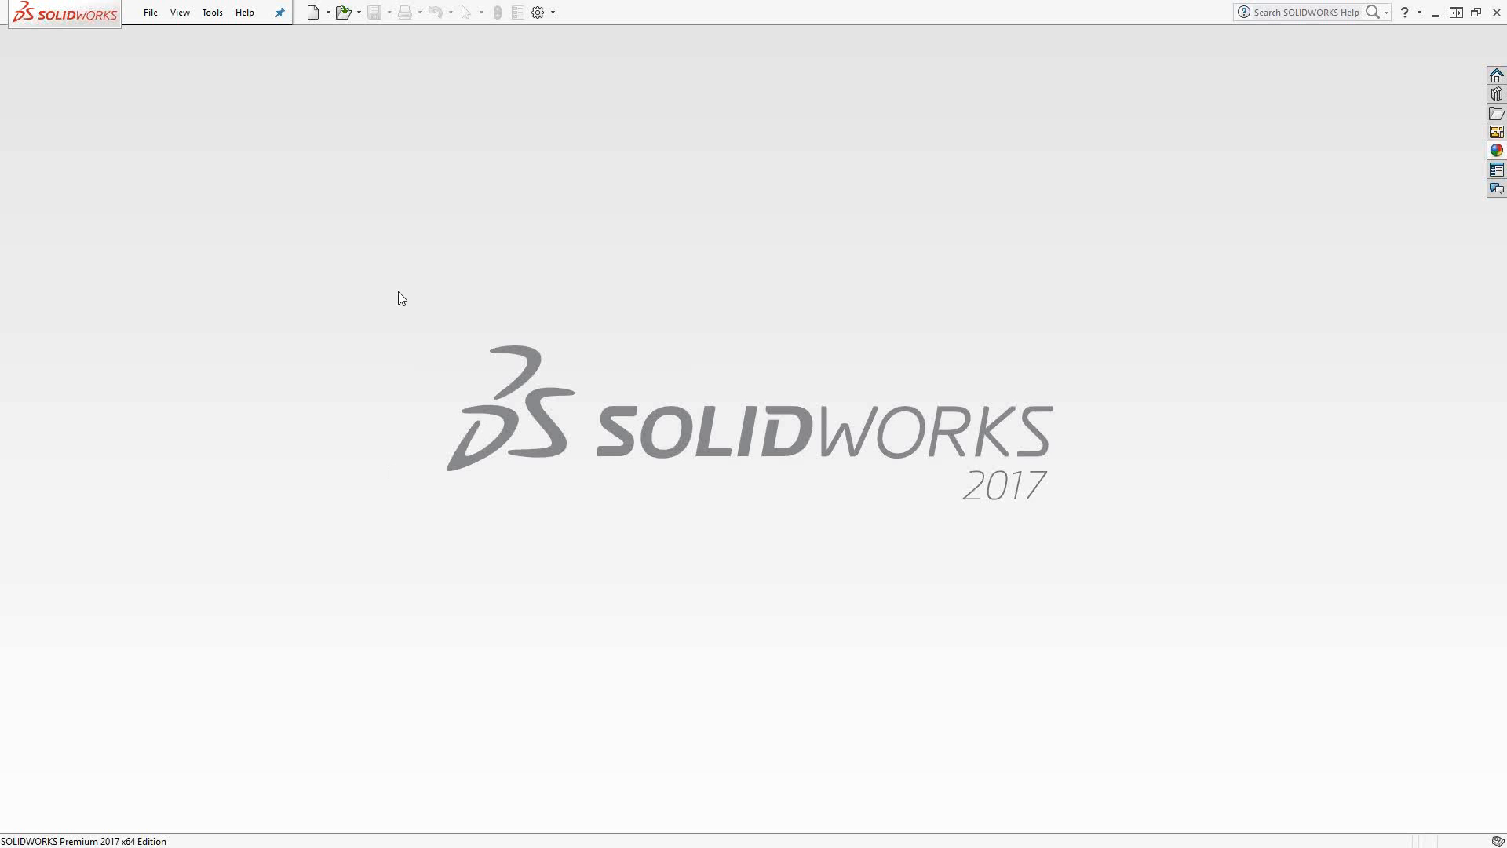
# Create a new SolidCAM turning tool library named 'Turning Library' and confirm it
pyautogui.click(212, 12)
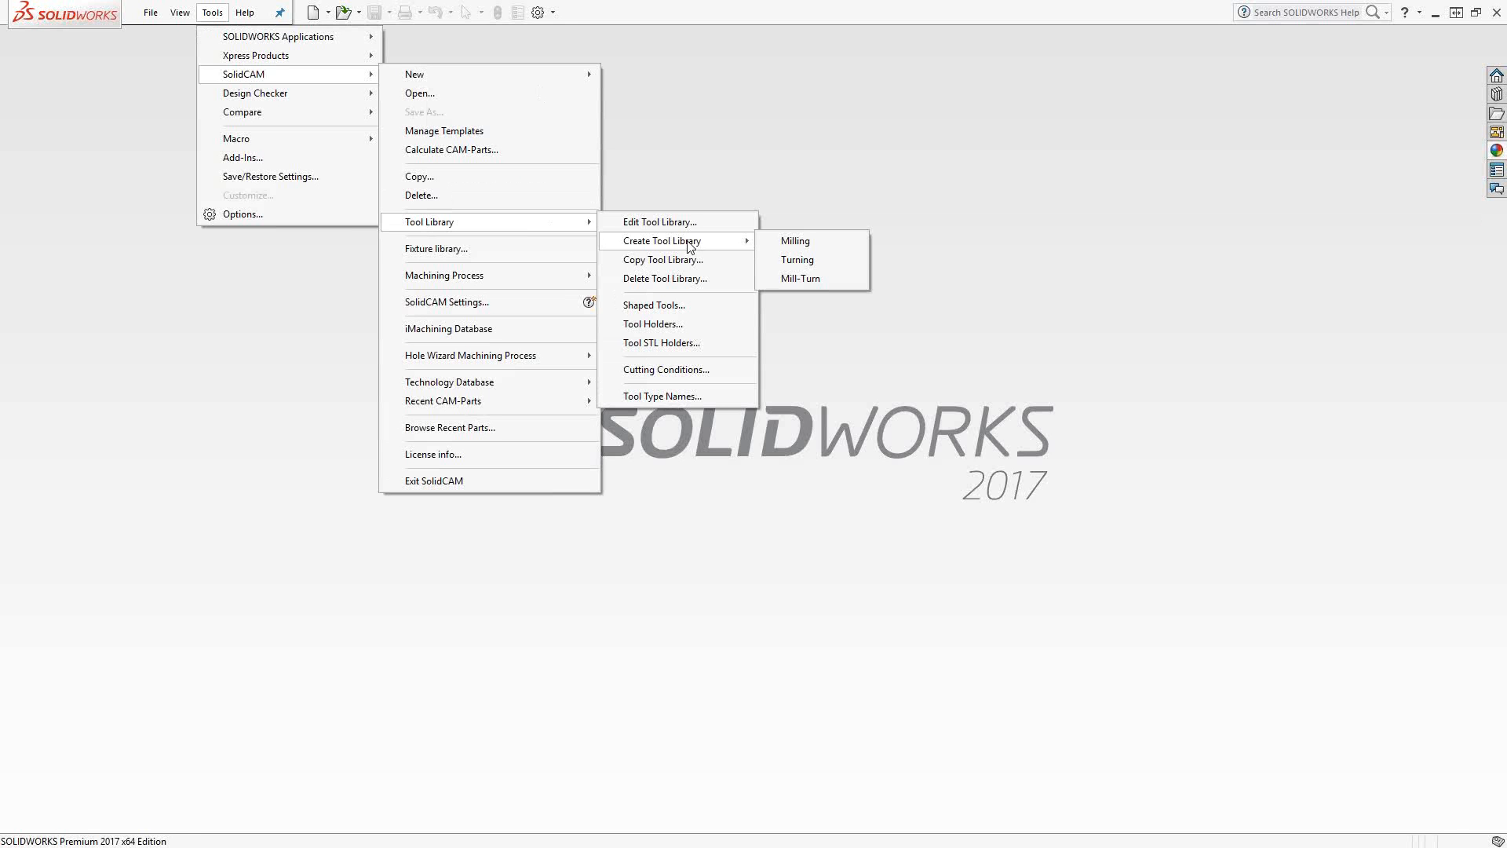
pyautogui.click(796, 260)
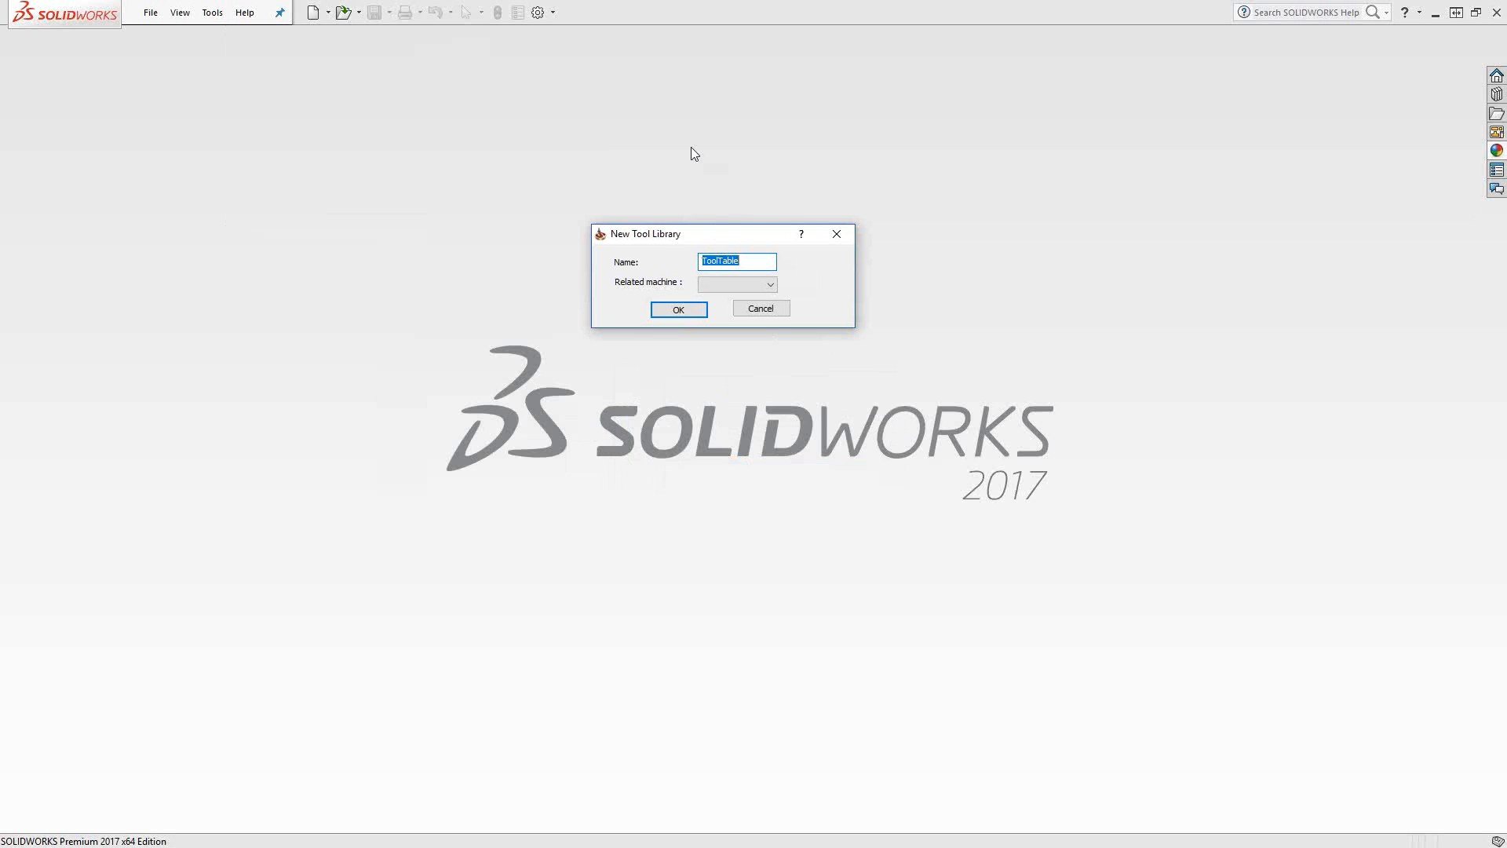
pyautogui.write('Turning')
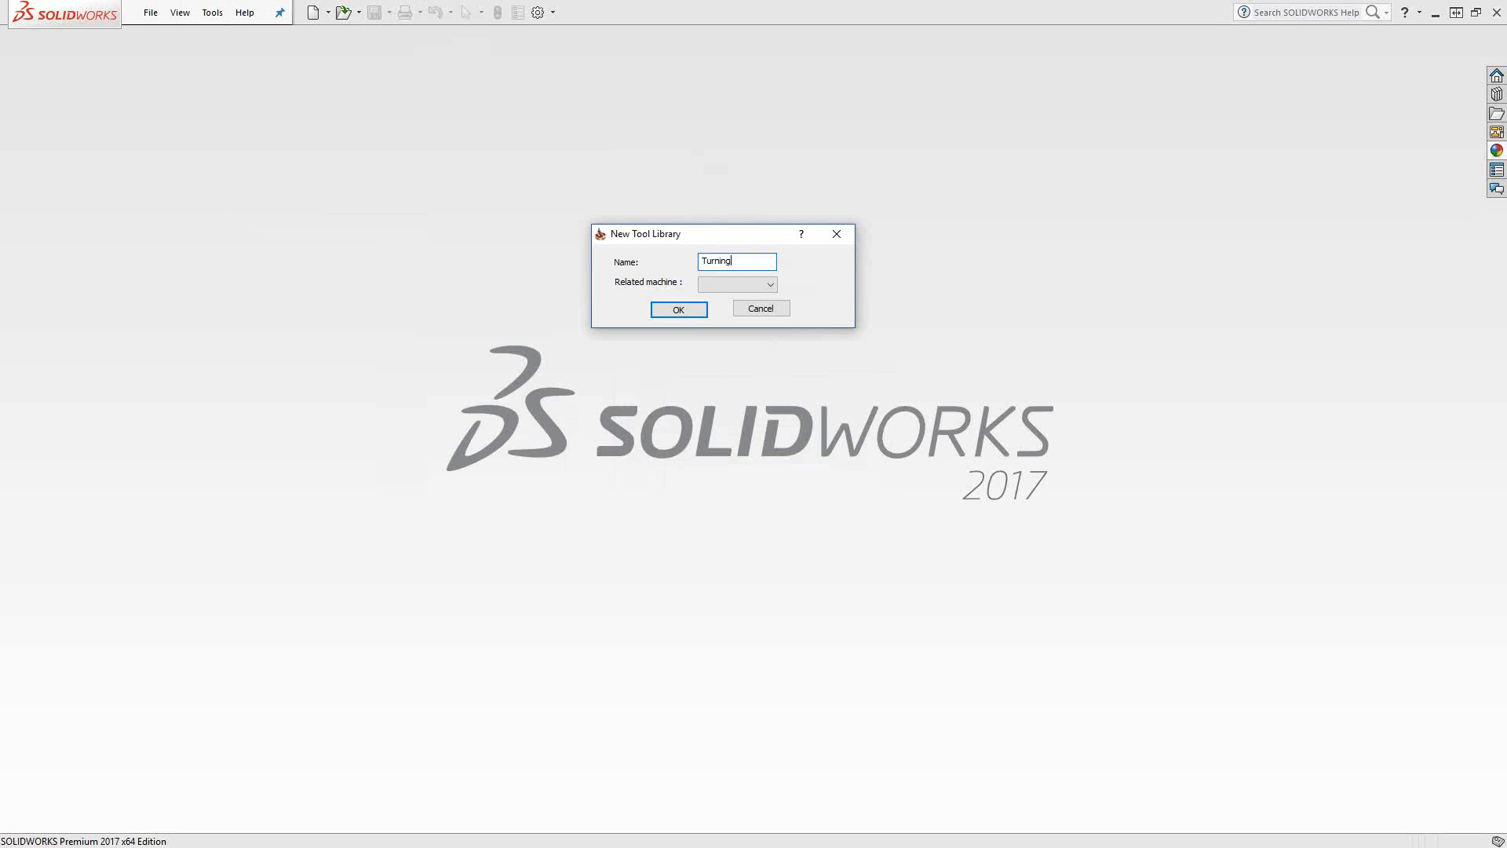
pyautogui.write('Library')
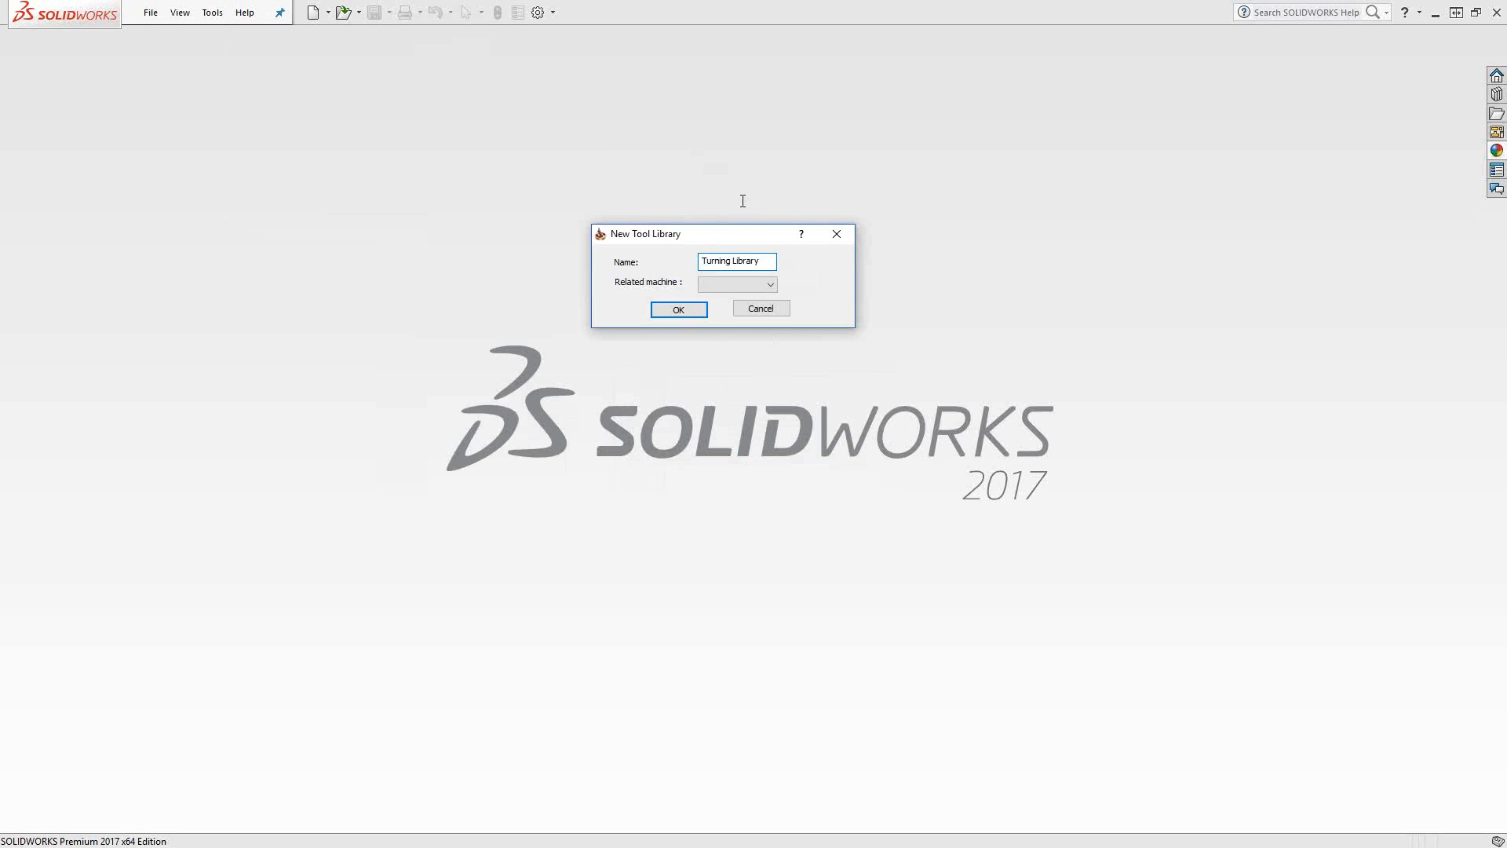
pyautogui.click(770, 283)
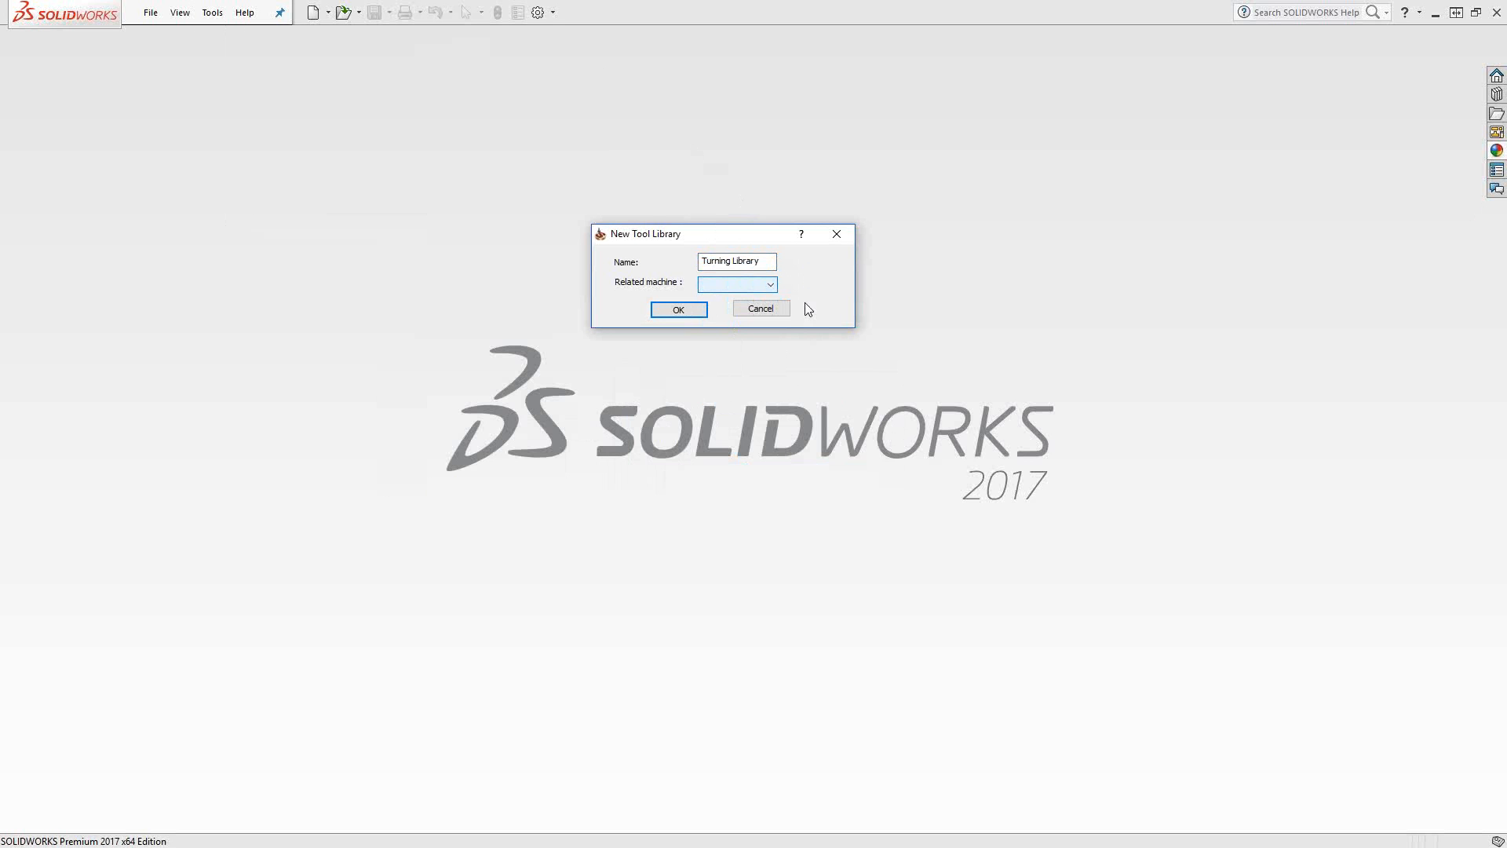
pyautogui.click(677, 310)
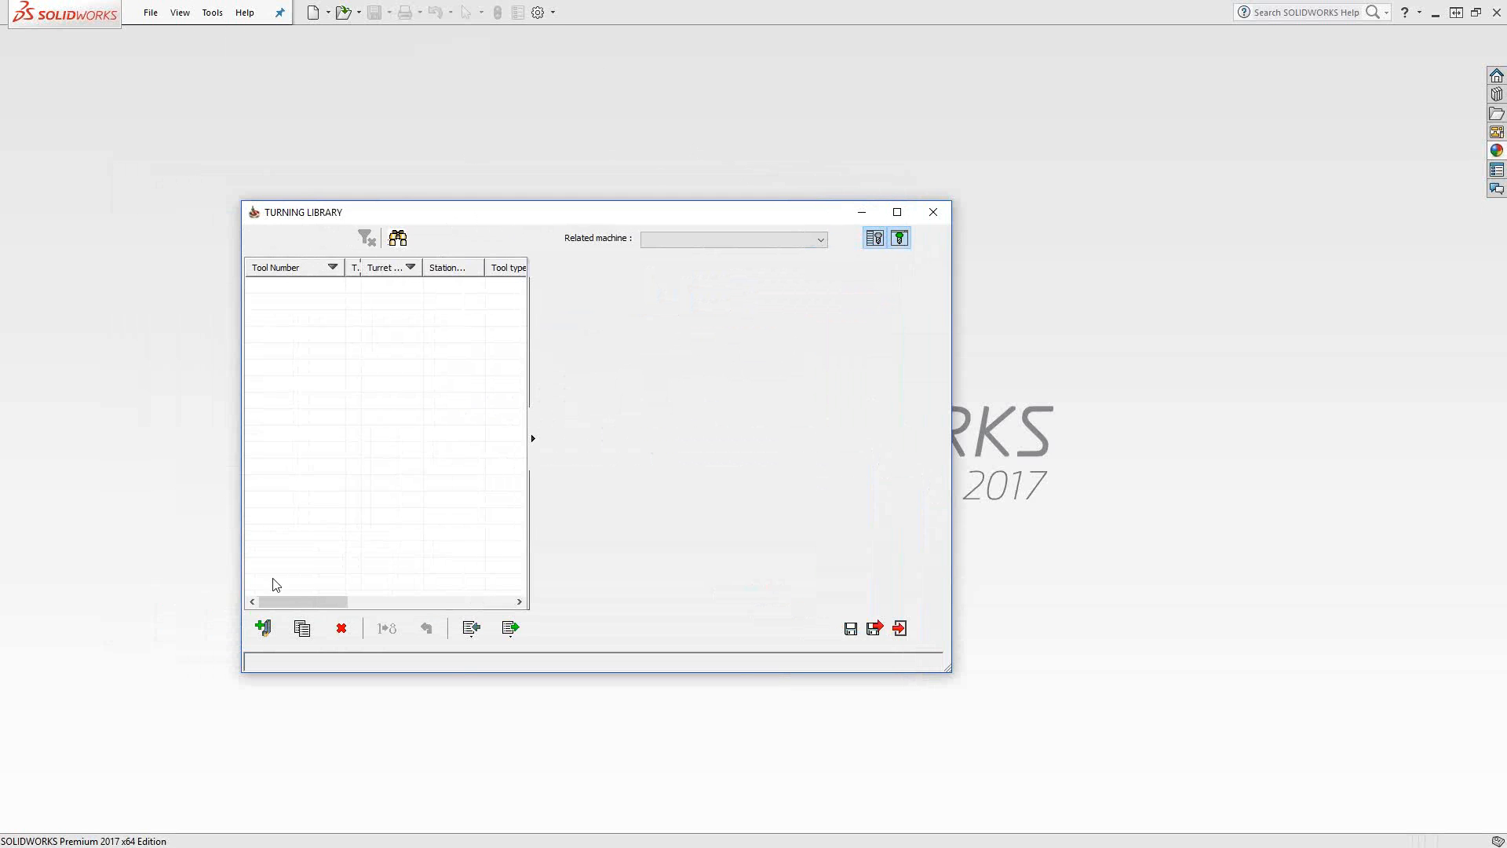
pyautogui.moveTo(262, 628)
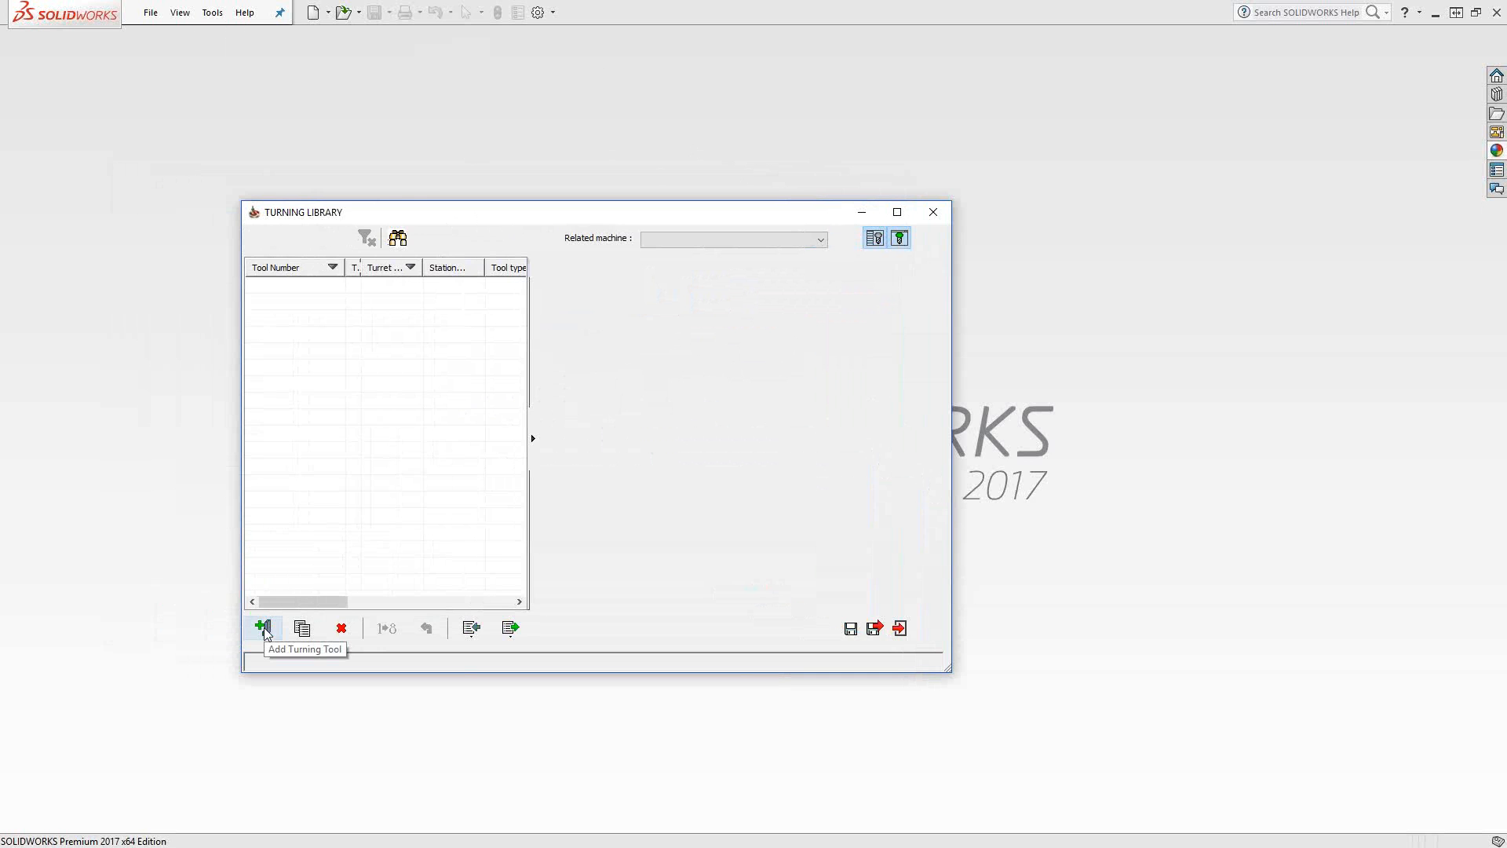
# Start adding a new turning tool, bringing up the tool-type catalogue
pyautogui.click(262, 628)
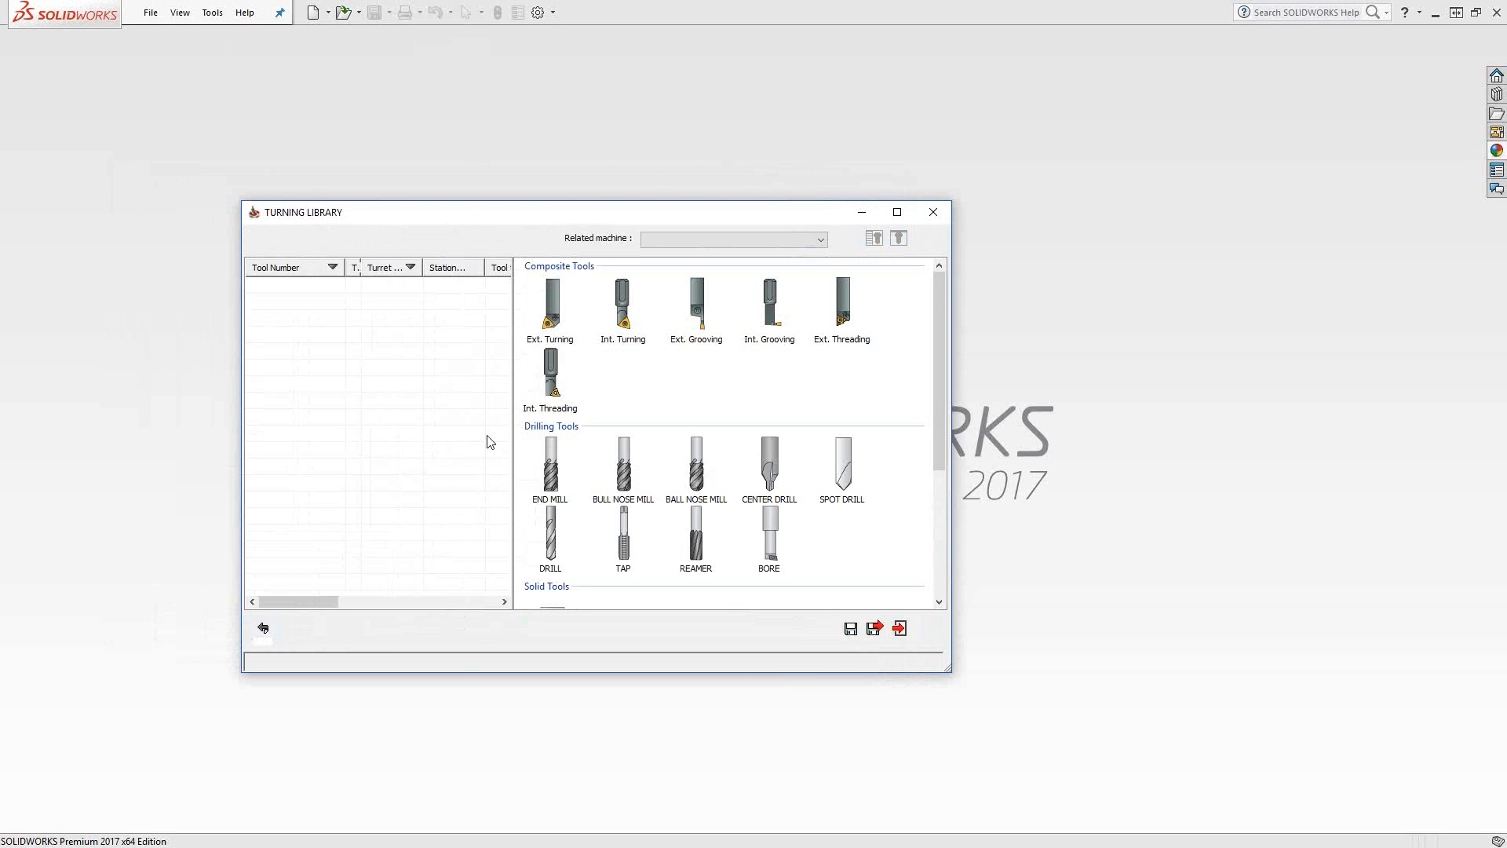
pyautogui.moveTo(667, 375)
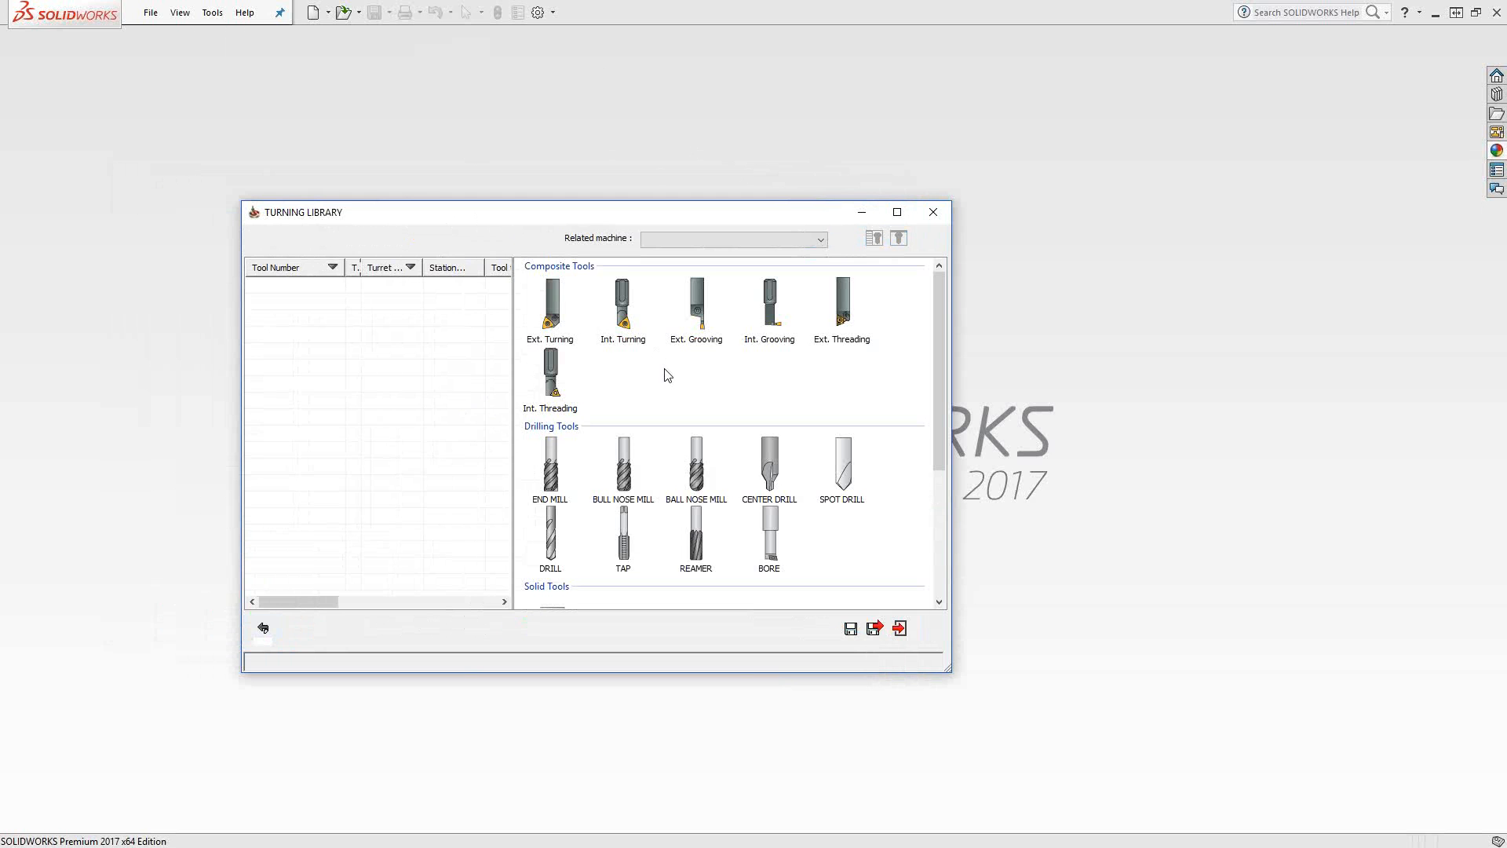
pyautogui.moveTo(668, 380)
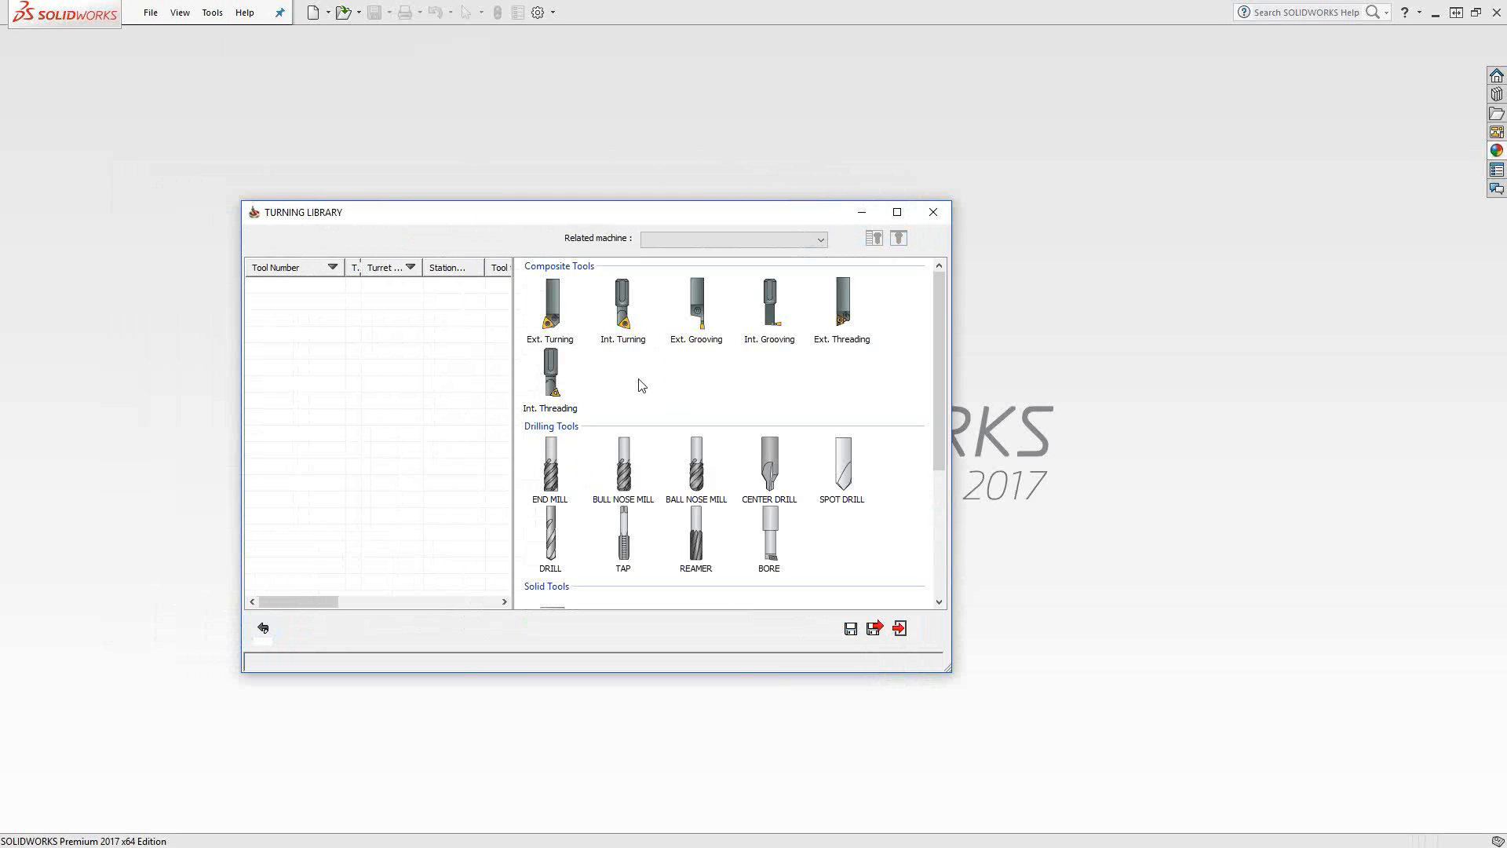
pyautogui.moveTo(621, 361)
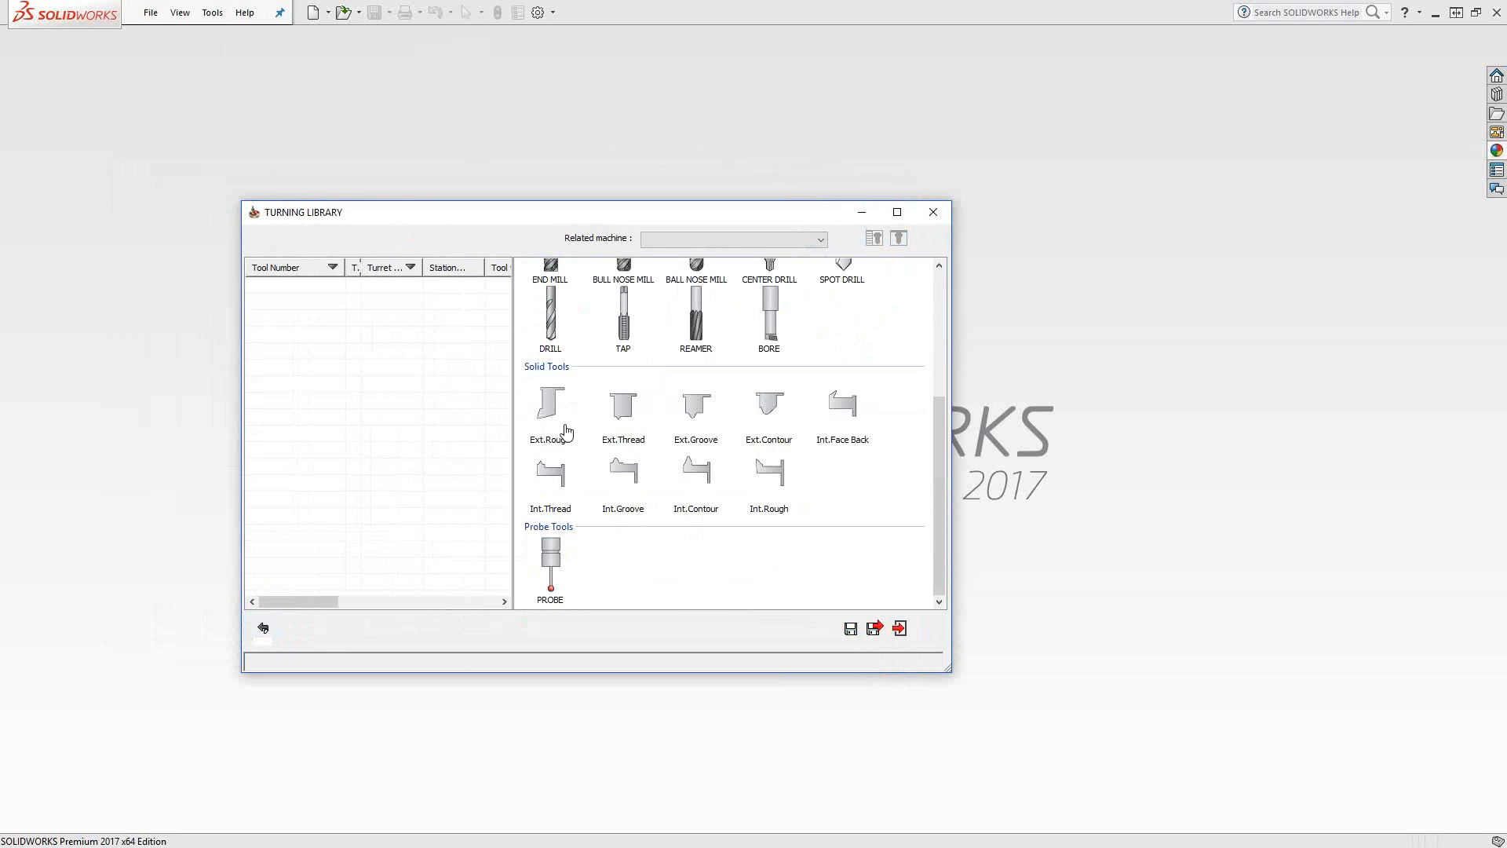
pyautogui.moveTo(696, 489)
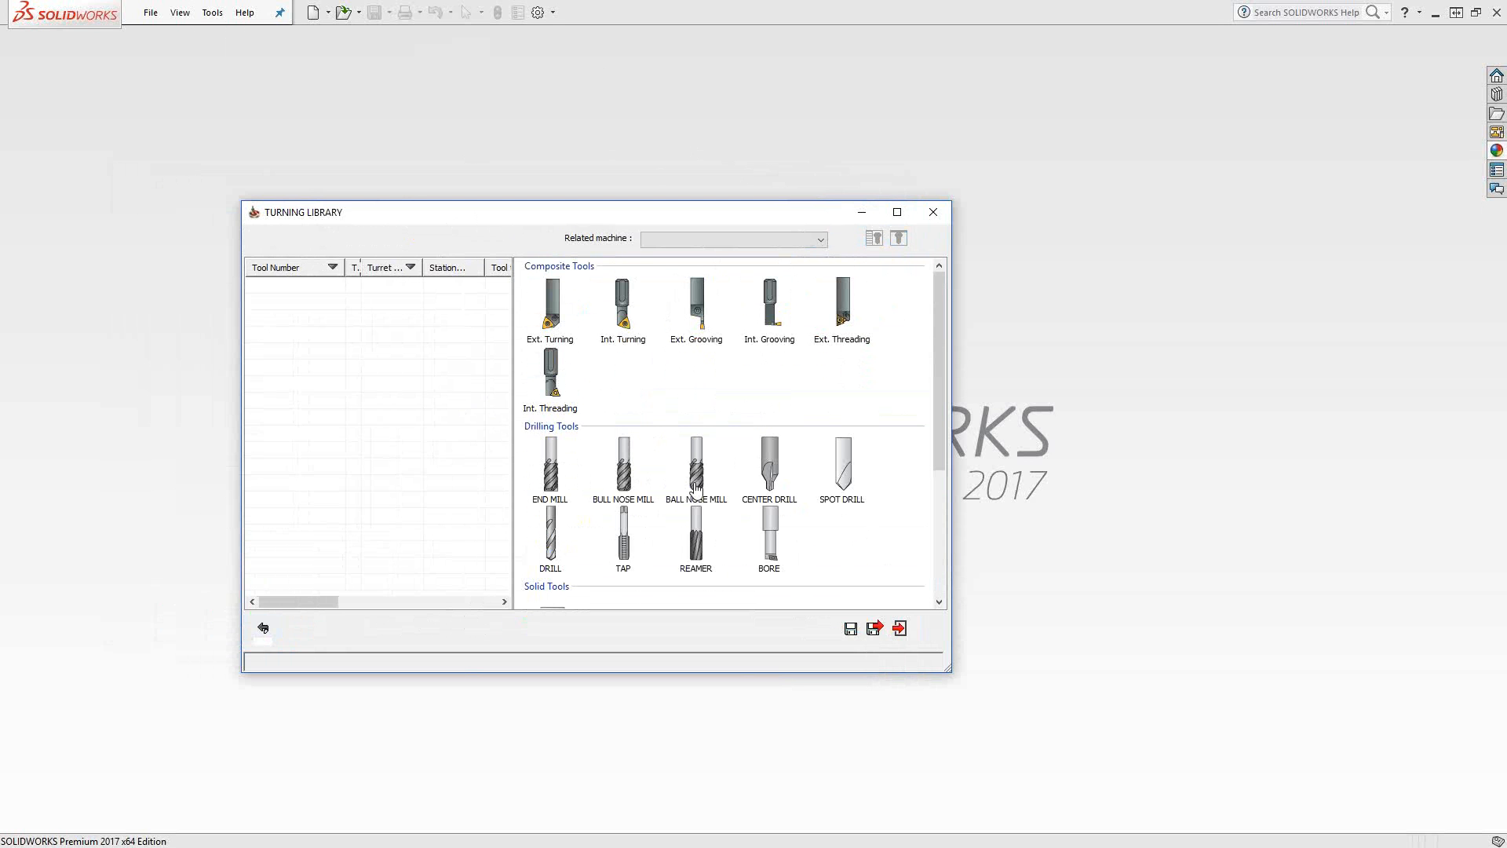
pyautogui.moveTo(694, 381)
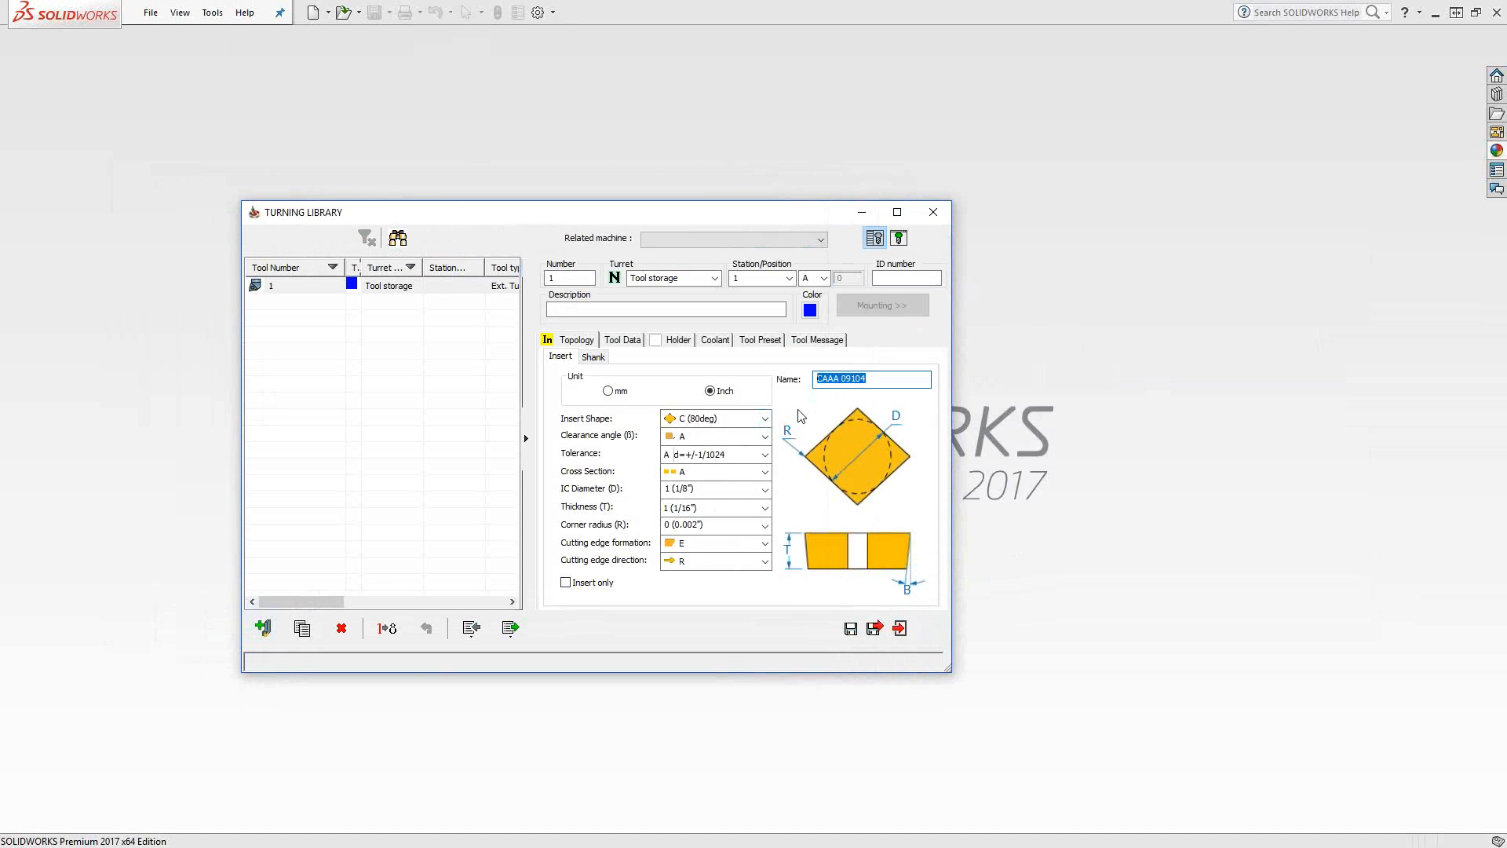
pyautogui.moveTo(571, 428)
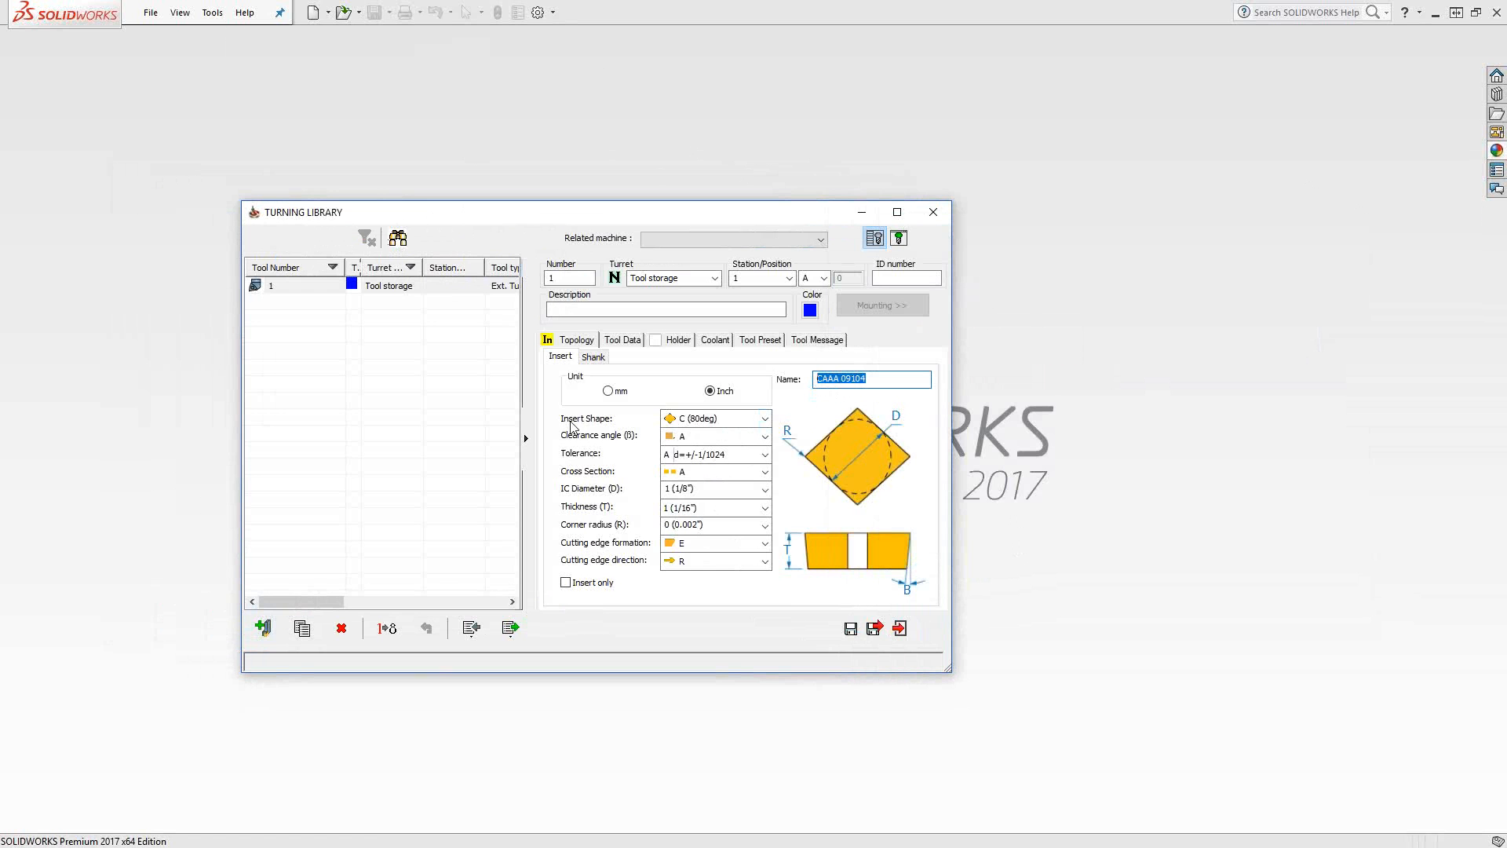
pyautogui.moveTo(733, 433)
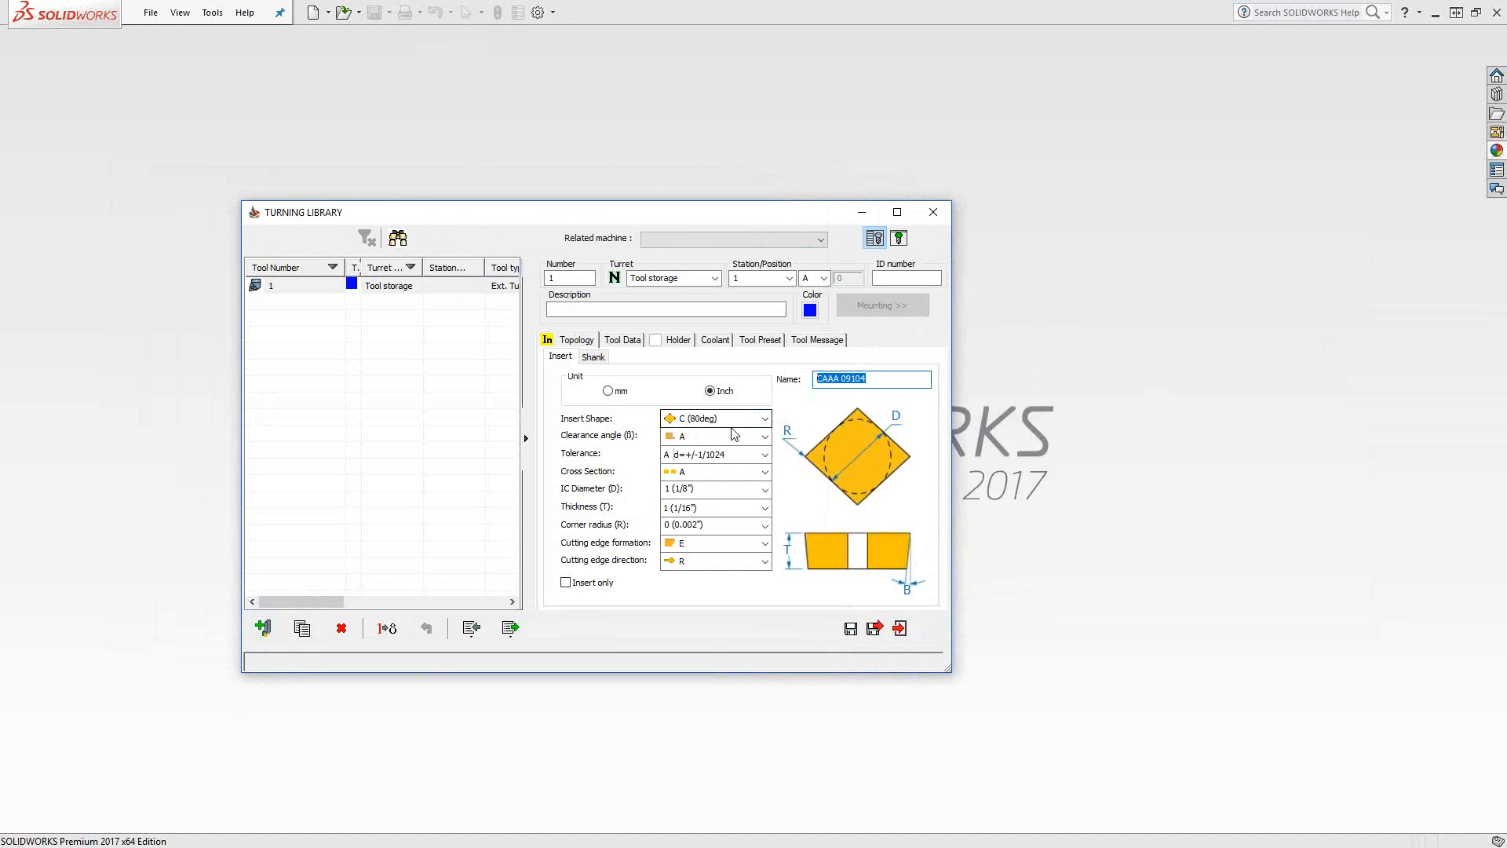
# Set the Ext. Turning insert's clearance angle N, tolerance M and cross section G
pyautogui.click(764, 435)
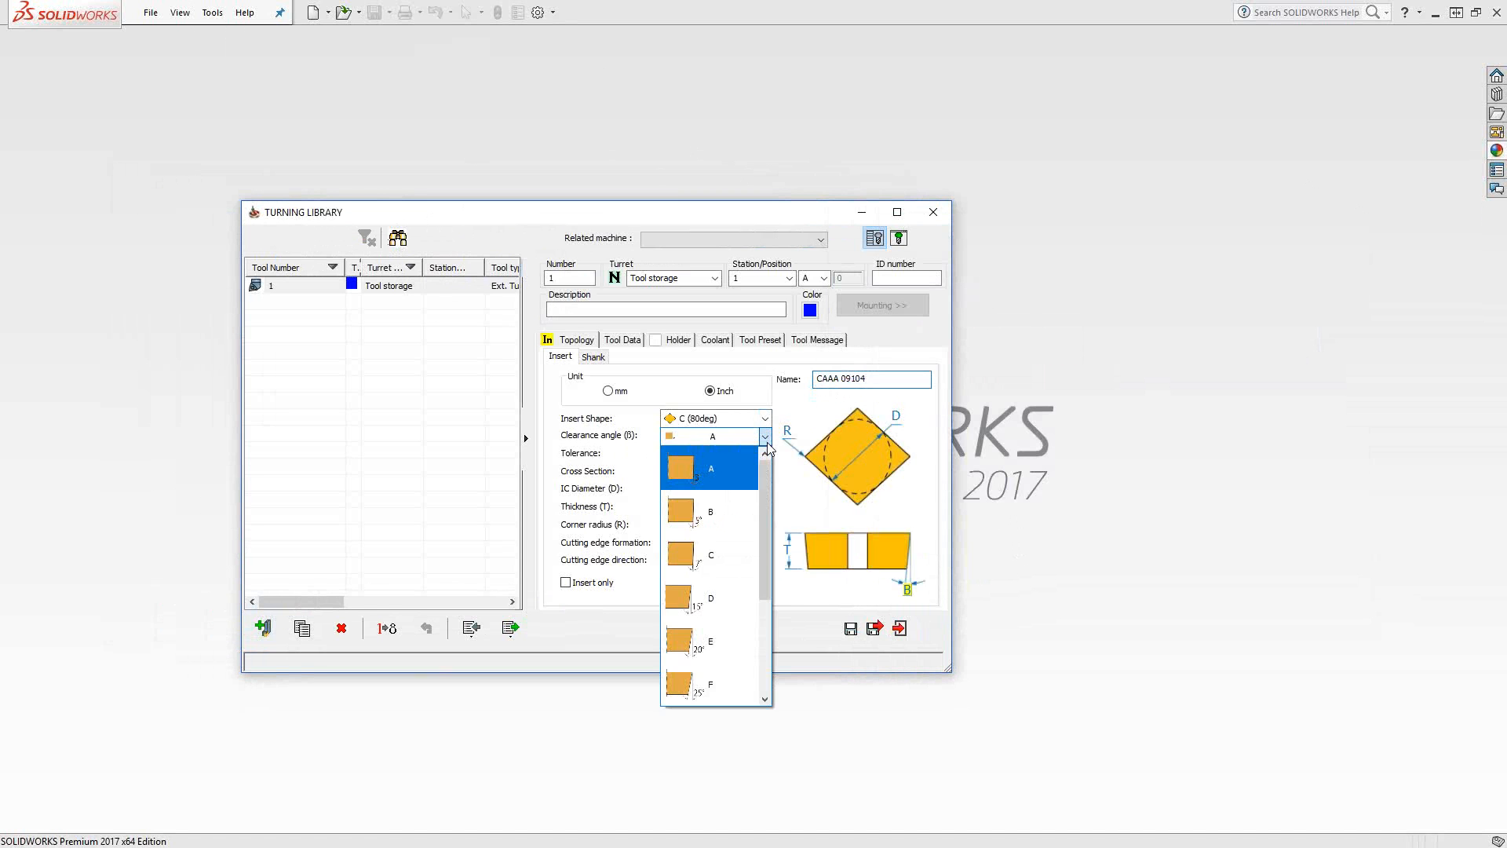
pyautogui.scroll(-3)
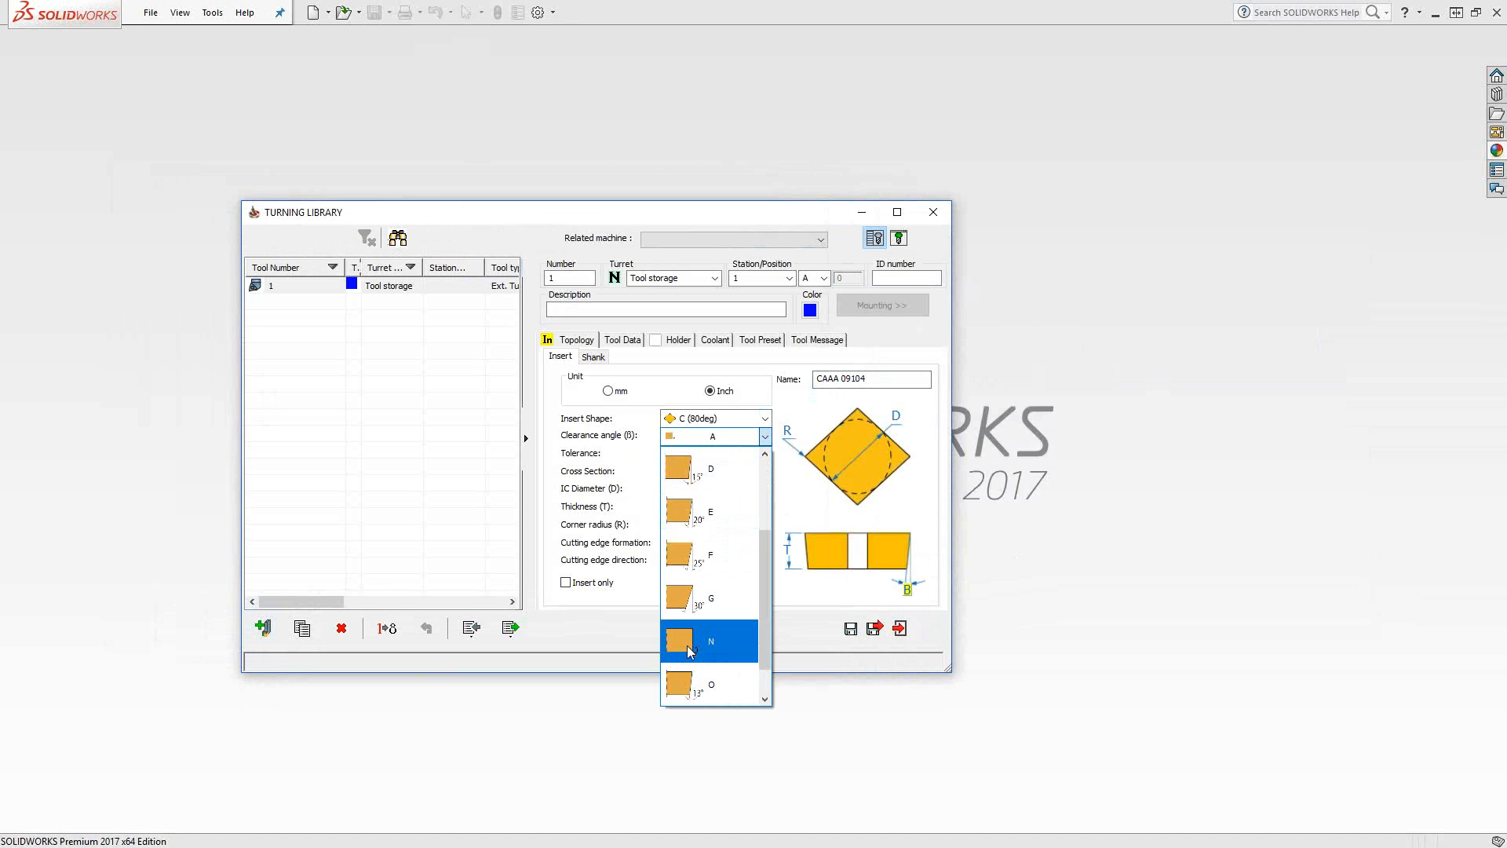
pyautogui.click(709, 641)
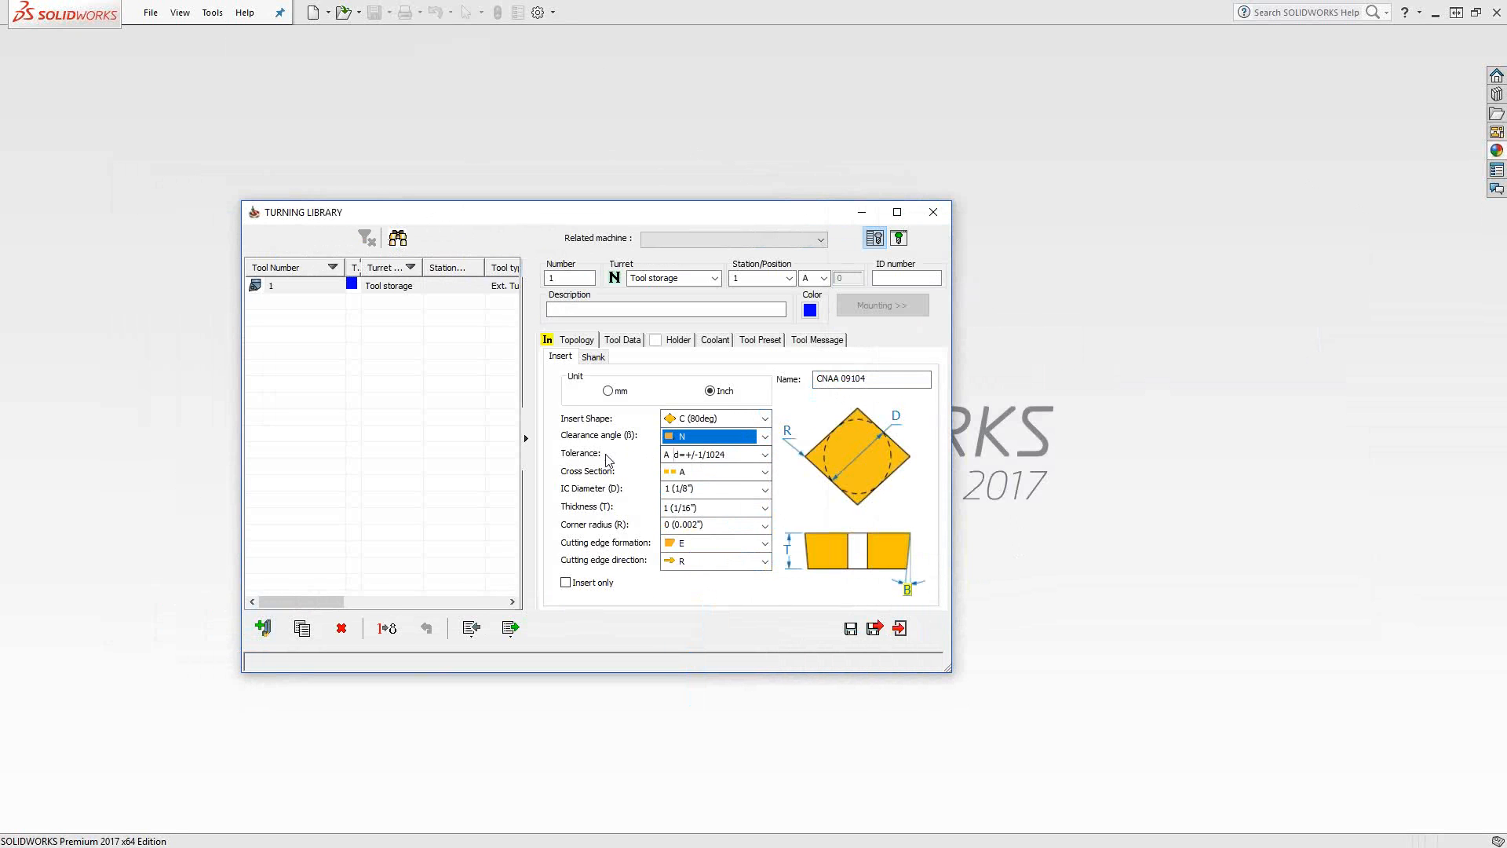
pyautogui.click(764, 454)
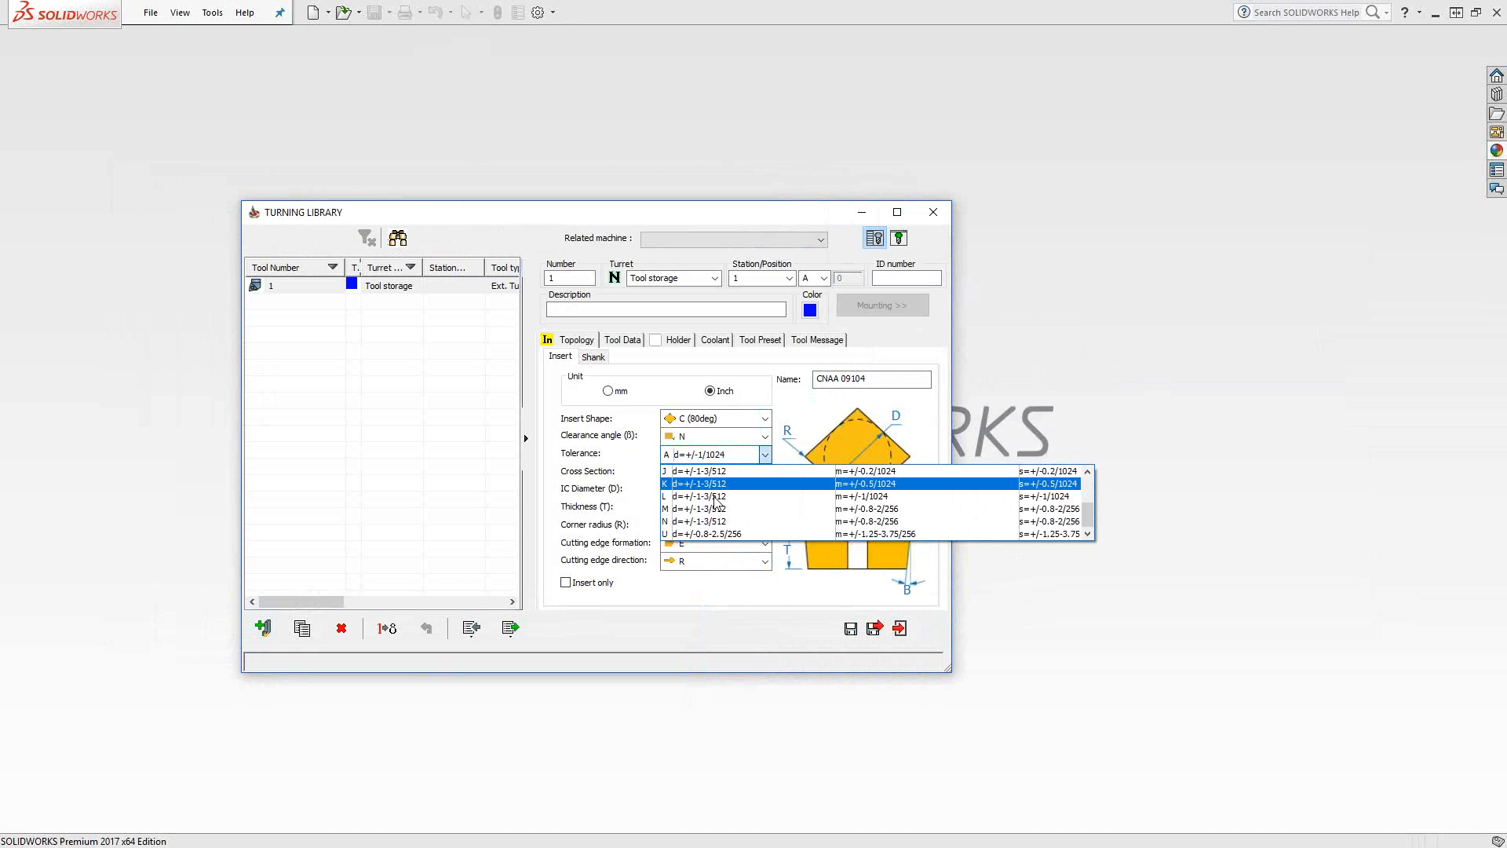
pyautogui.click(695, 509)
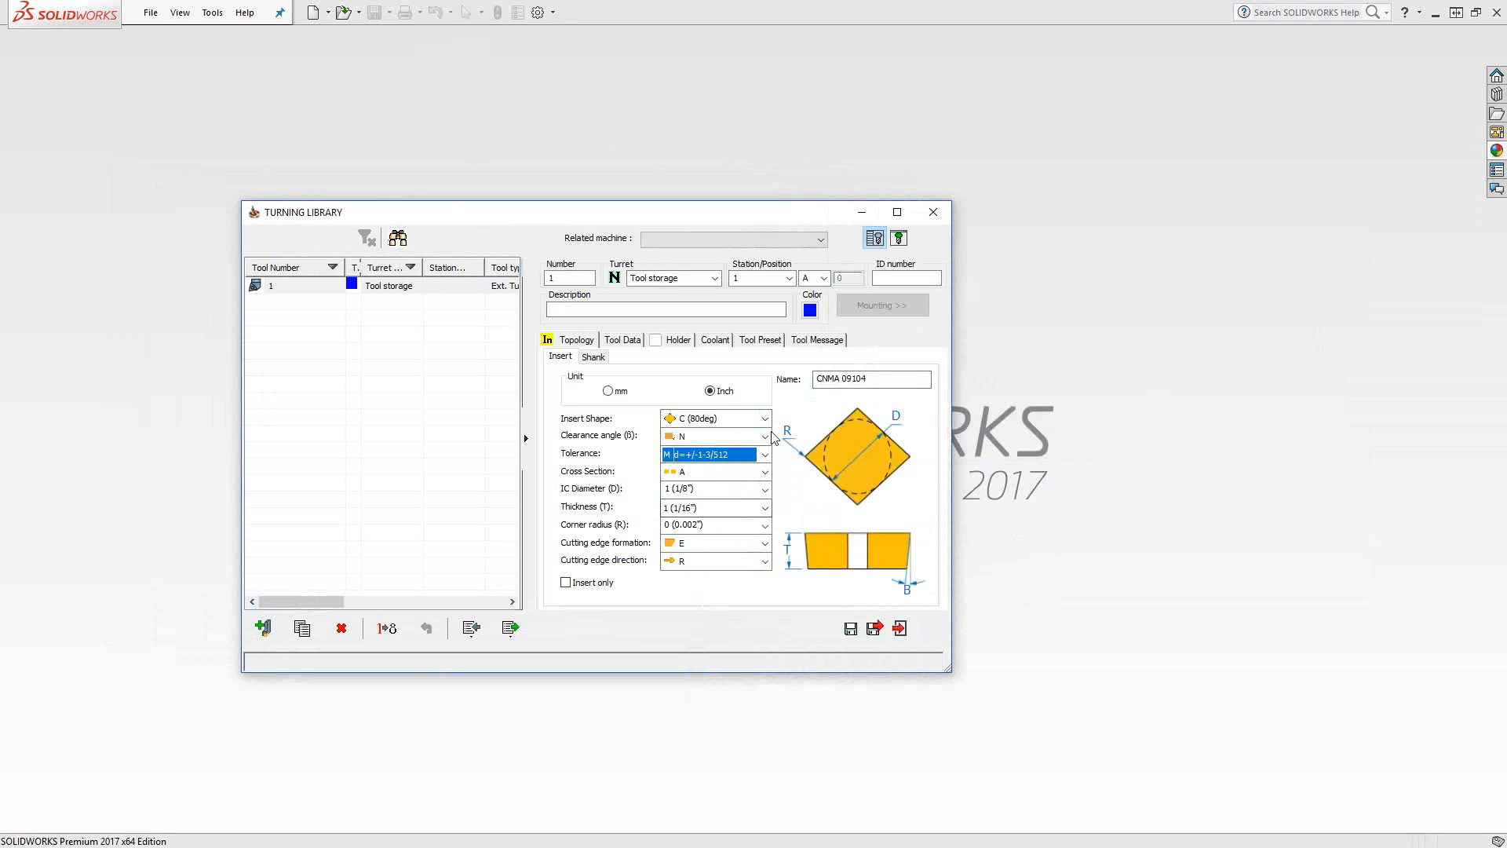
pyautogui.click(869, 378)
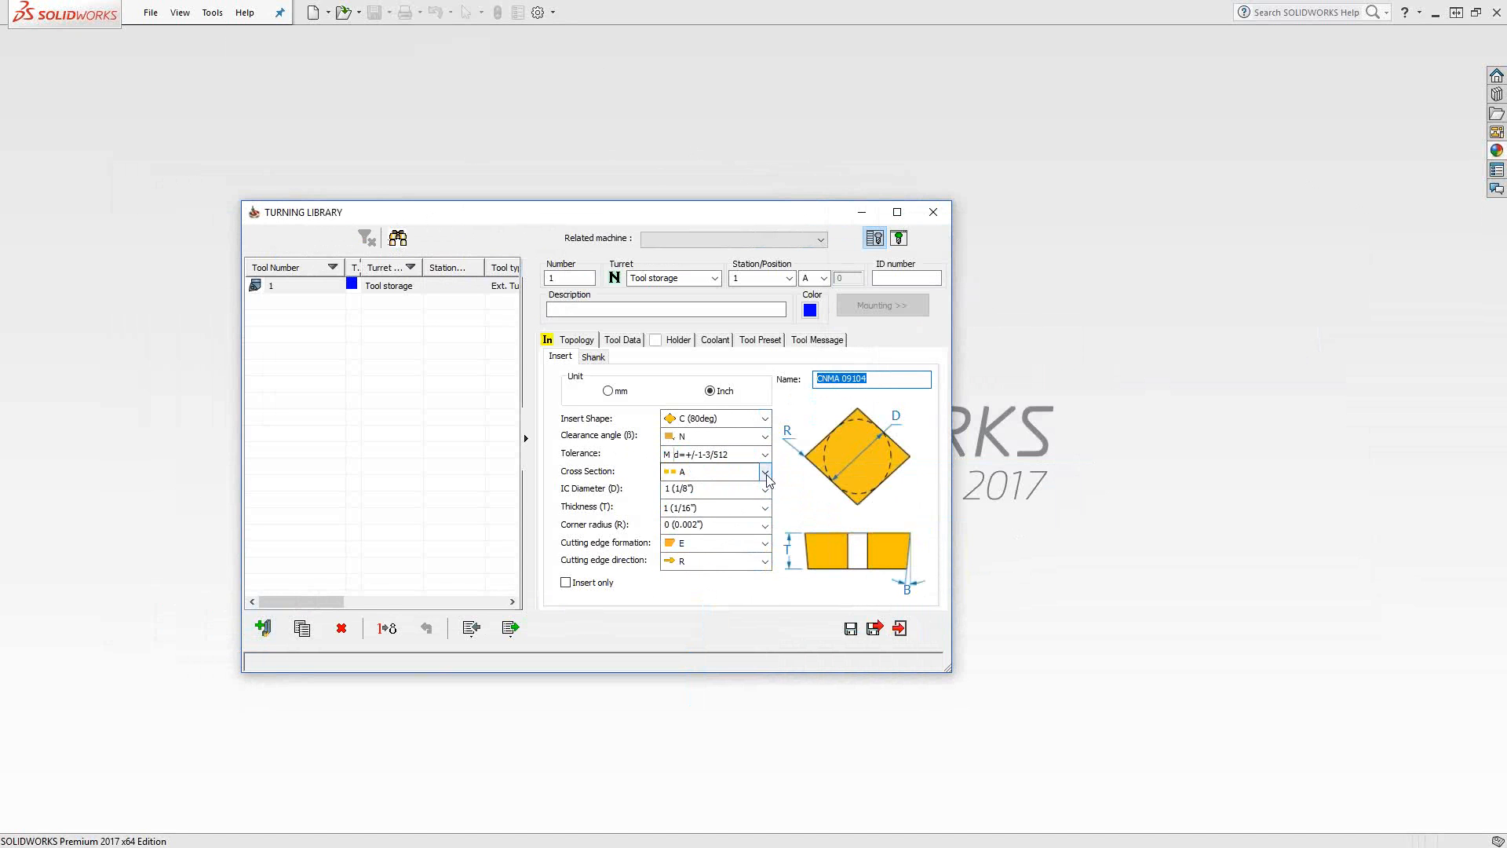
pyautogui.click(763, 471)
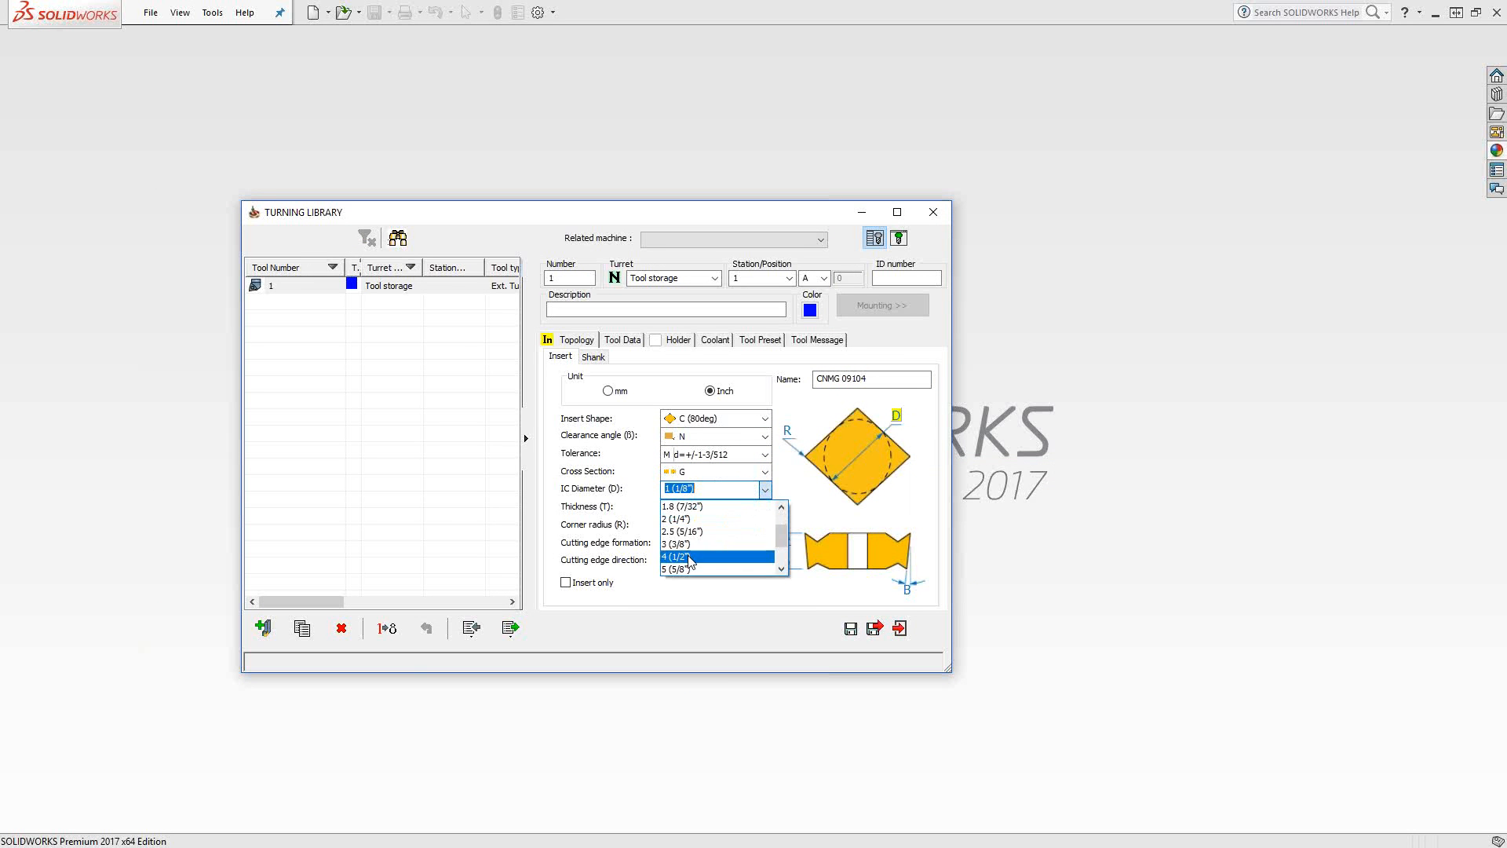
# Set IC diameter 4 (1/2"), thickness 3 (3/16"), corner radius 2 (1/32"), edge formation E, direction R
pyautogui.click(678, 556)
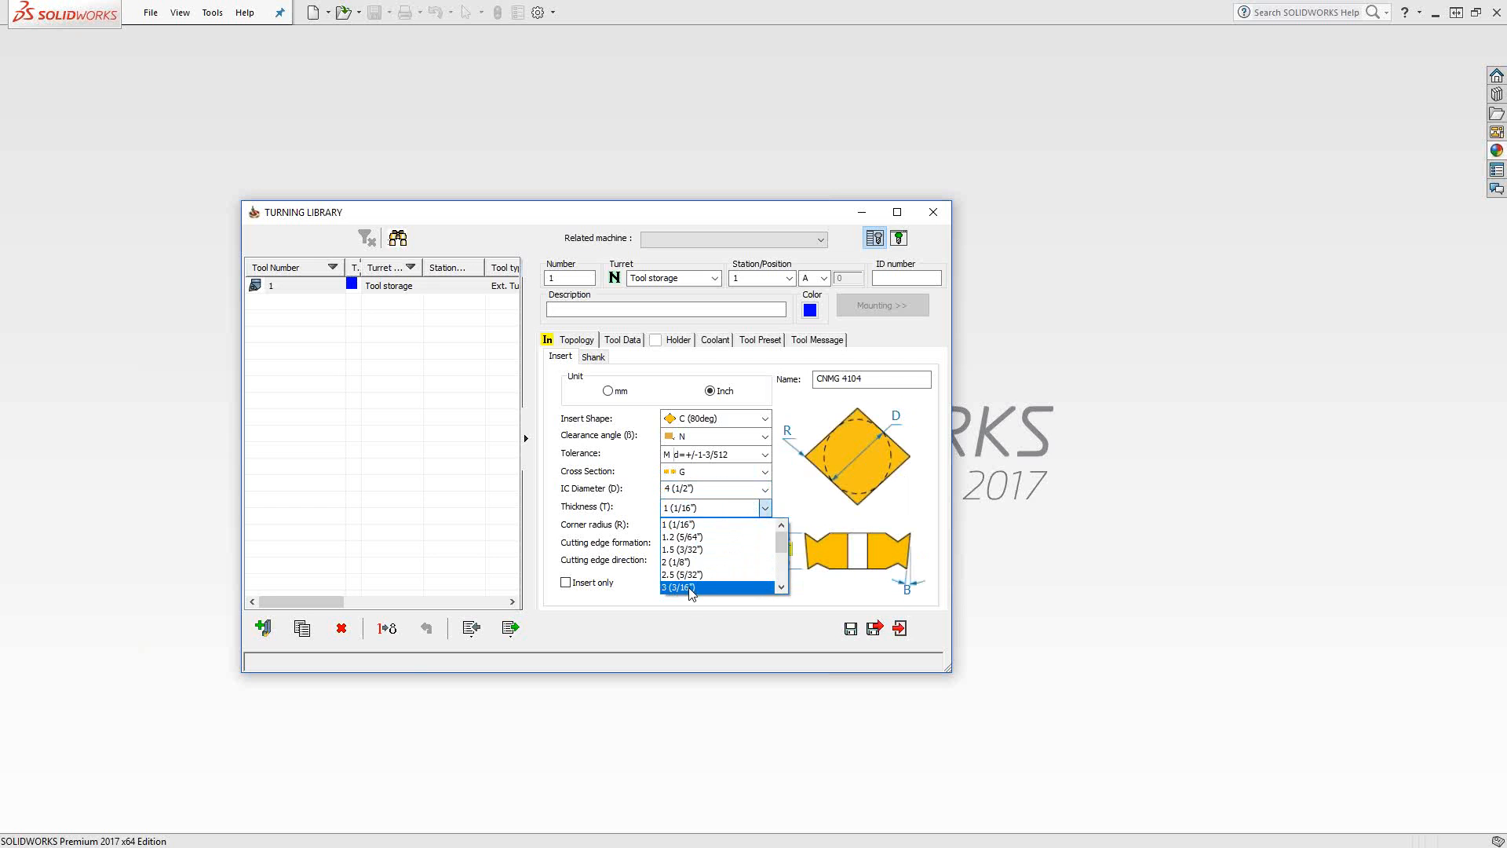
pyautogui.click(678, 587)
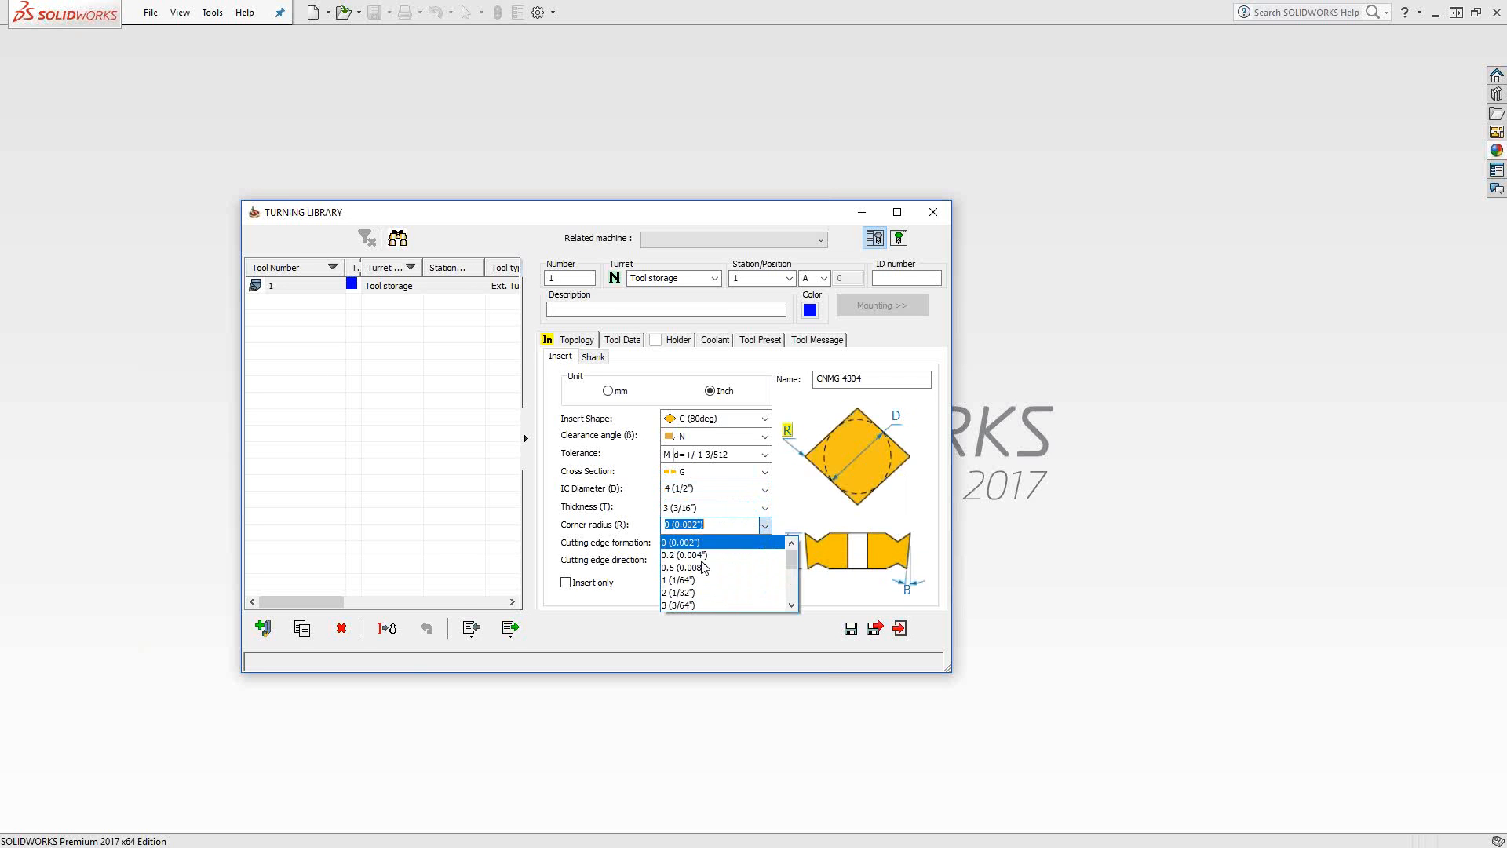
pyautogui.click(678, 592)
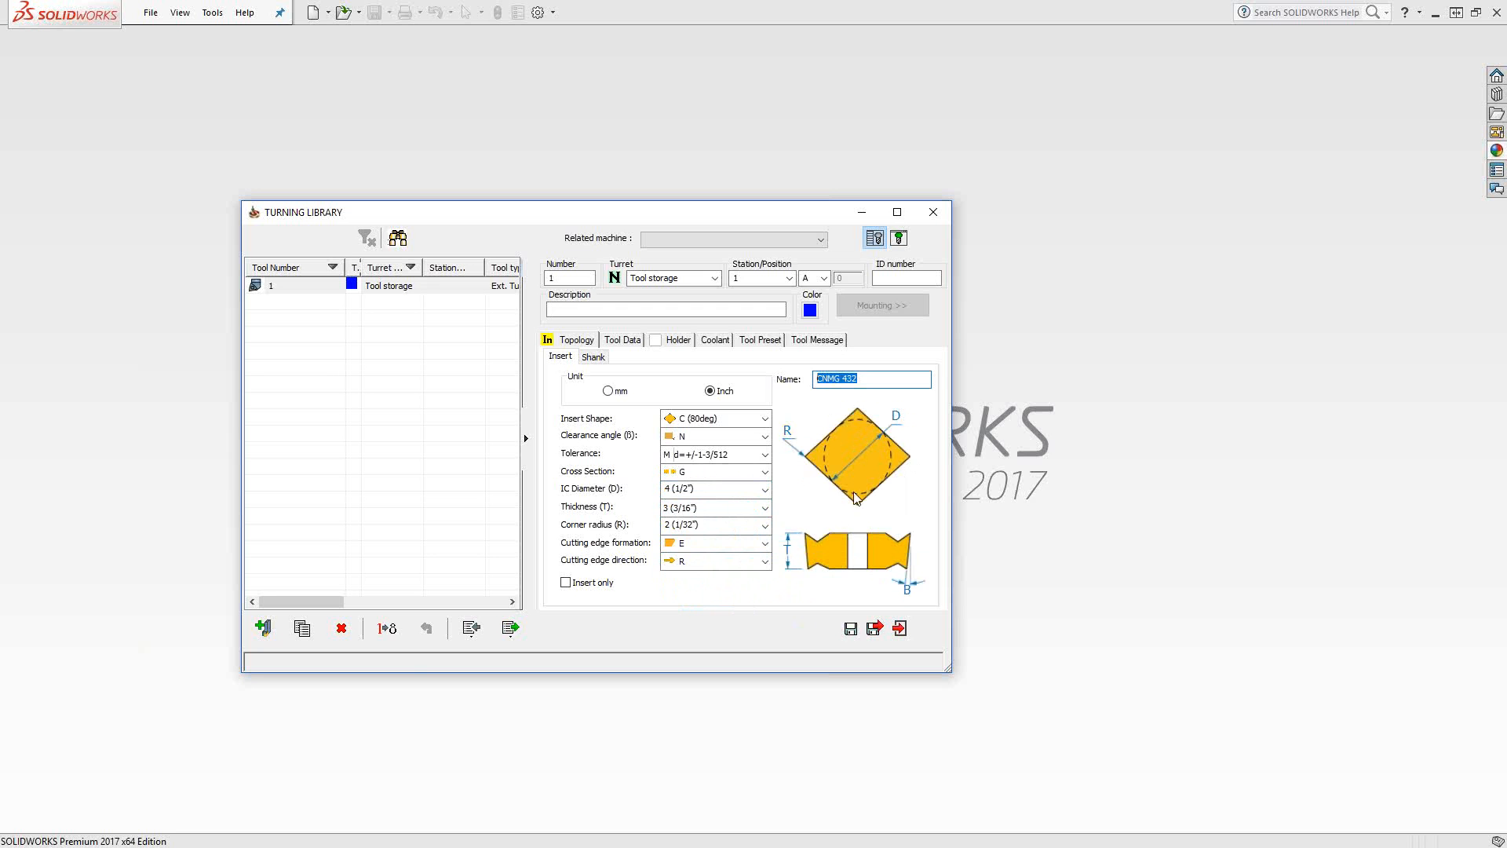
pyautogui.moveTo(679, 578)
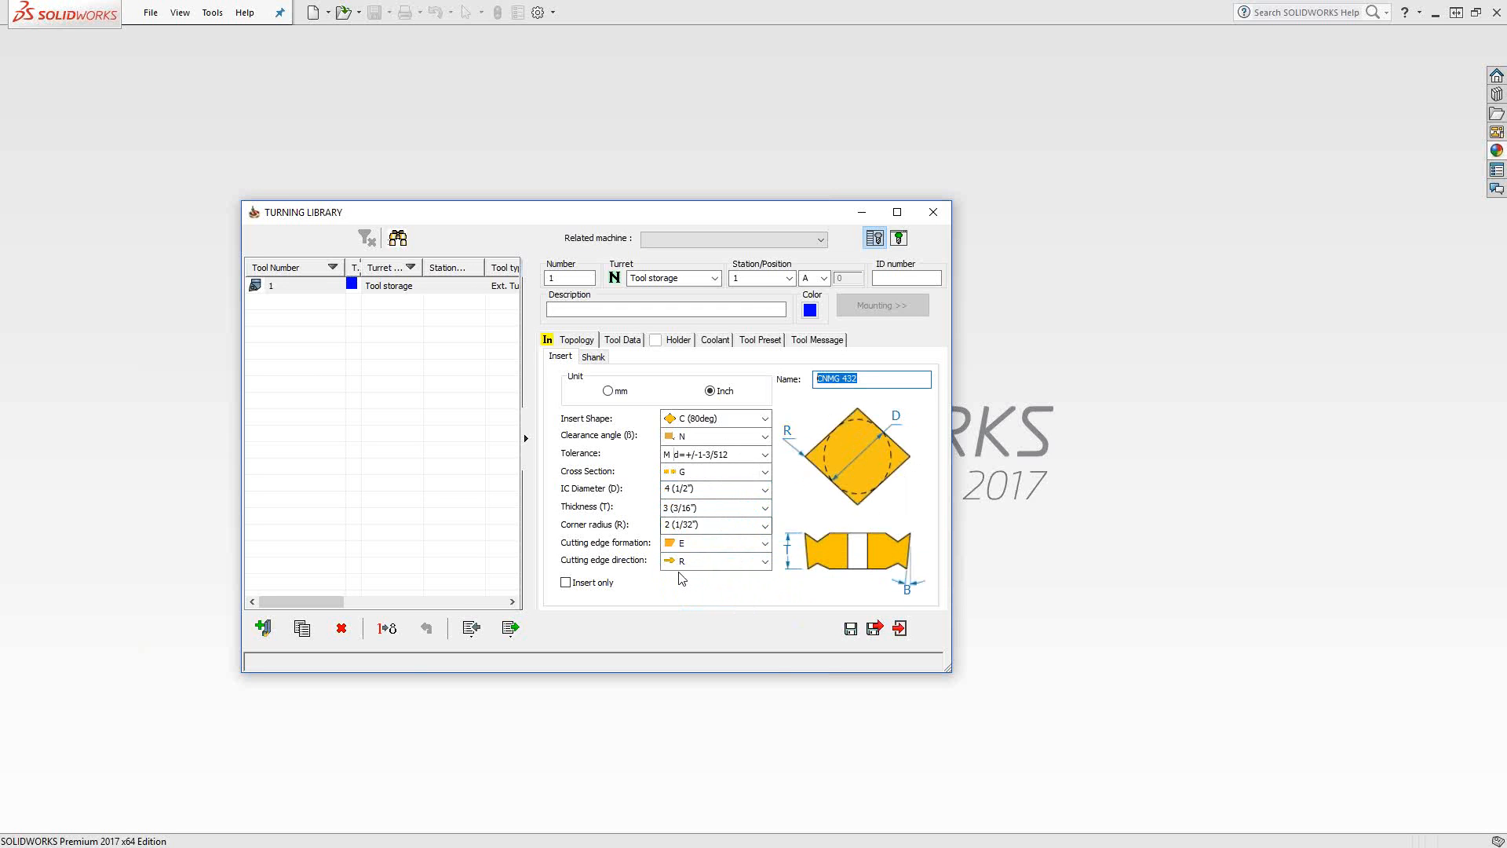
pyautogui.click(765, 543)
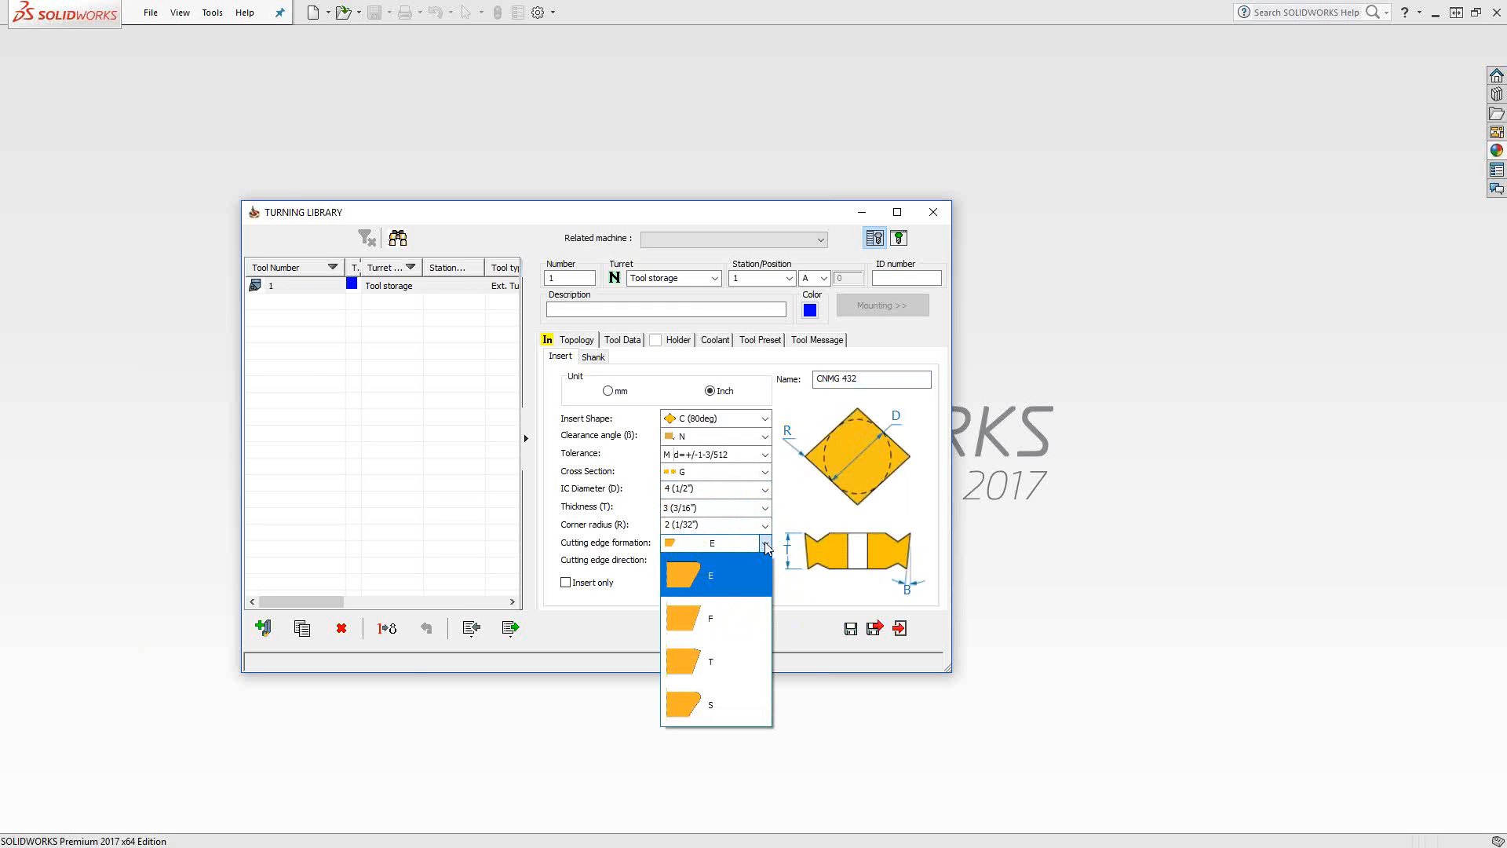
pyautogui.moveTo(731, 617)
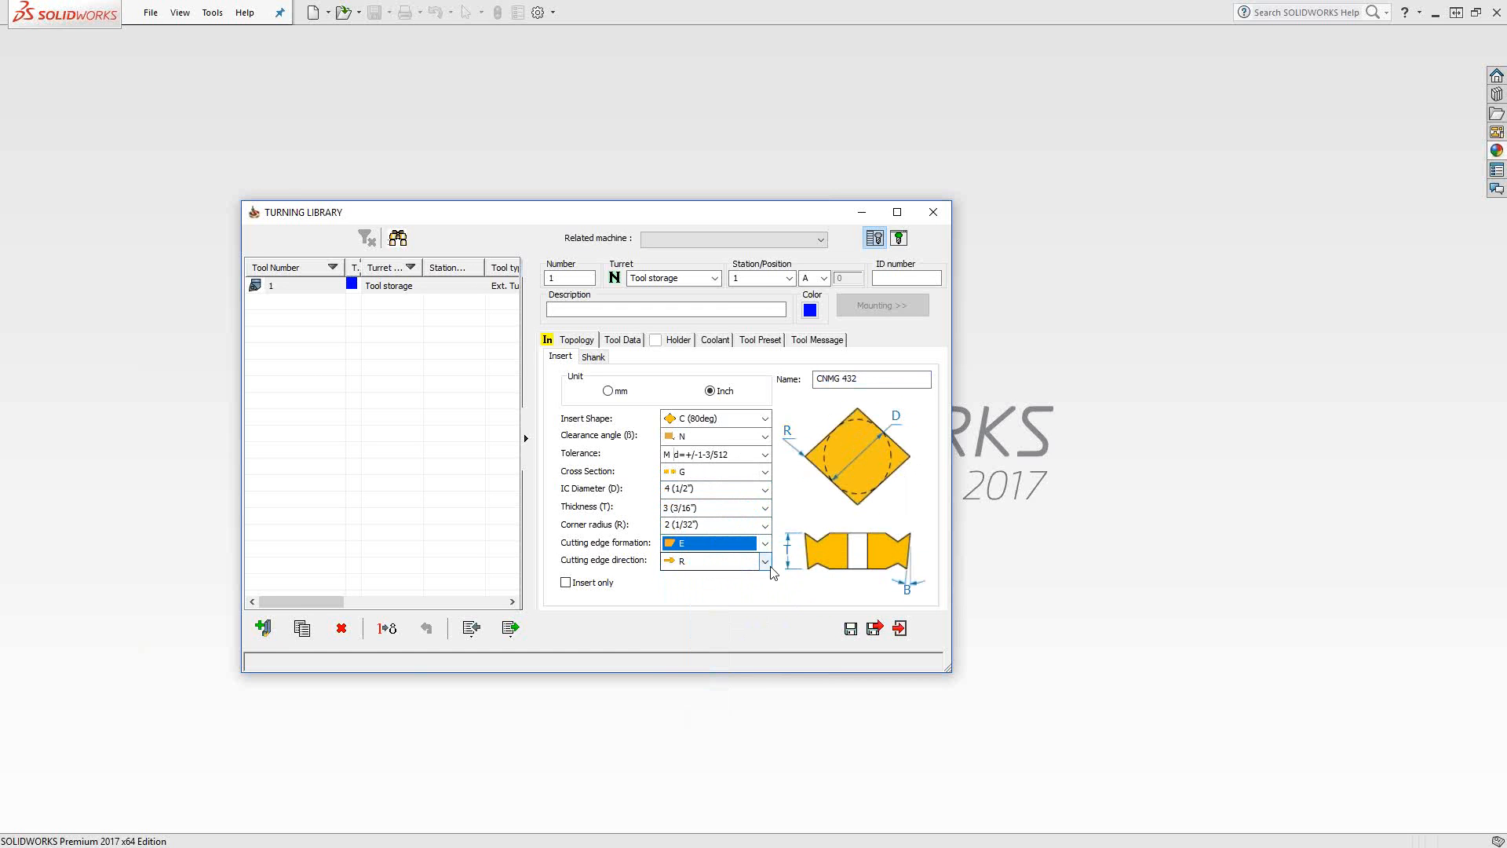
pyautogui.click(766, 561)
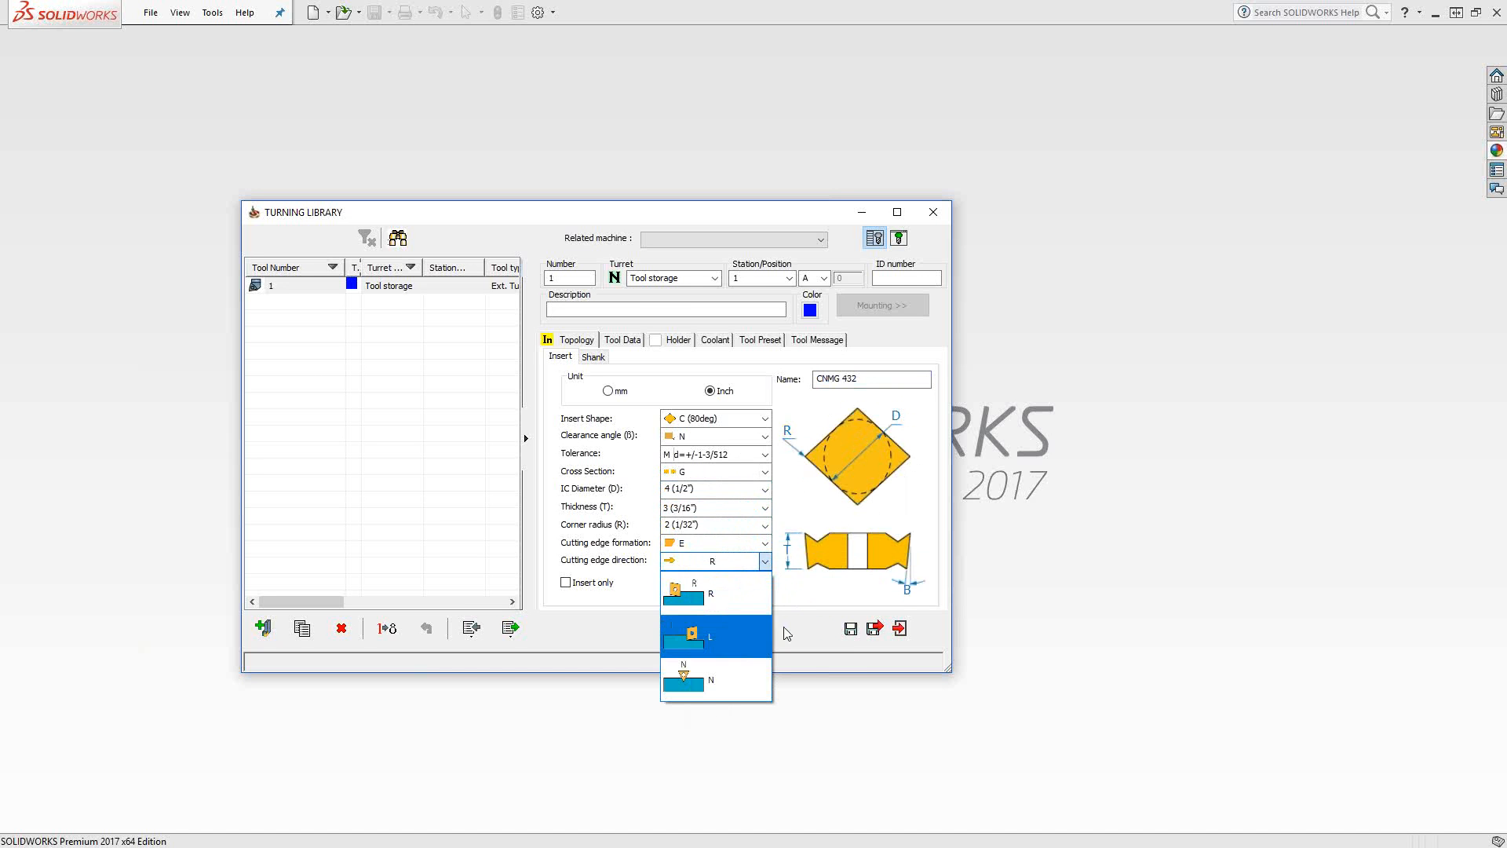
pyautogui.click(712, 561)
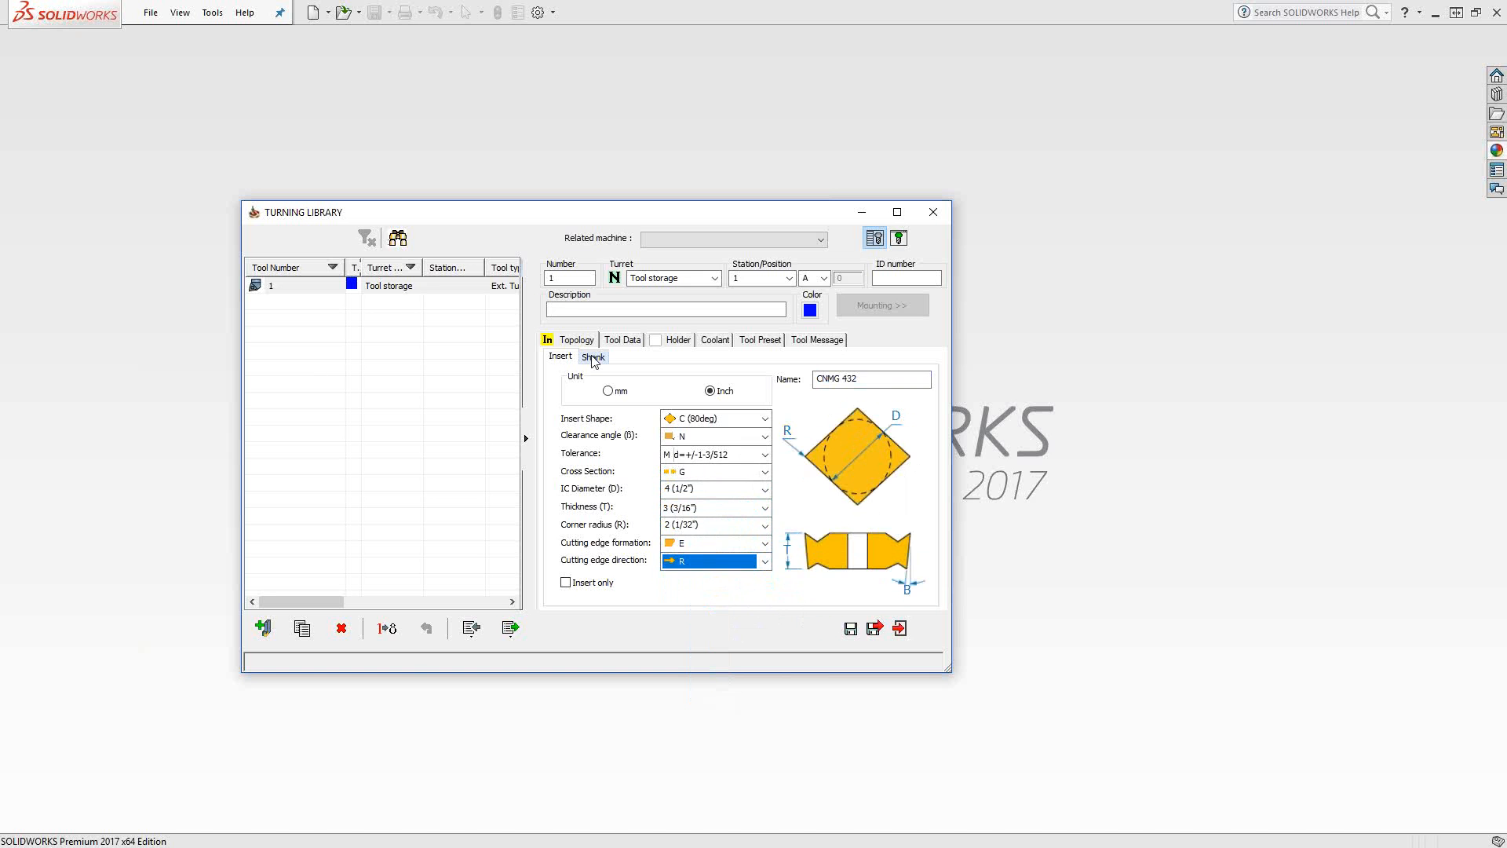
# On the Shank parameters, keep C clamping, C (80°) insert shape and L (95°) lead angle
pyautogui.click(594, 356)
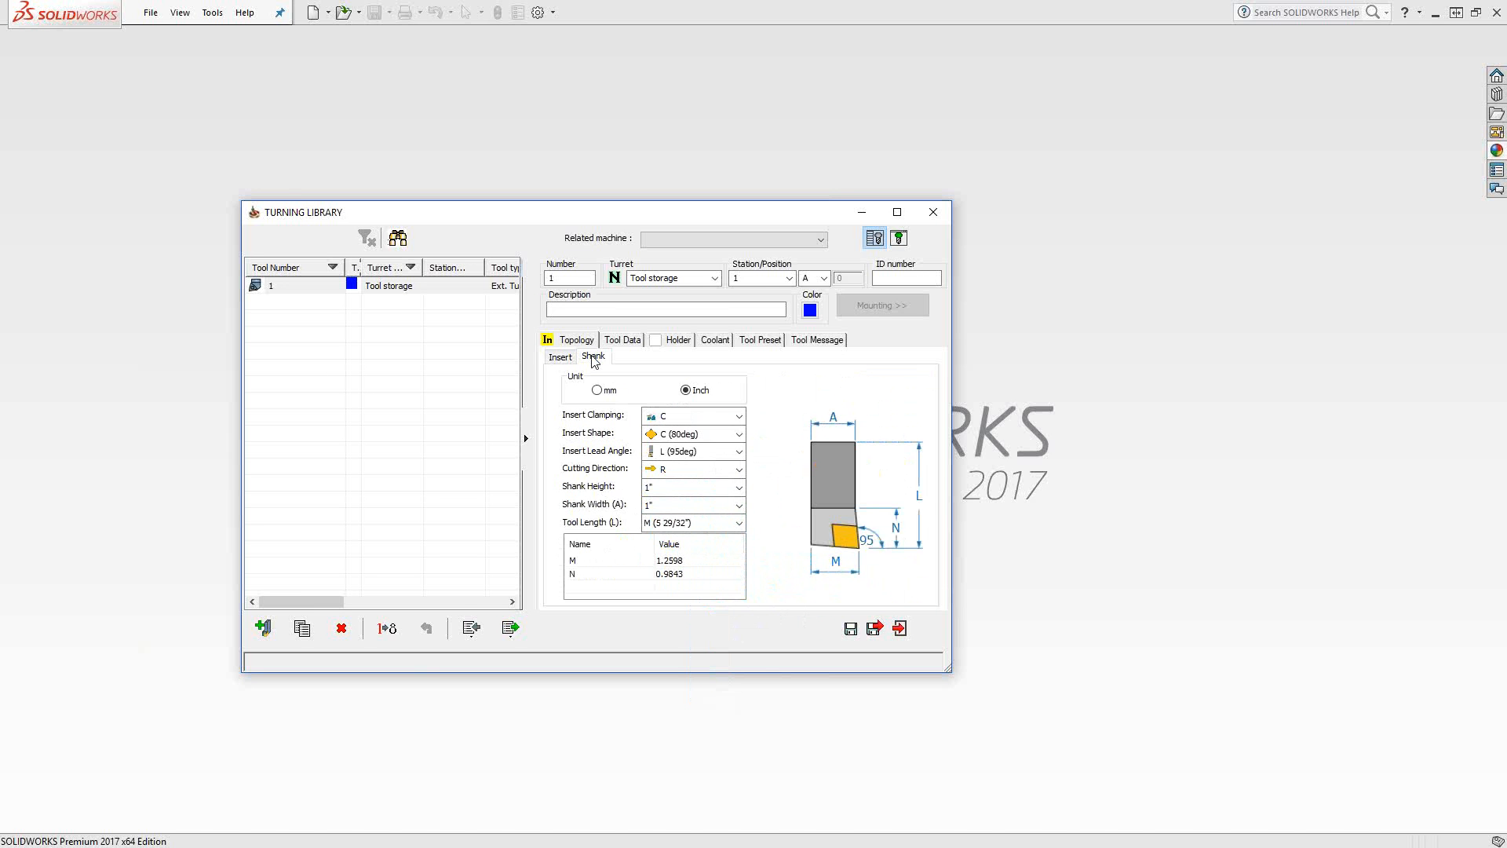
pyautogui.moveTo(767, 605)
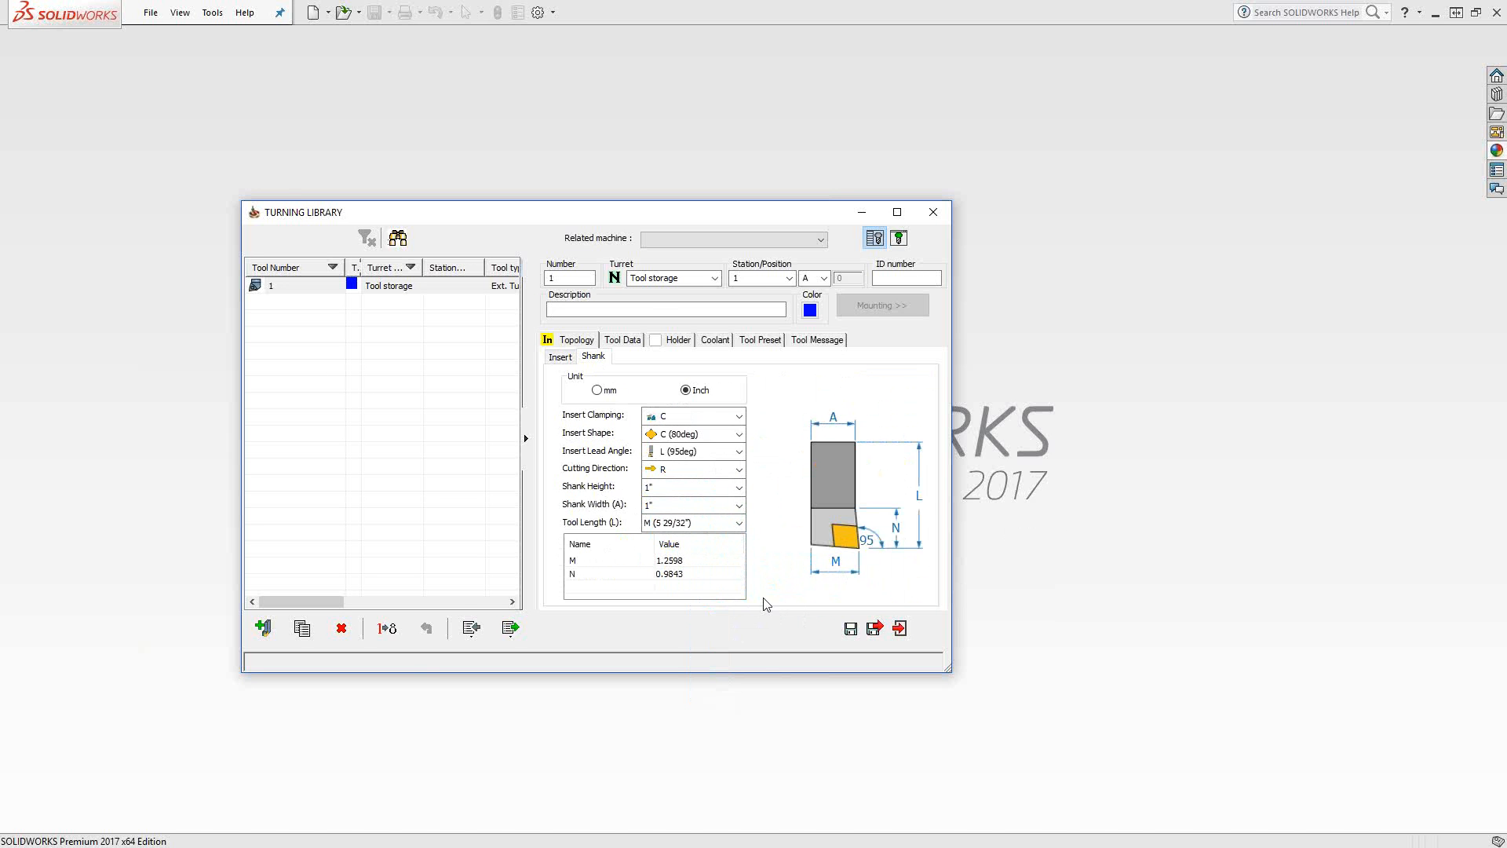
pyautogui.moveTo(776, 591)
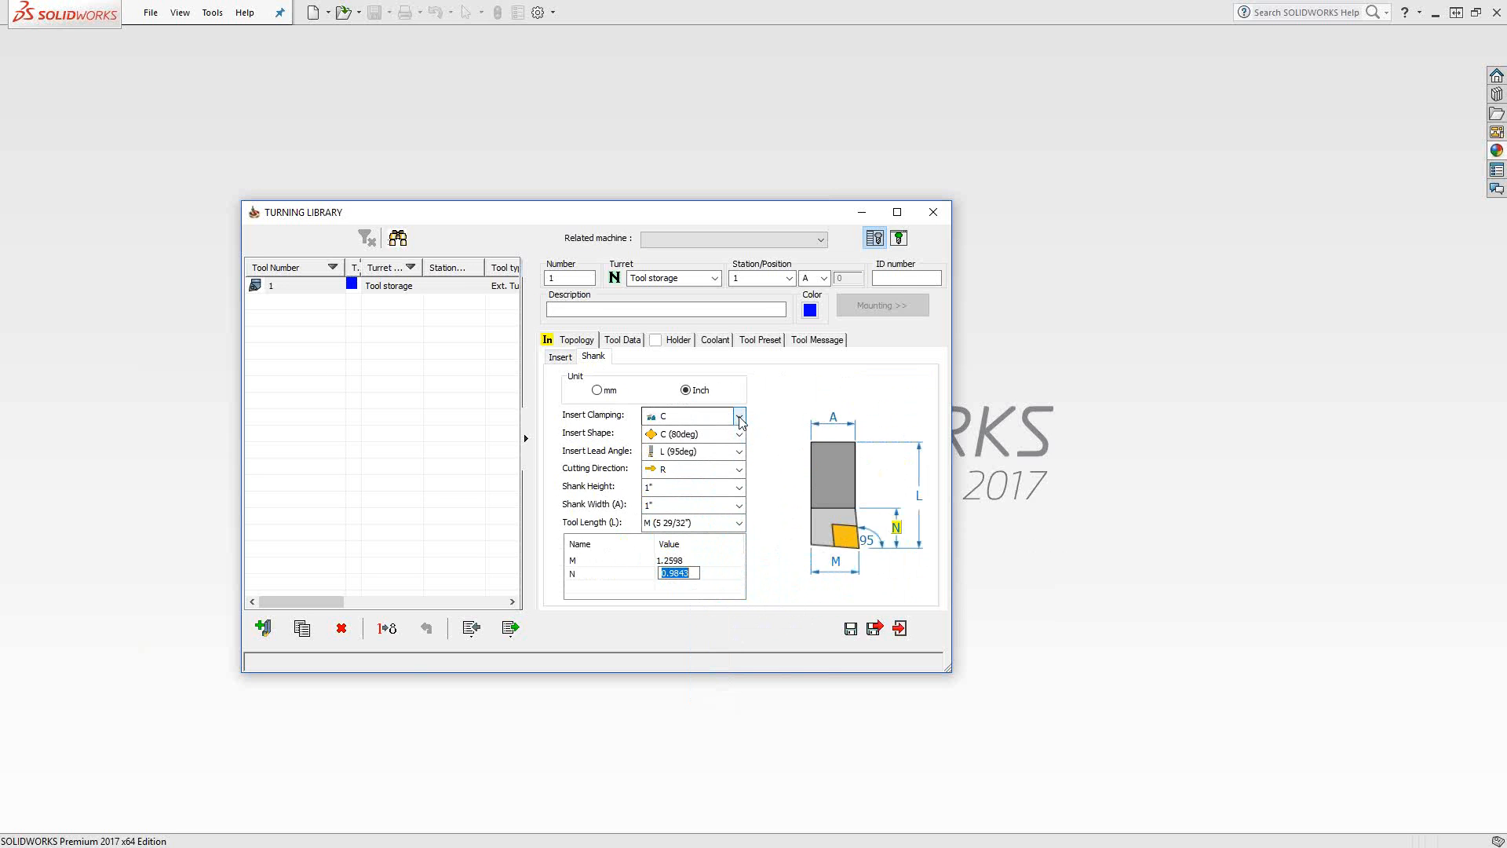
pyautogui.click(740, 416)
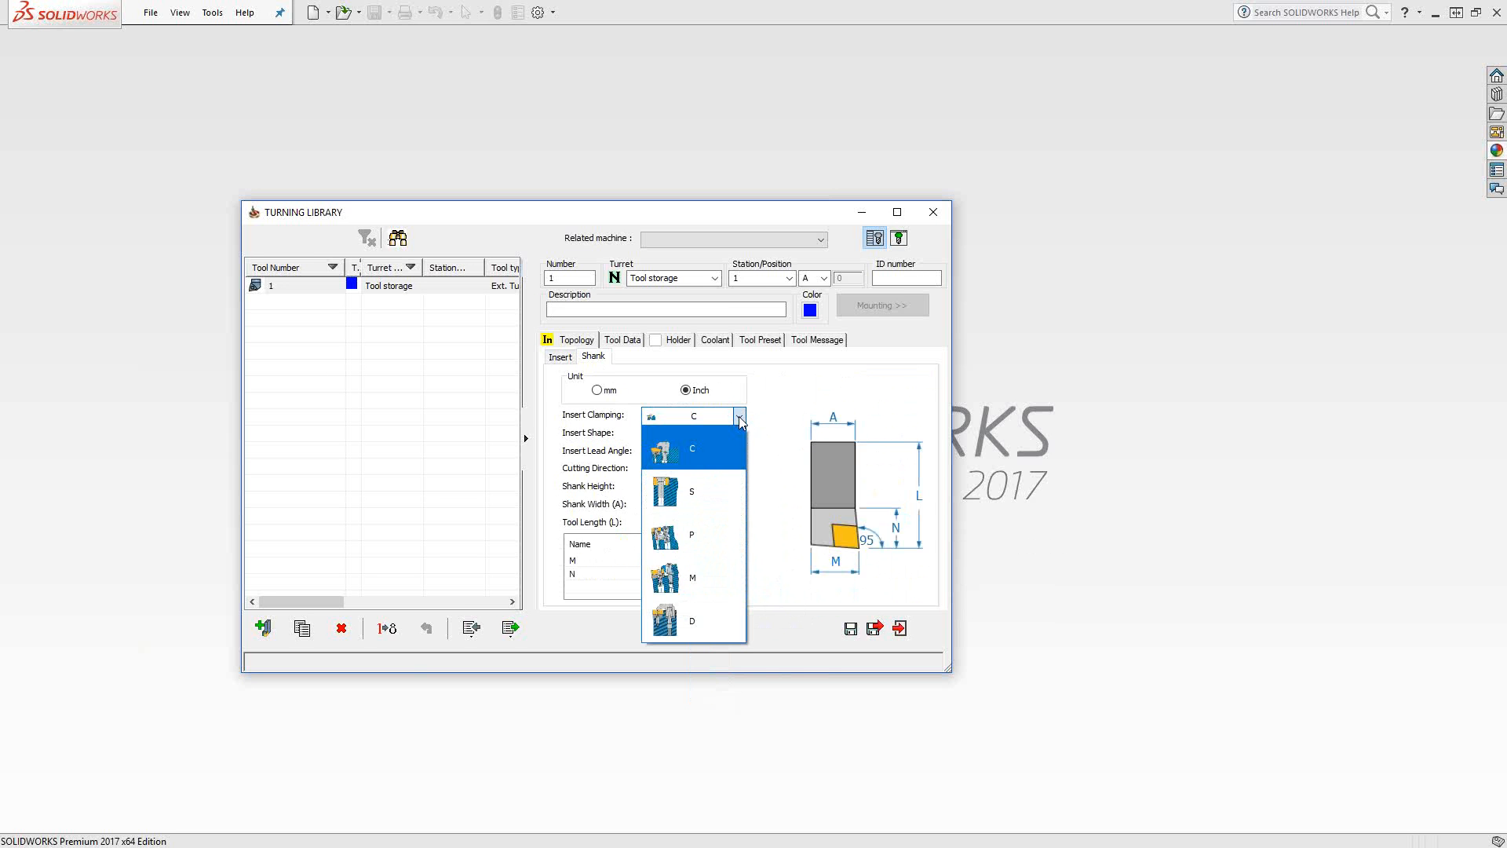
pyautogui.click(692, 449)
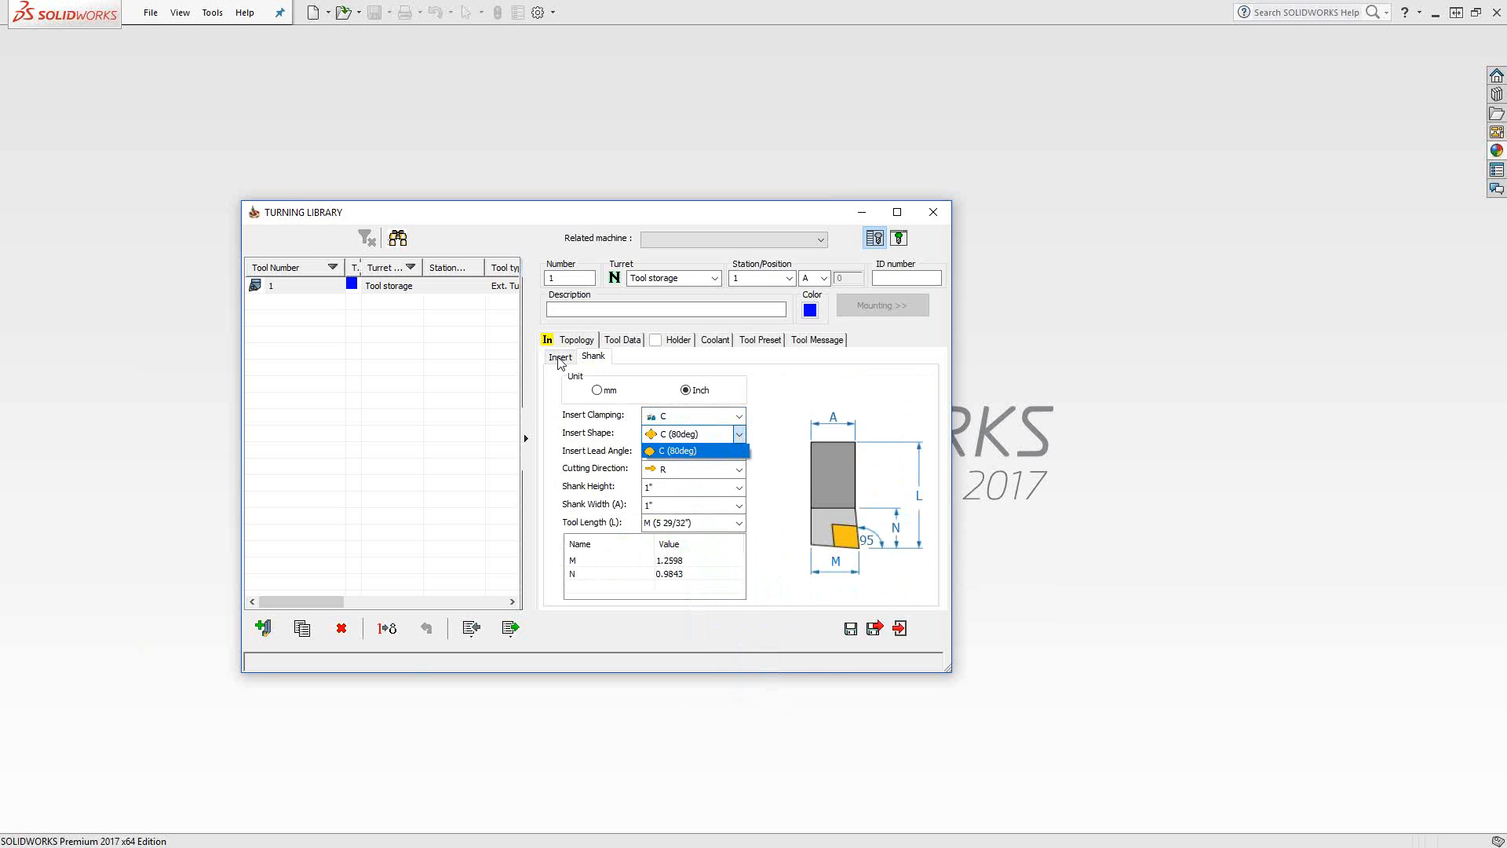
pyautogui.click(688, 433)
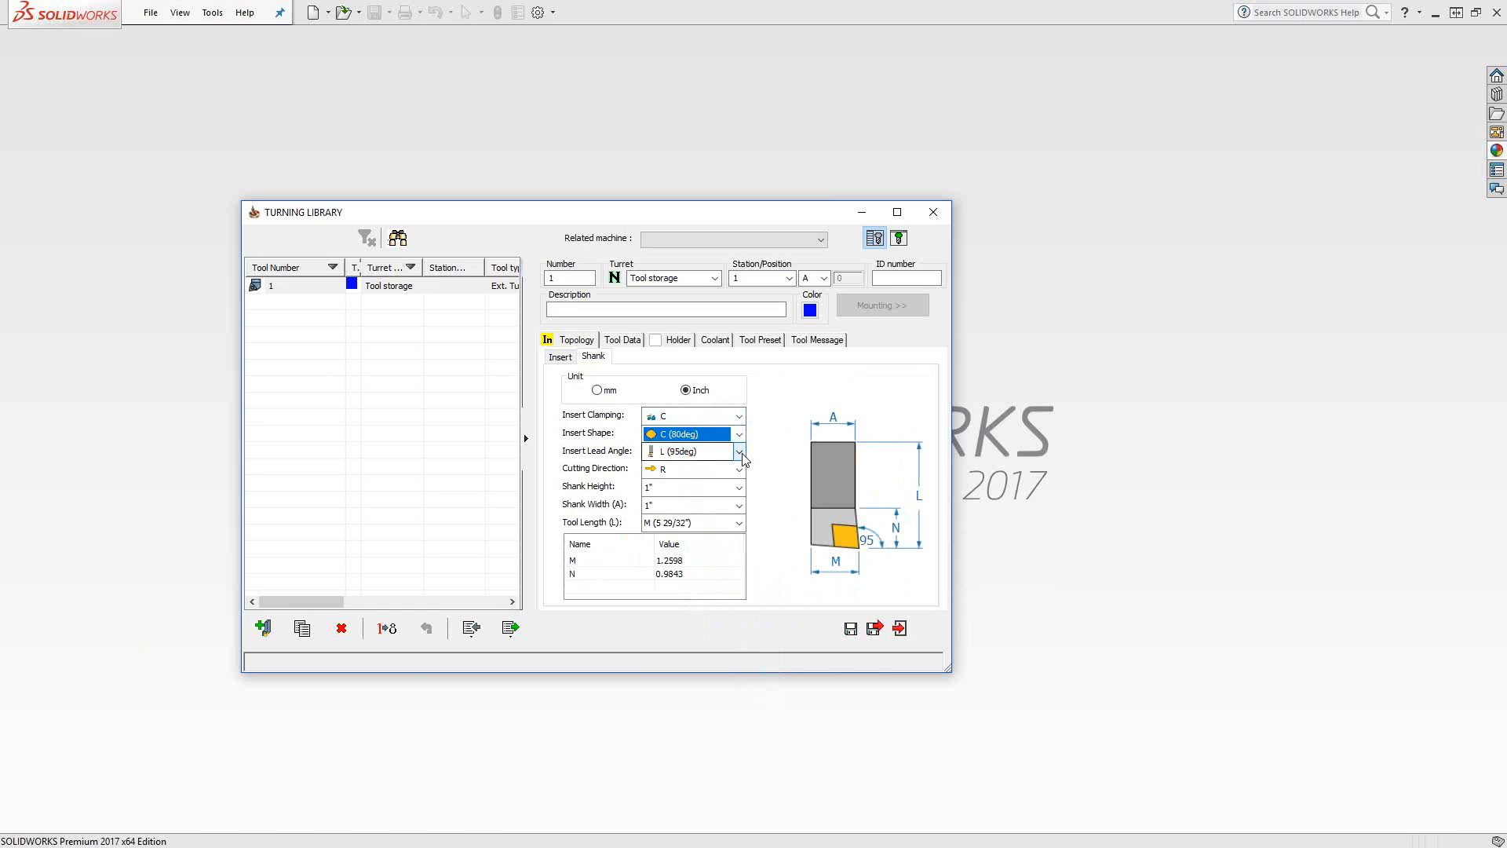
pyautogui.click(740, 451)
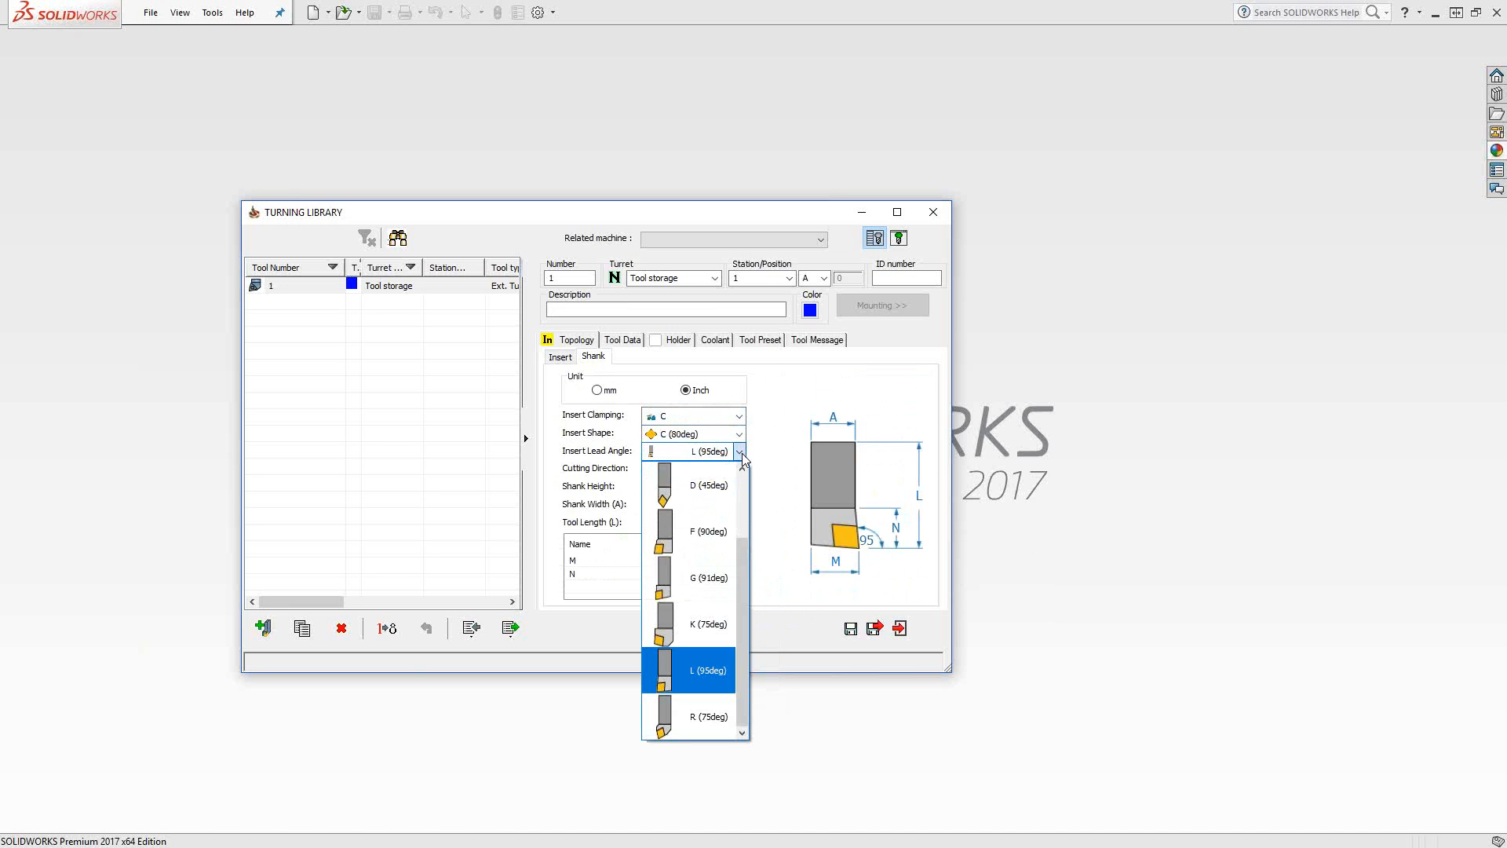
pyautogui.click(688, 669)
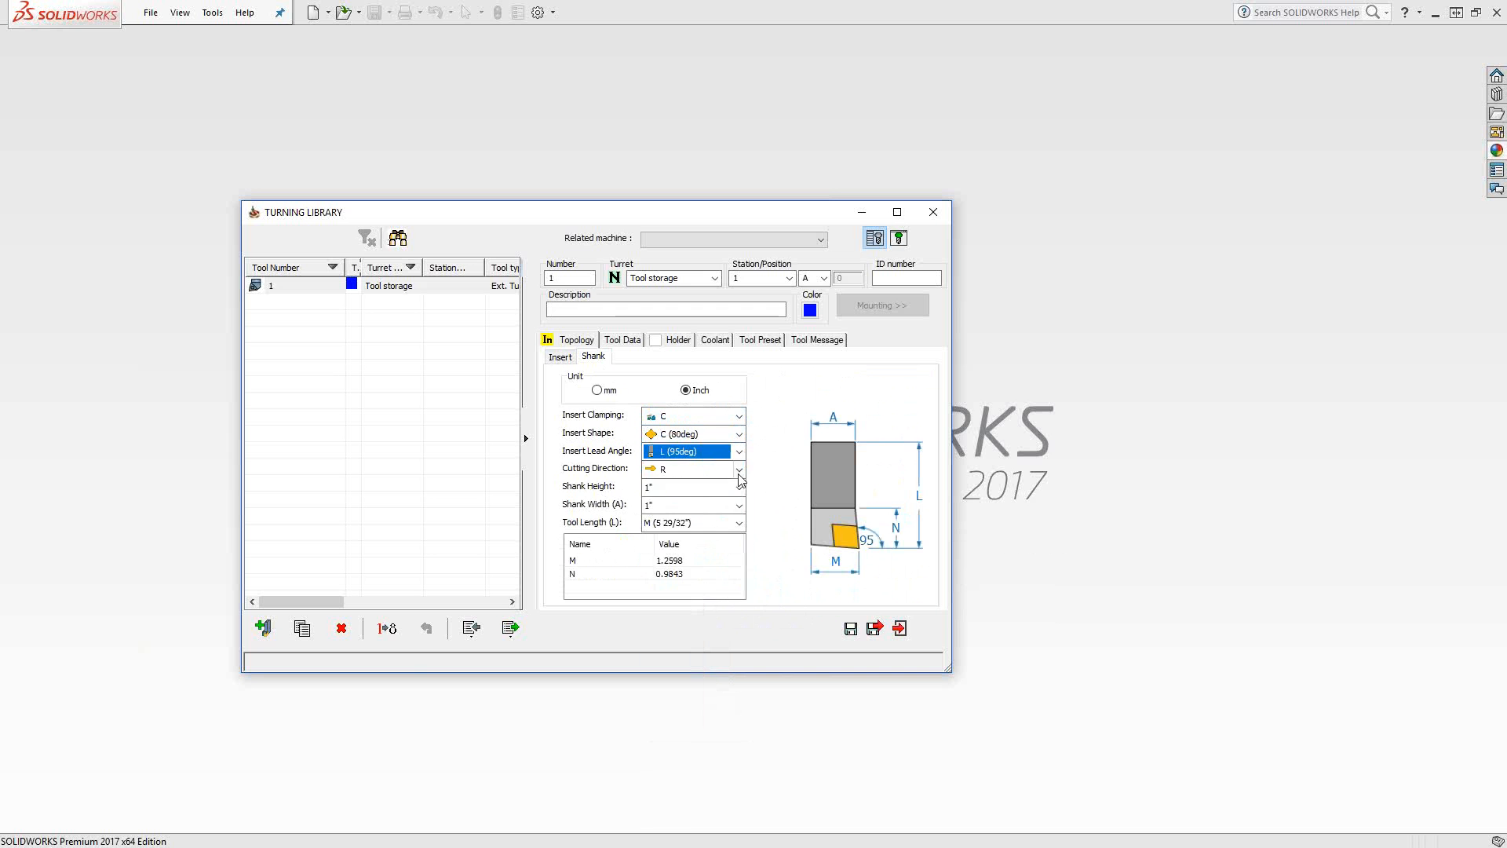
# Keep right-hand cutting direction, 1" shank height and width, and M tool length
pyautogui.click(738, 469)
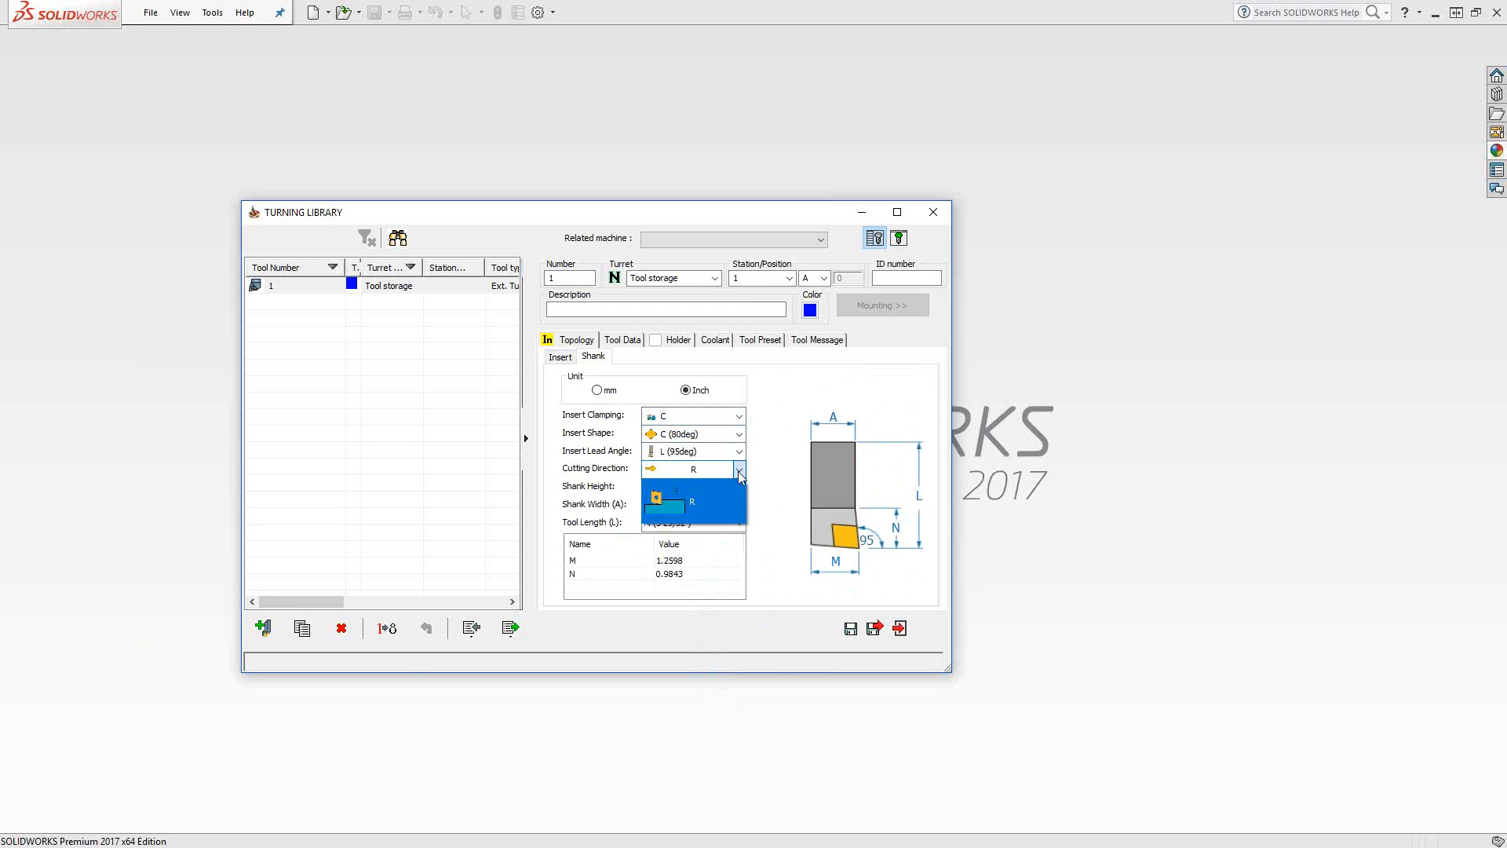
pyautogui.click(692, 469)
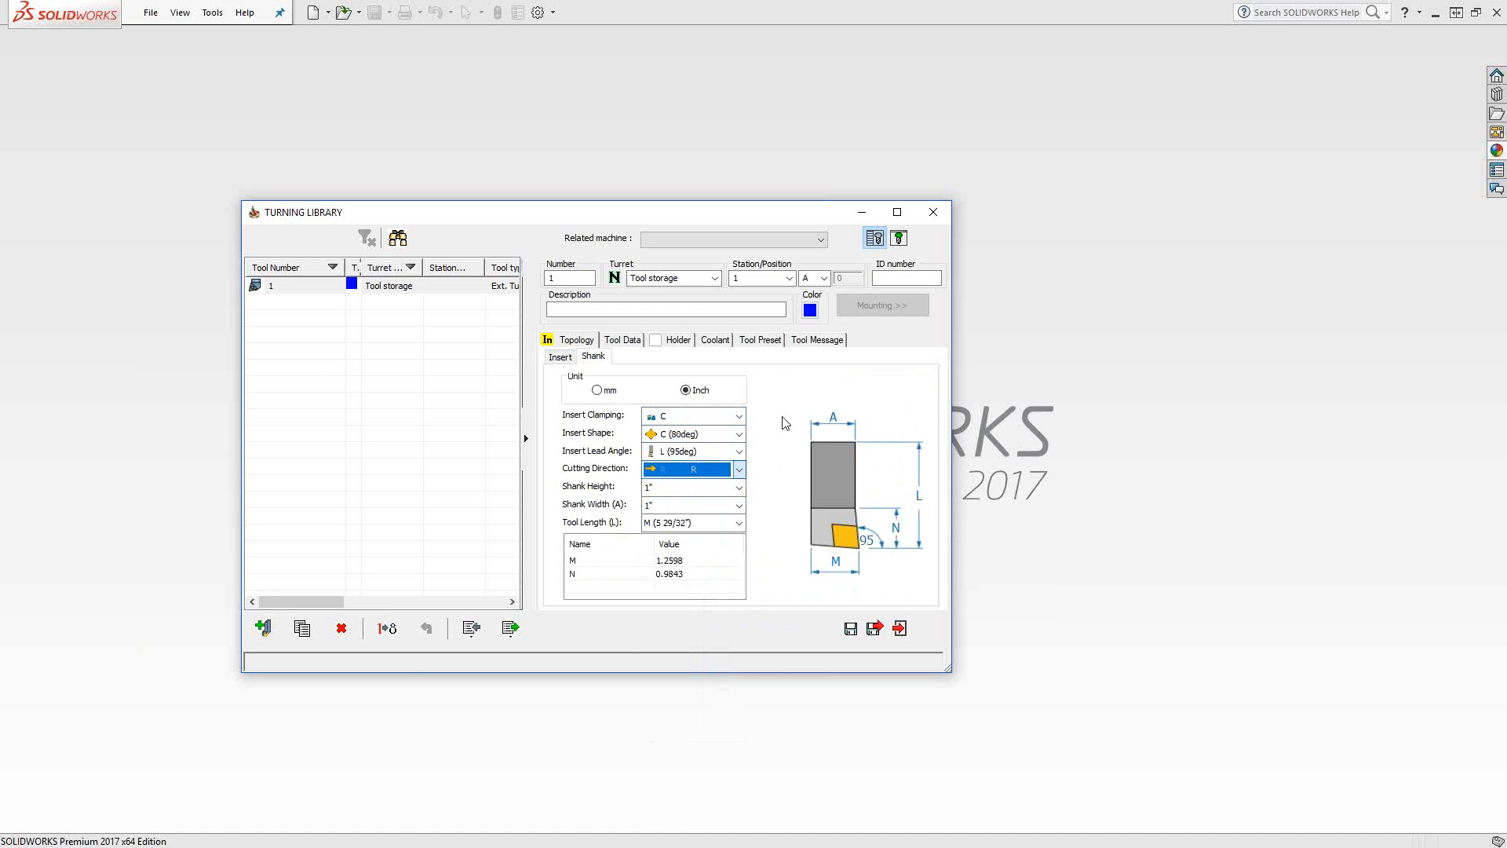
pyautogui.click(693, 486)
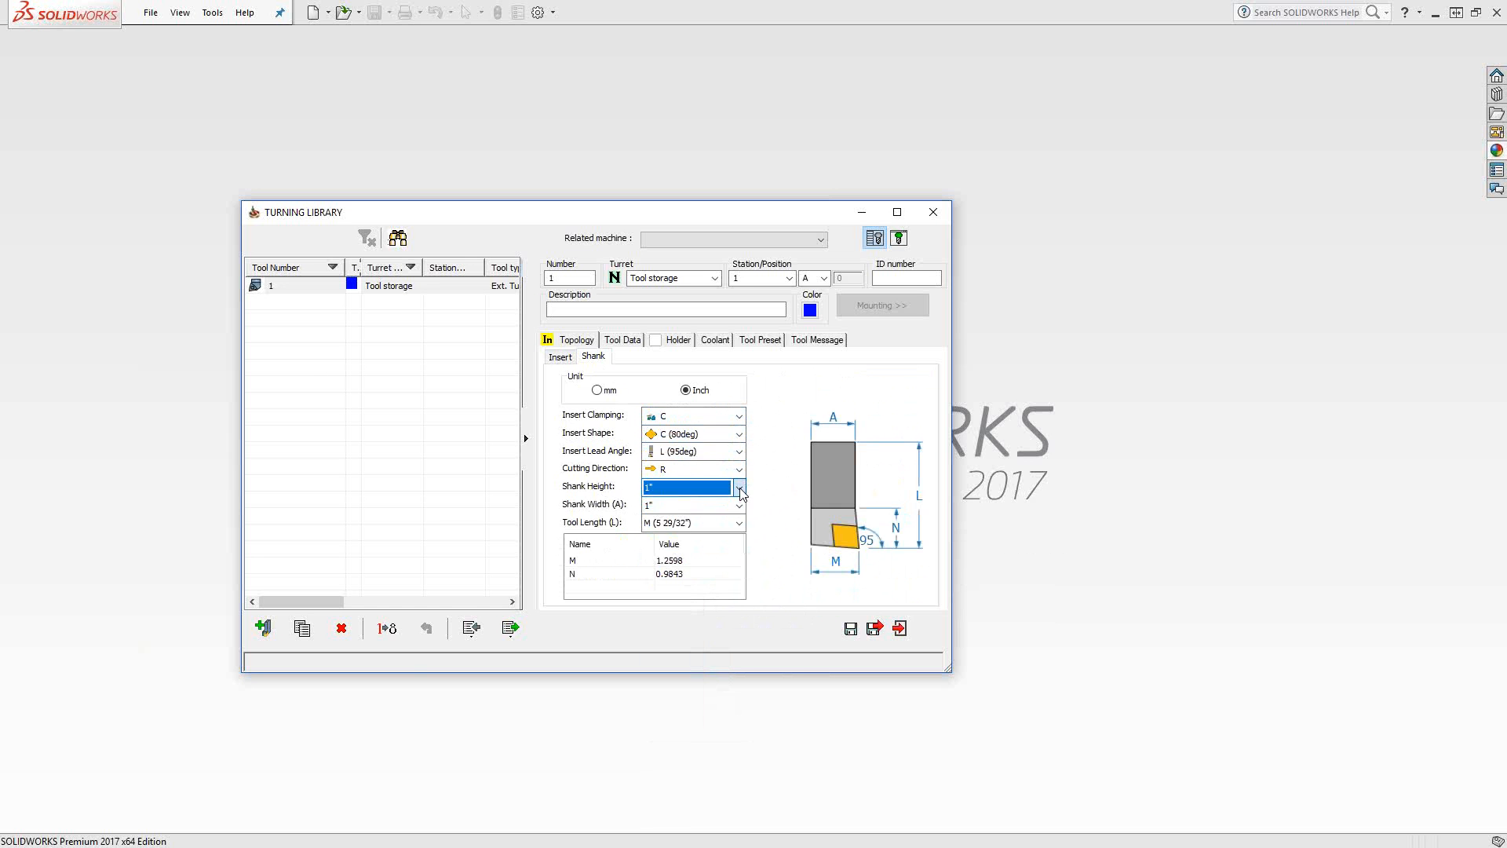
pyautogui.click(689, 504)
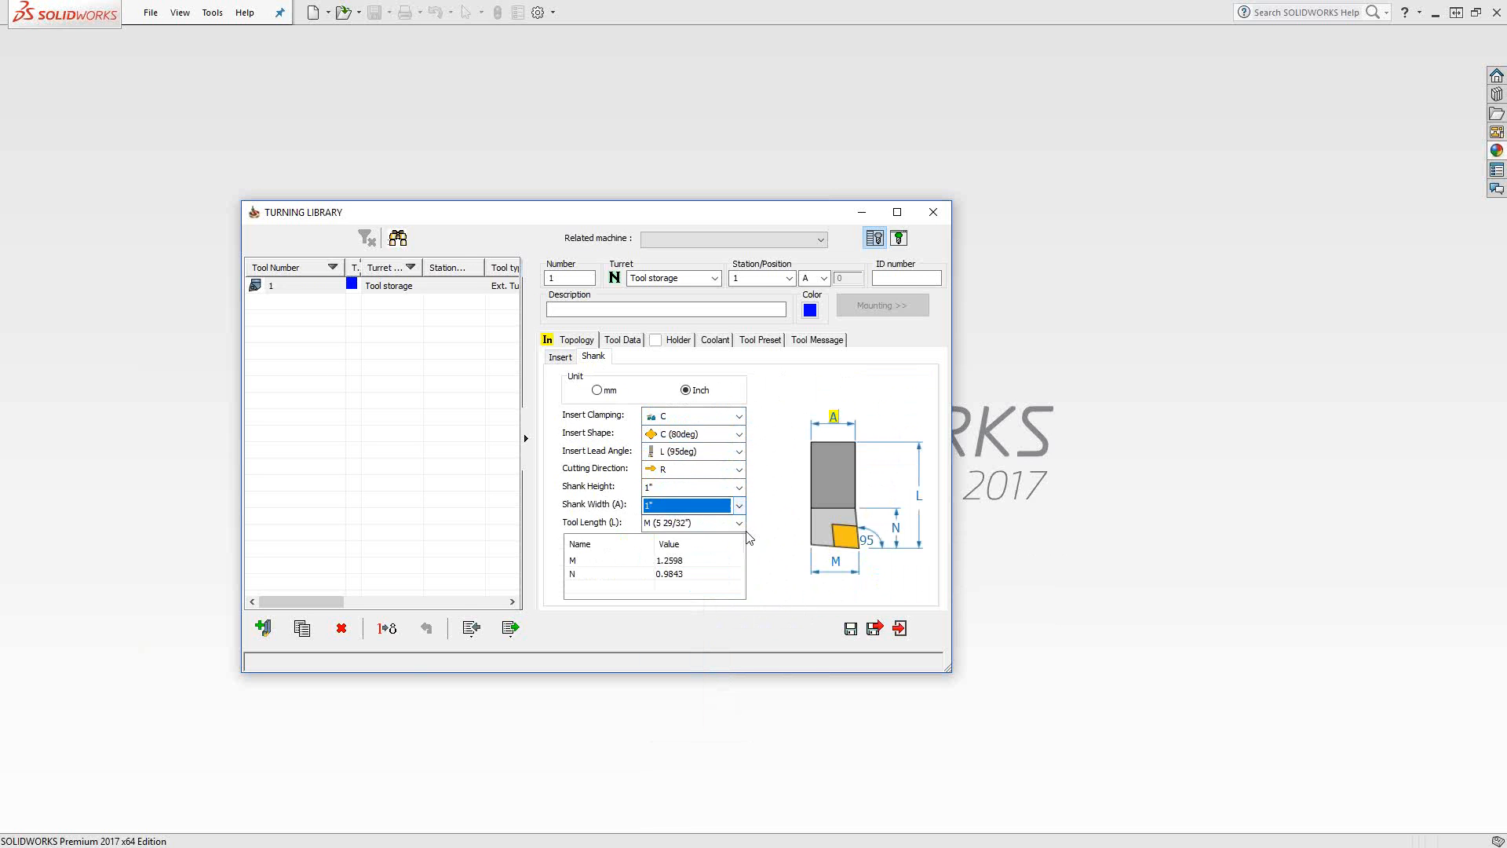
pyautogui.click(687, 522)
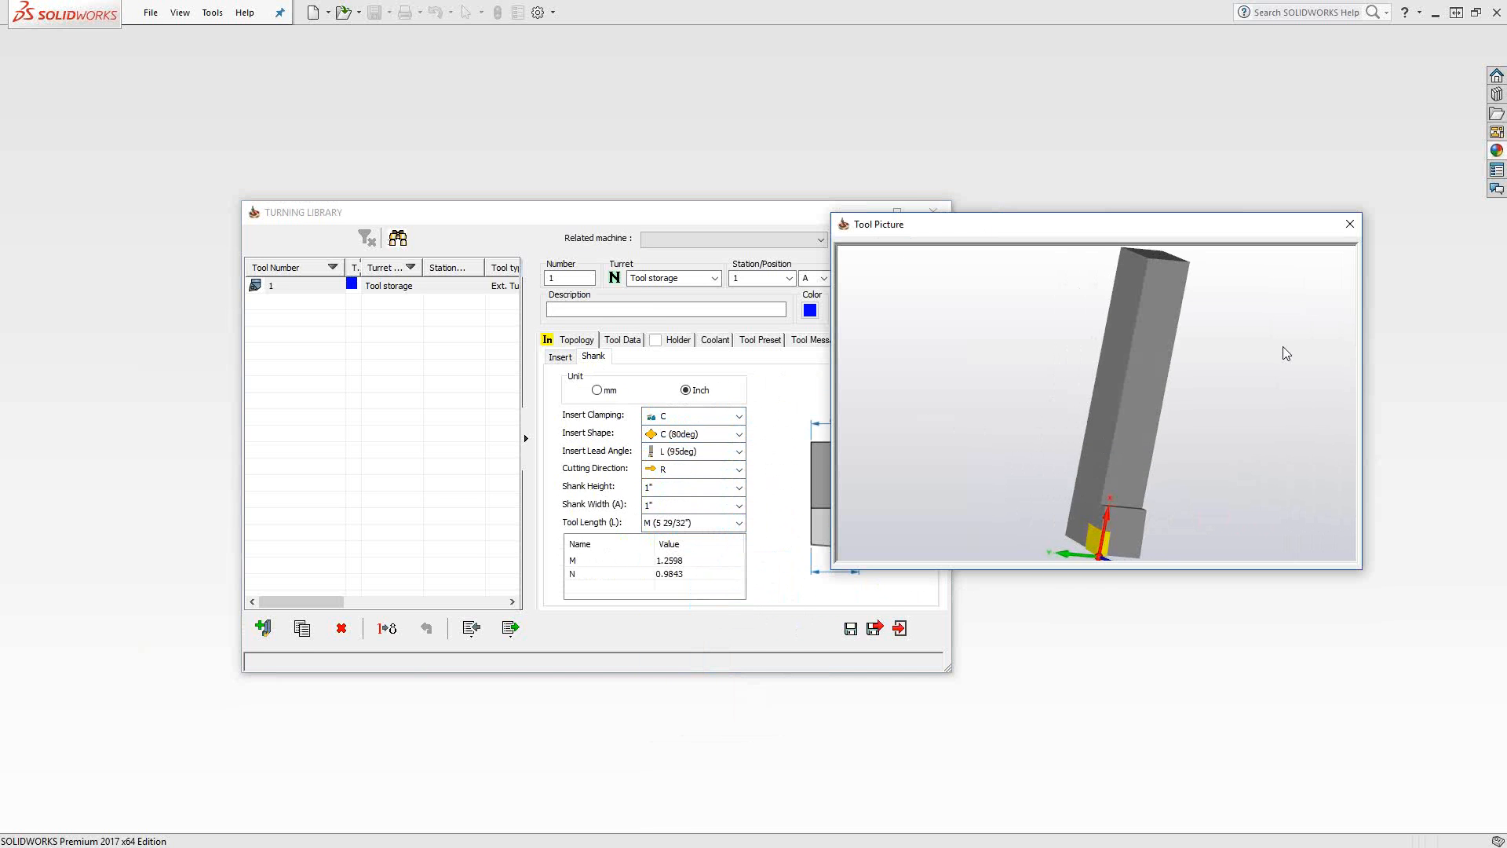
pyautogui.click(1349, 223)
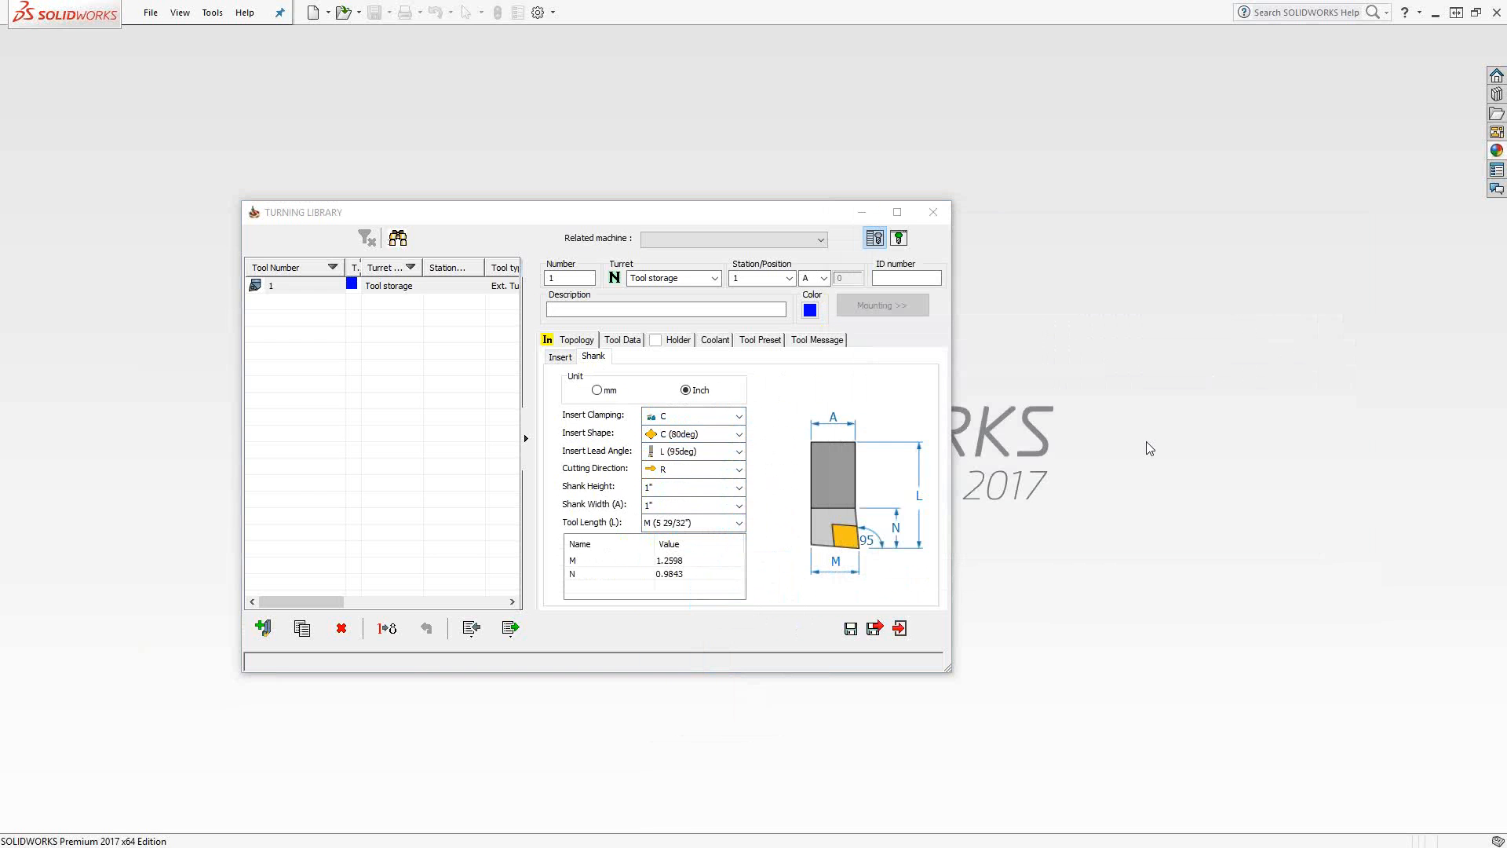
pyautogui.moveTo(1042, 436)
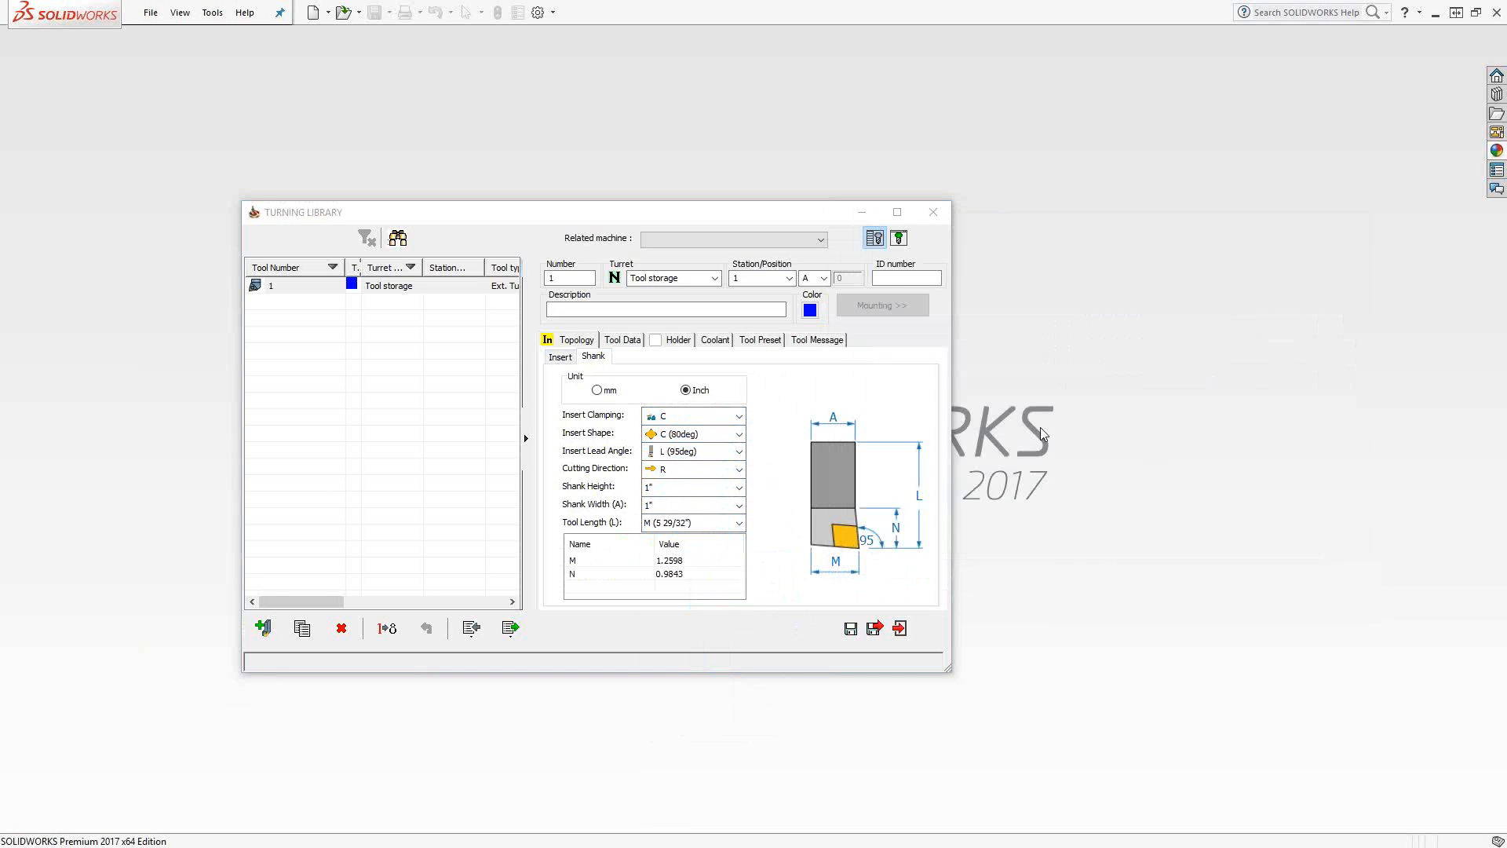
pyautogui.click(560, 357)
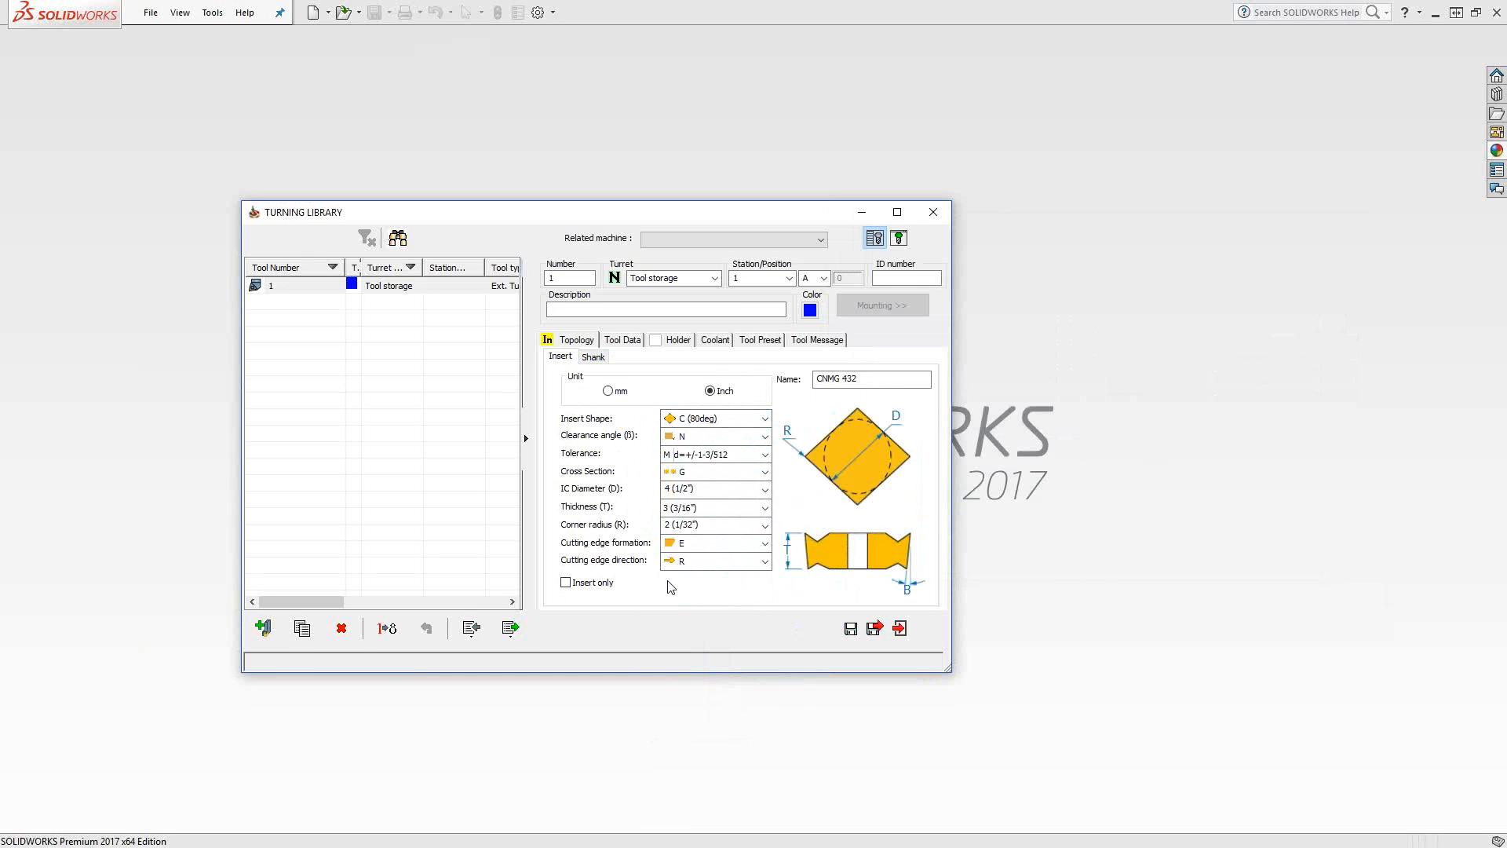
pyautogui.moveTo(571, 364)
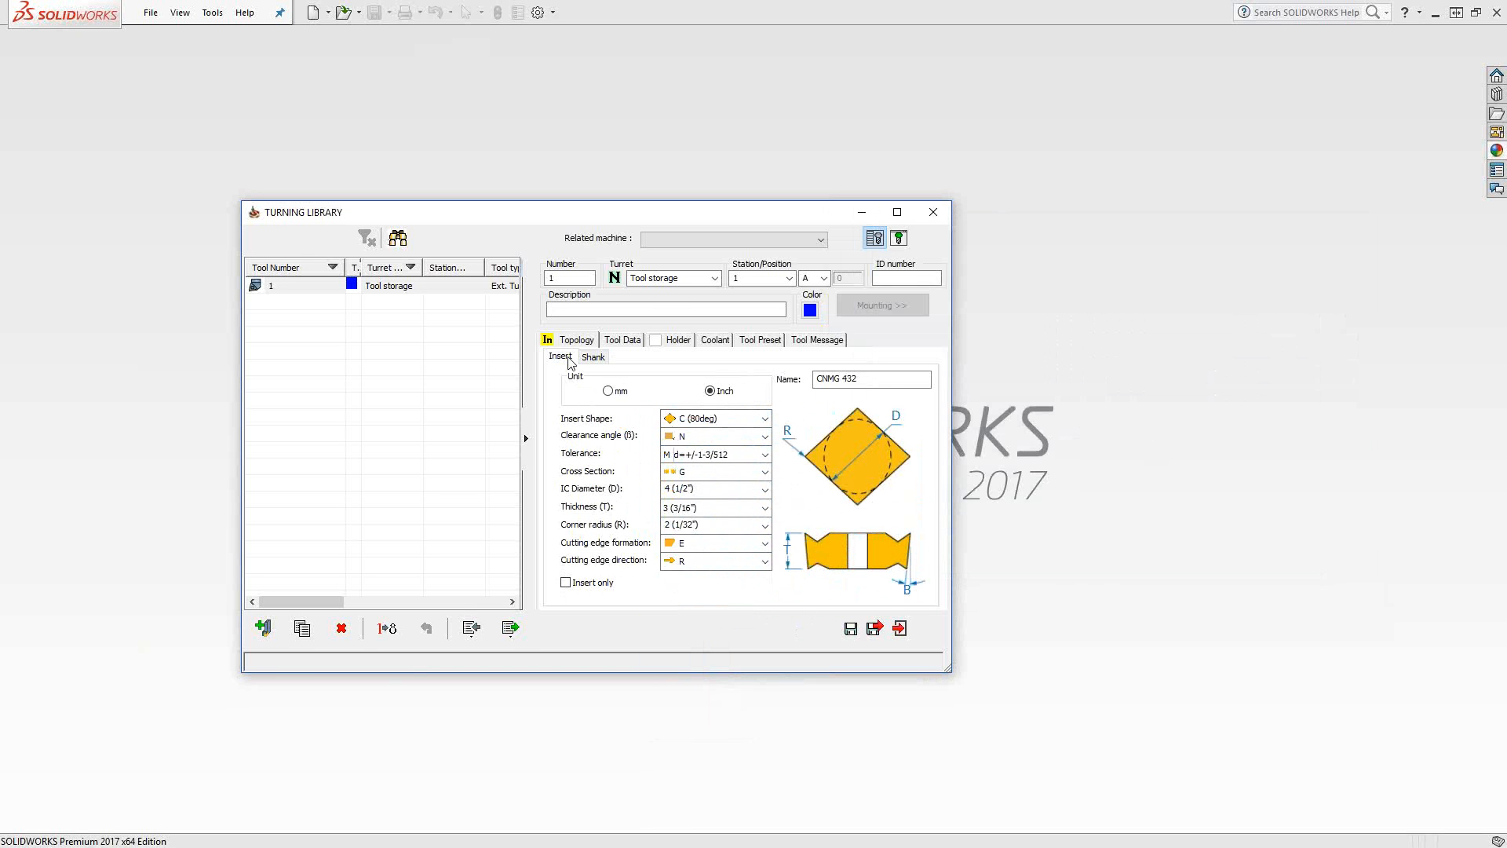
# Review the shank parameters, then return to the CNMG 432 insert parameters
pyautogui.click(593, 357)
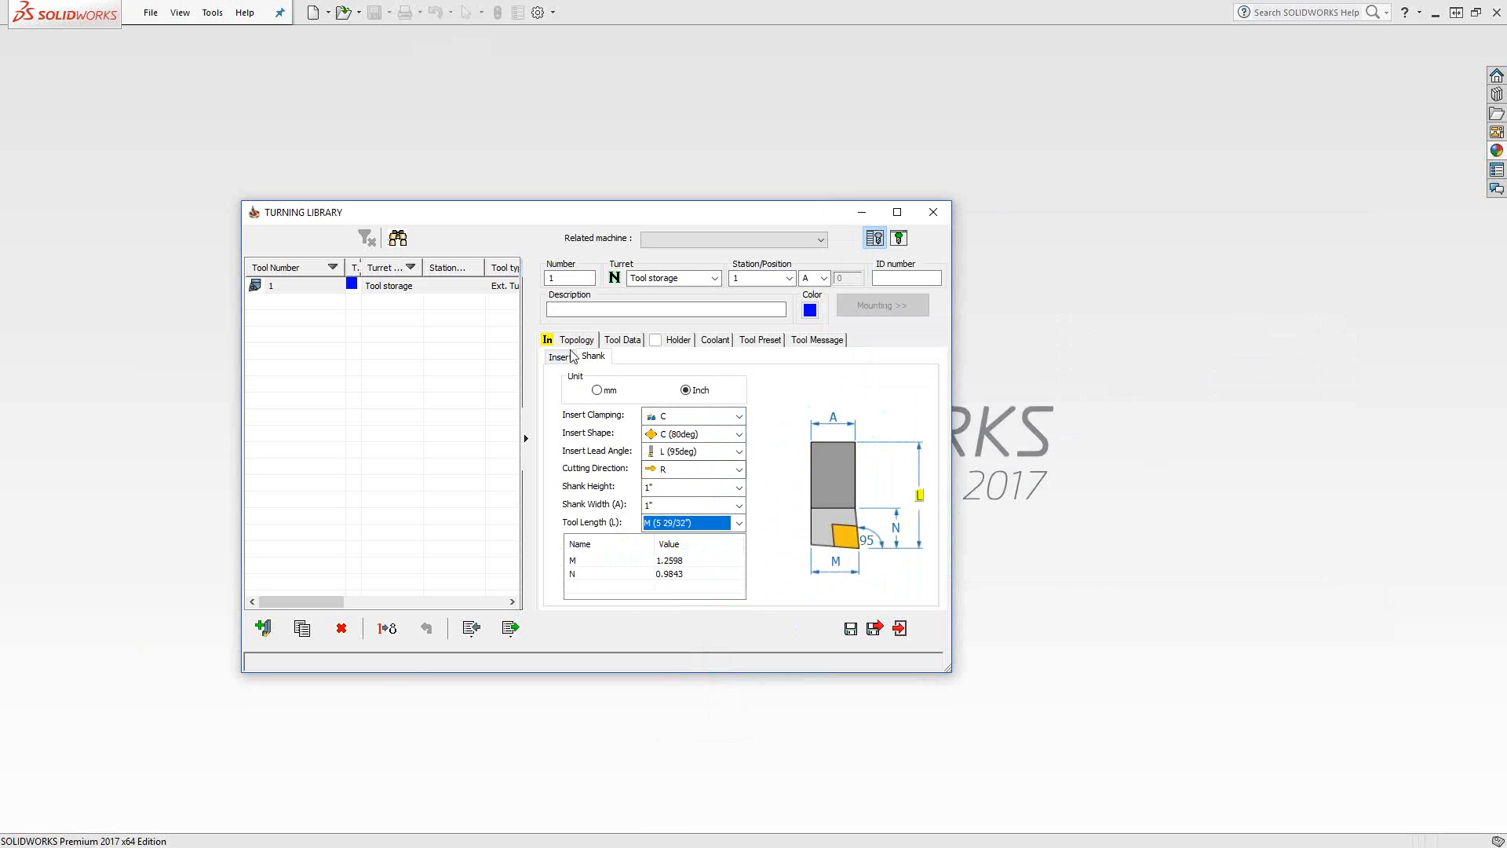
pyautogui.click(560, 355)
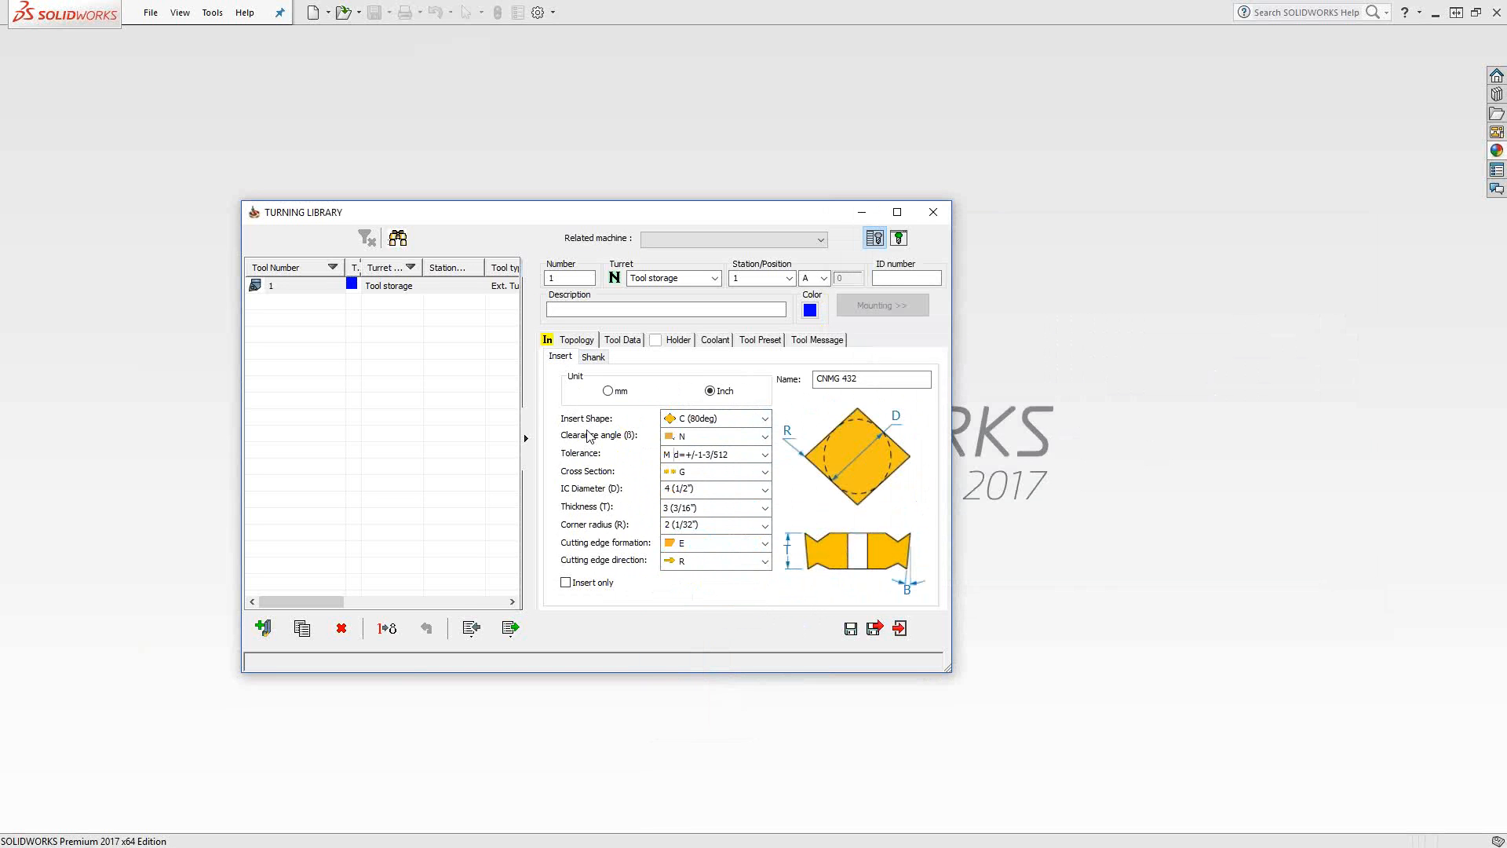
pyautogui.moveTo(615, 612)
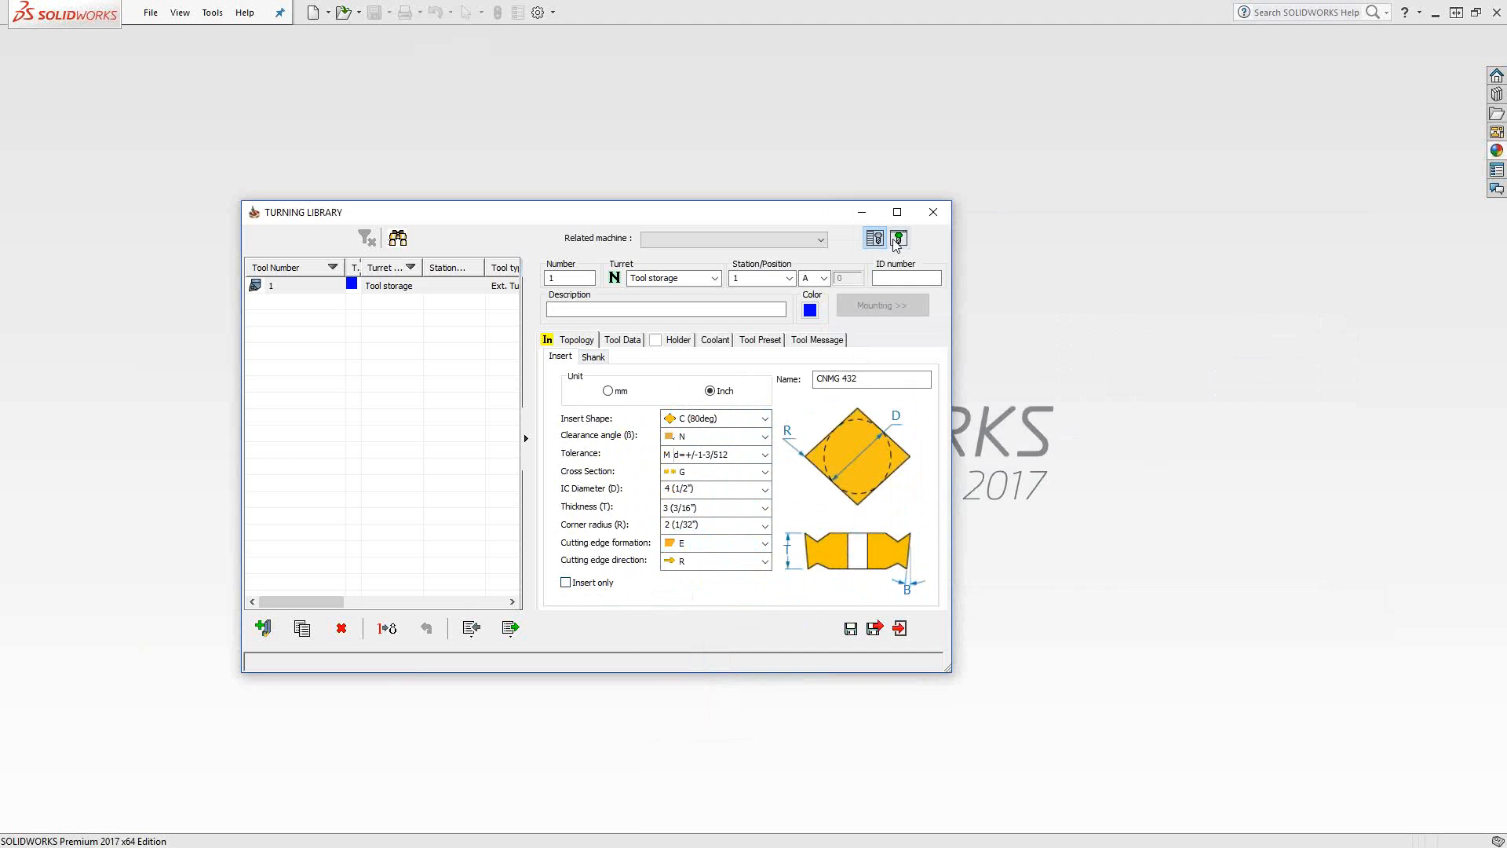
pyautogui.click(899, 239)
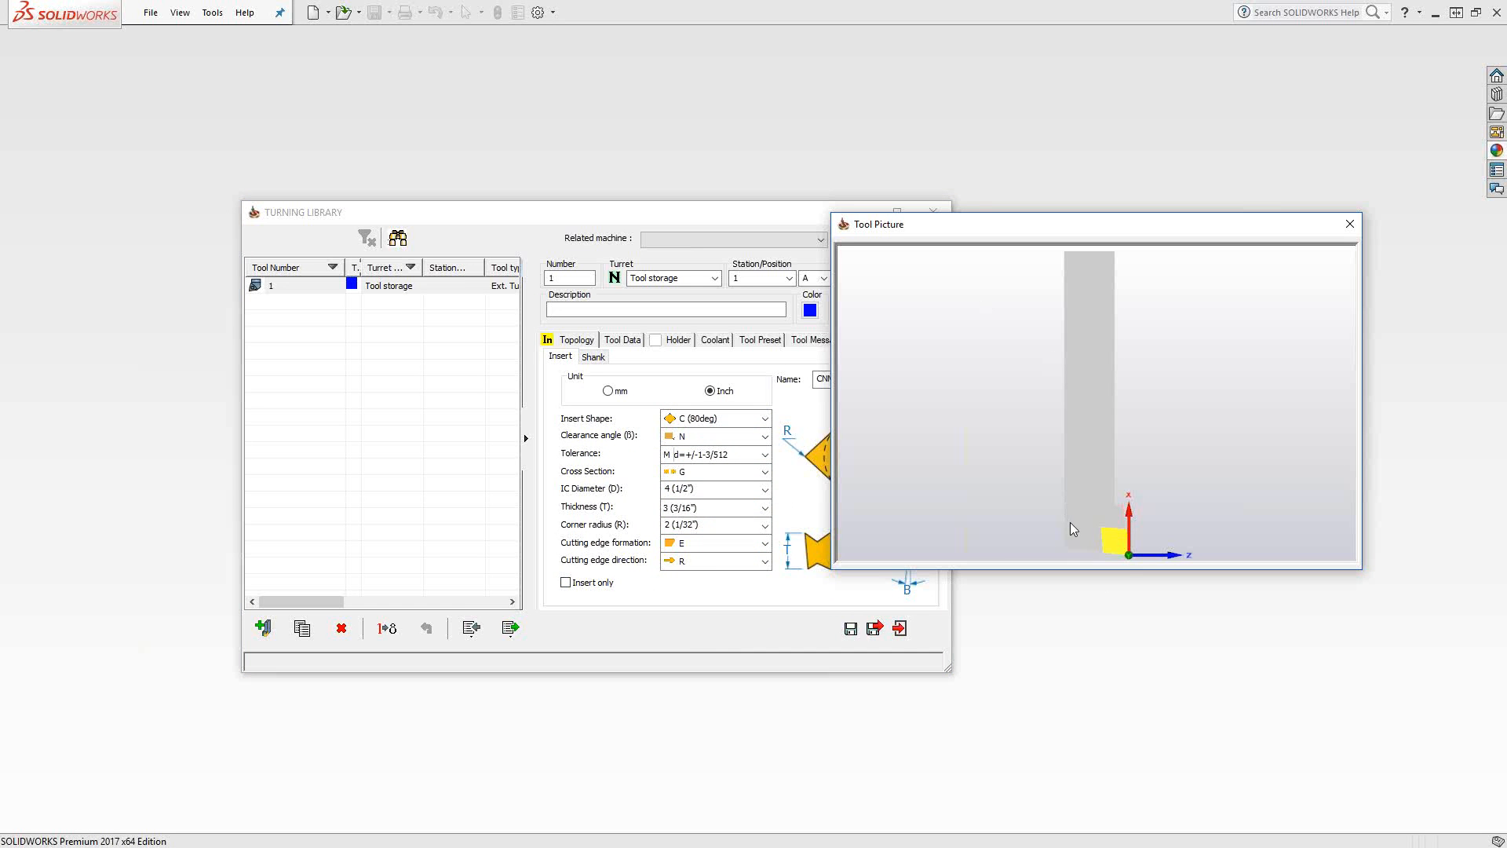
pyautogui.click(565, 582)
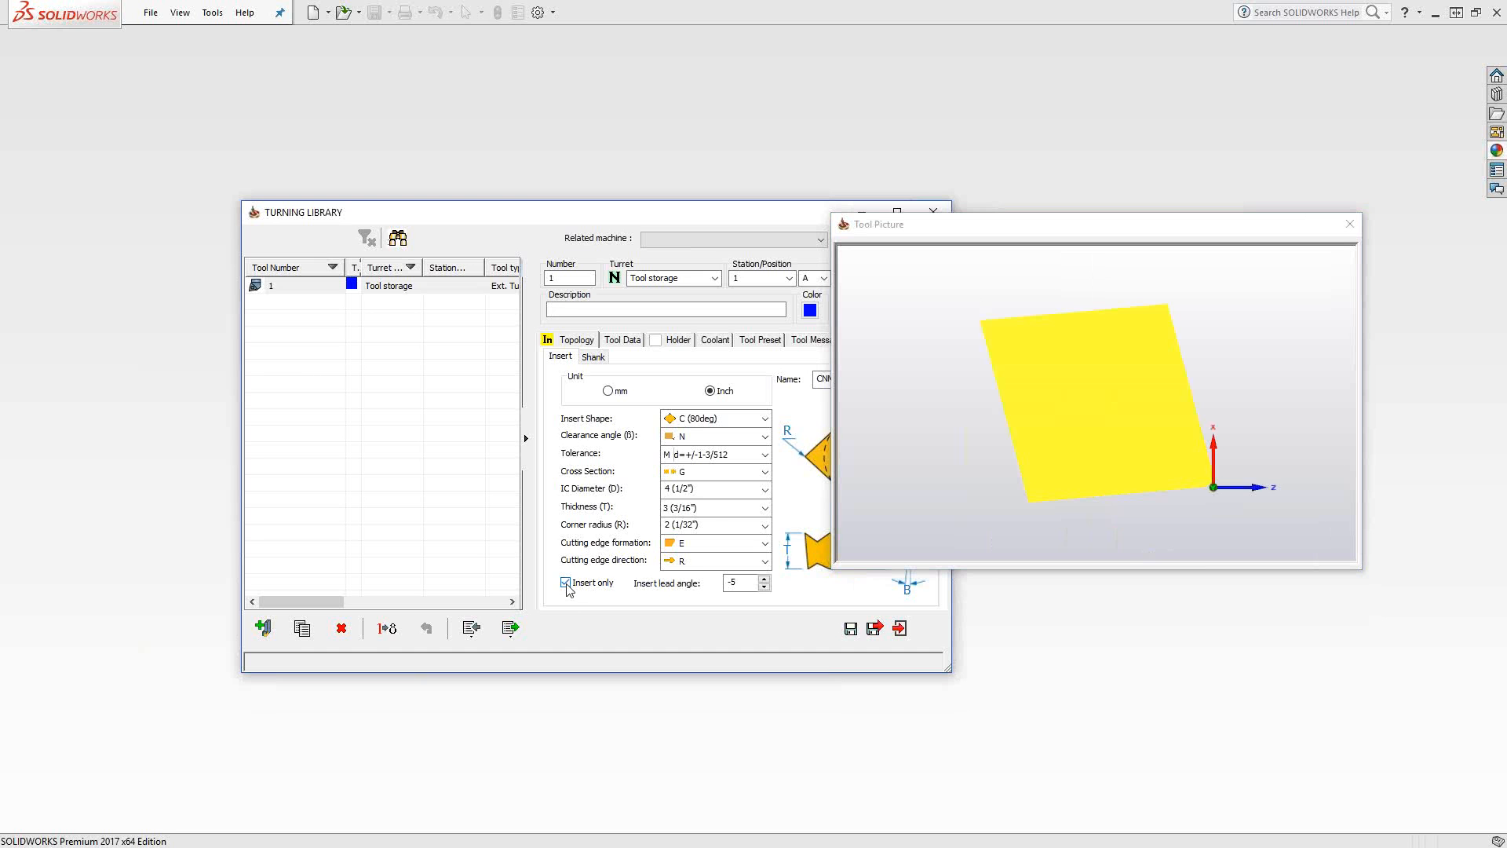
pyautogui.click(565, 583)
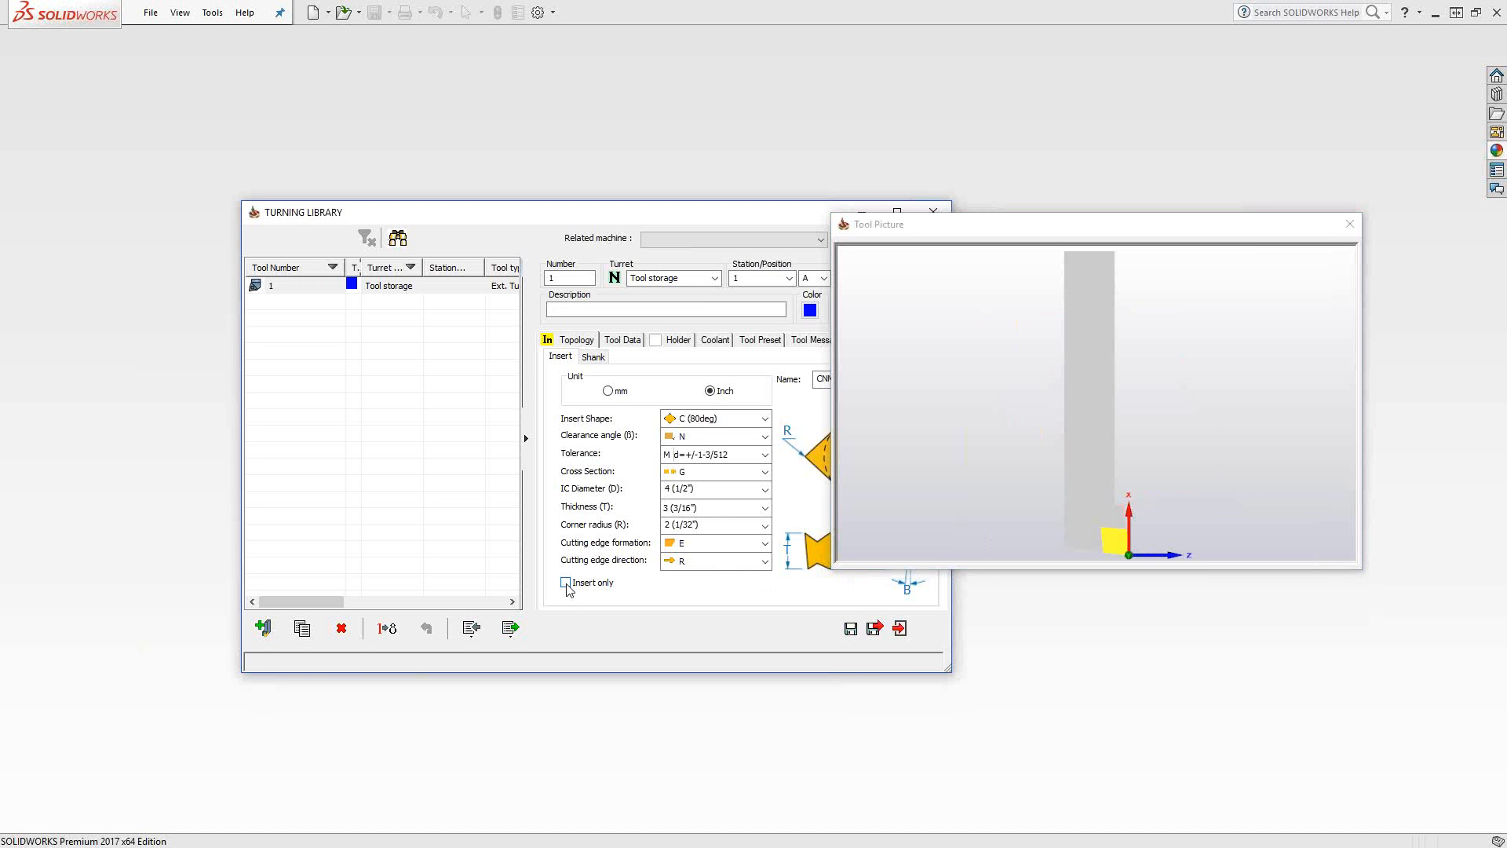
pyautogui.click(565, 583)
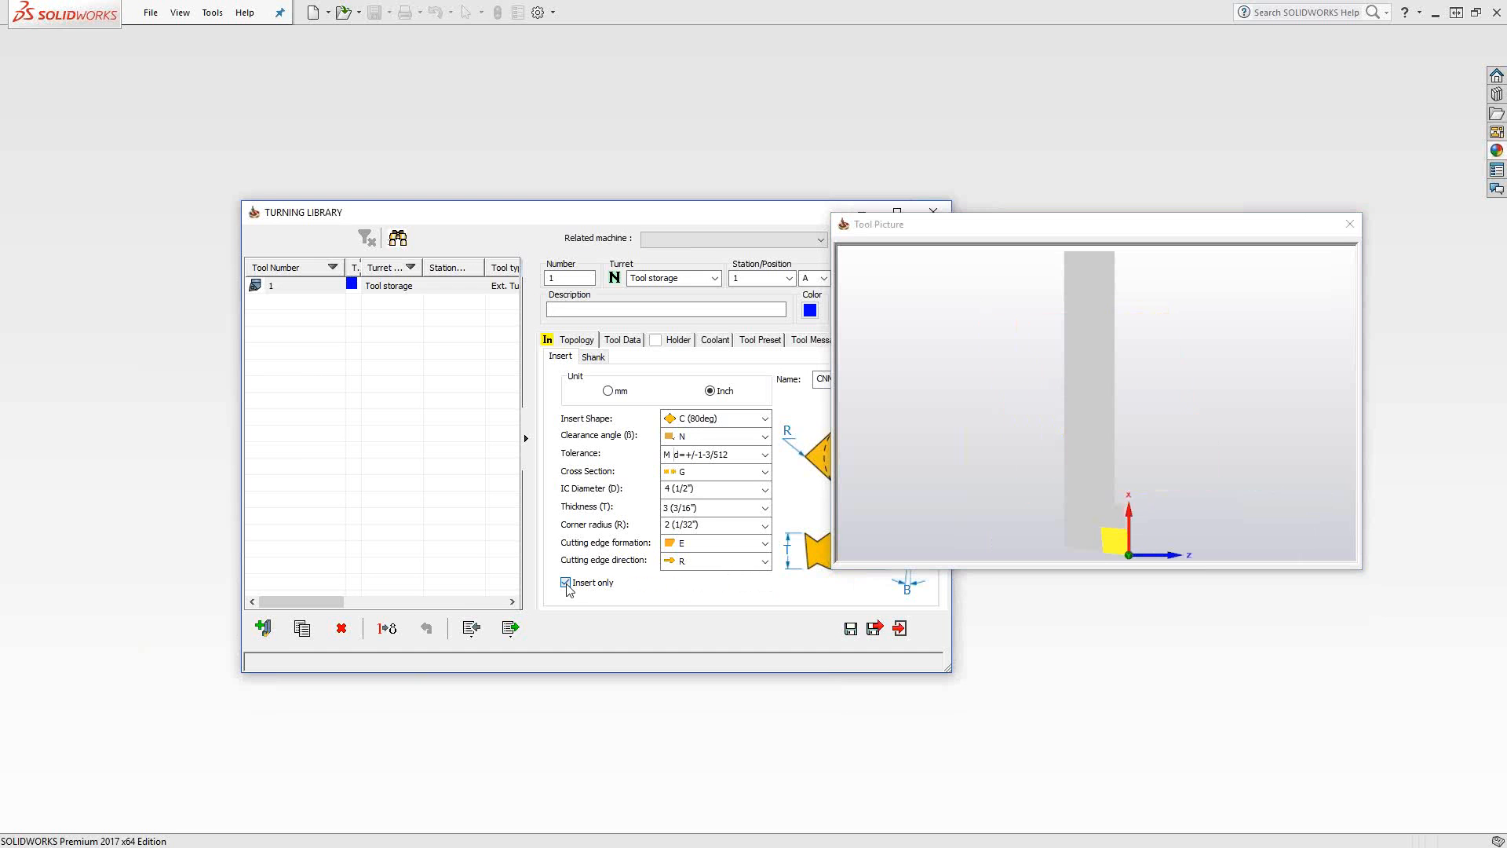
pyautogui.click(566, 583)
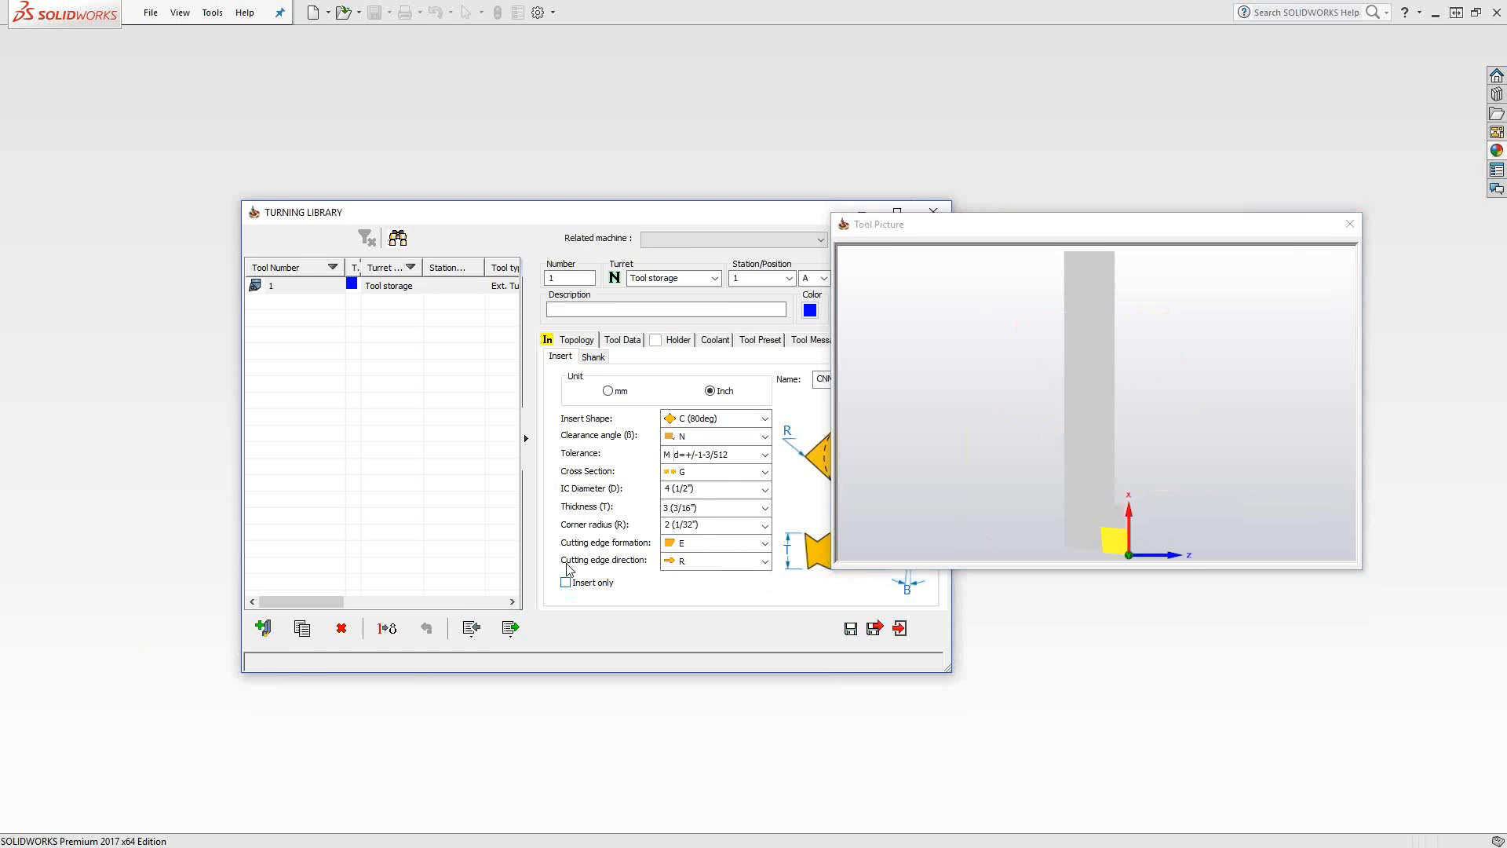
pyautogui.click(565, 582)
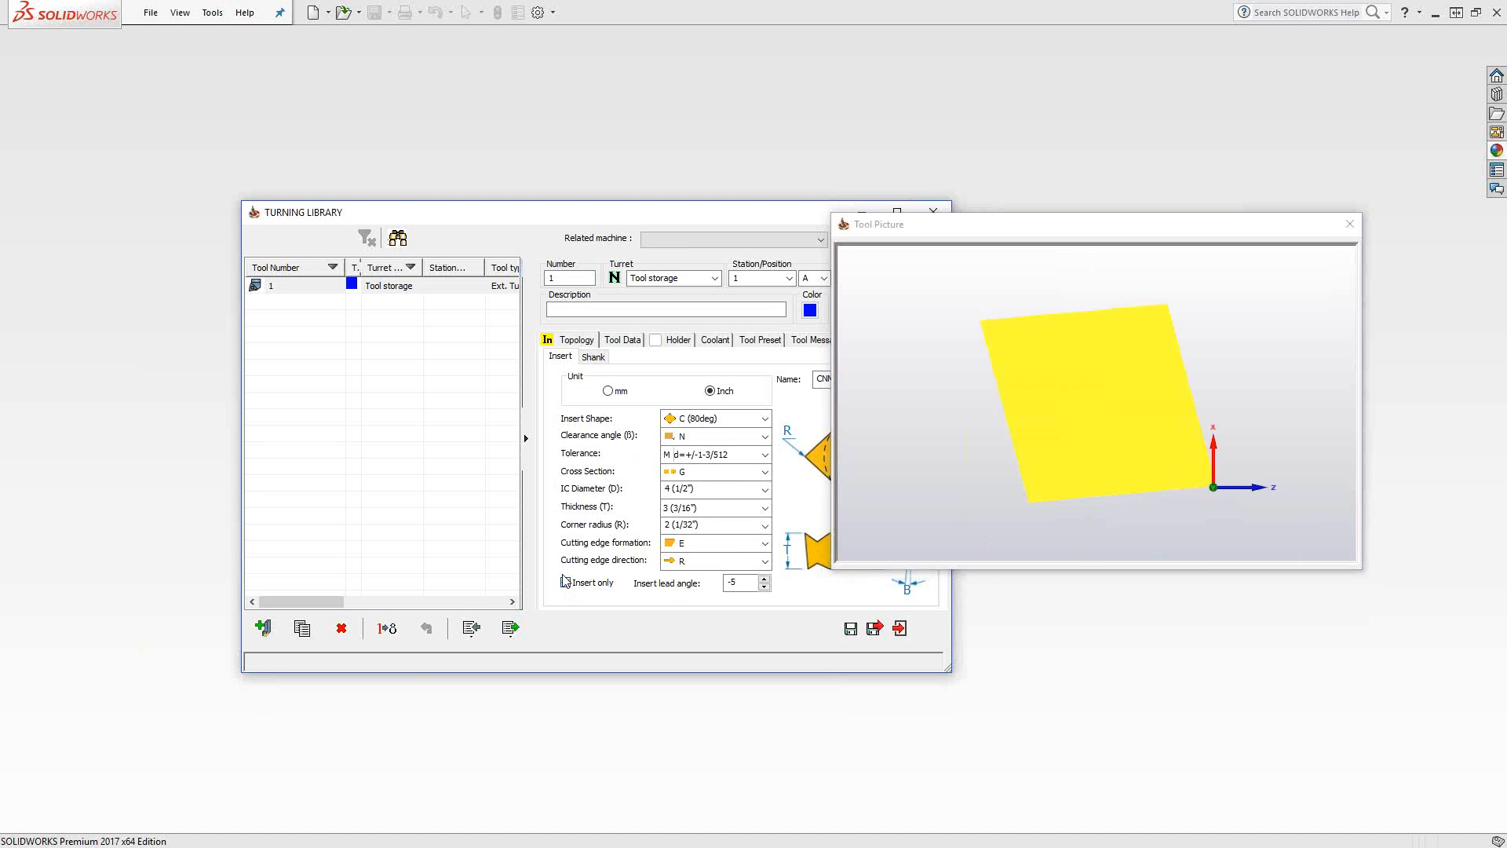
pyautogui.click(566, 582)
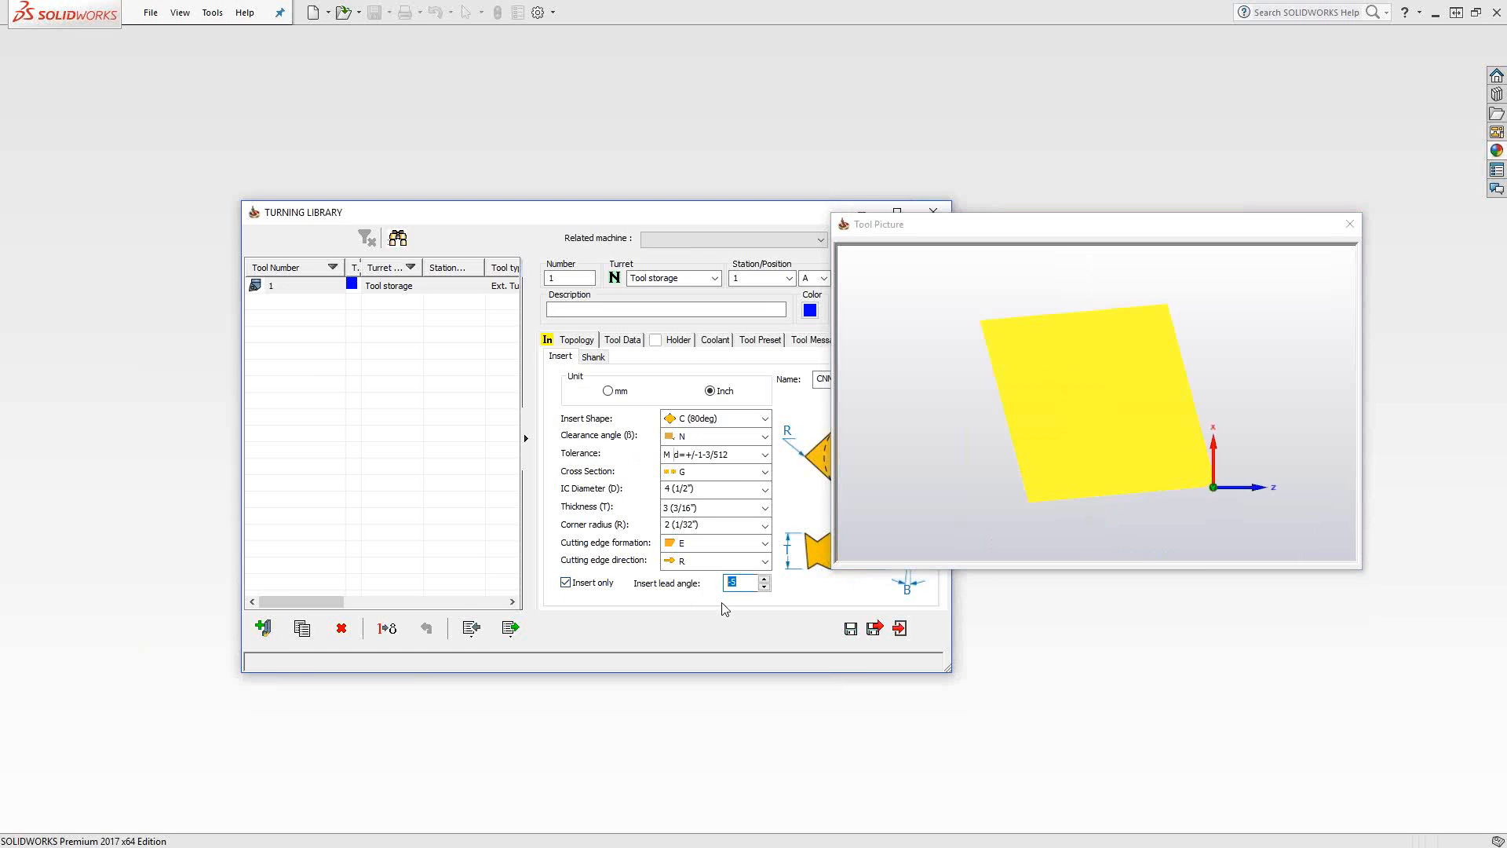
pyautogui.click(566, 582)
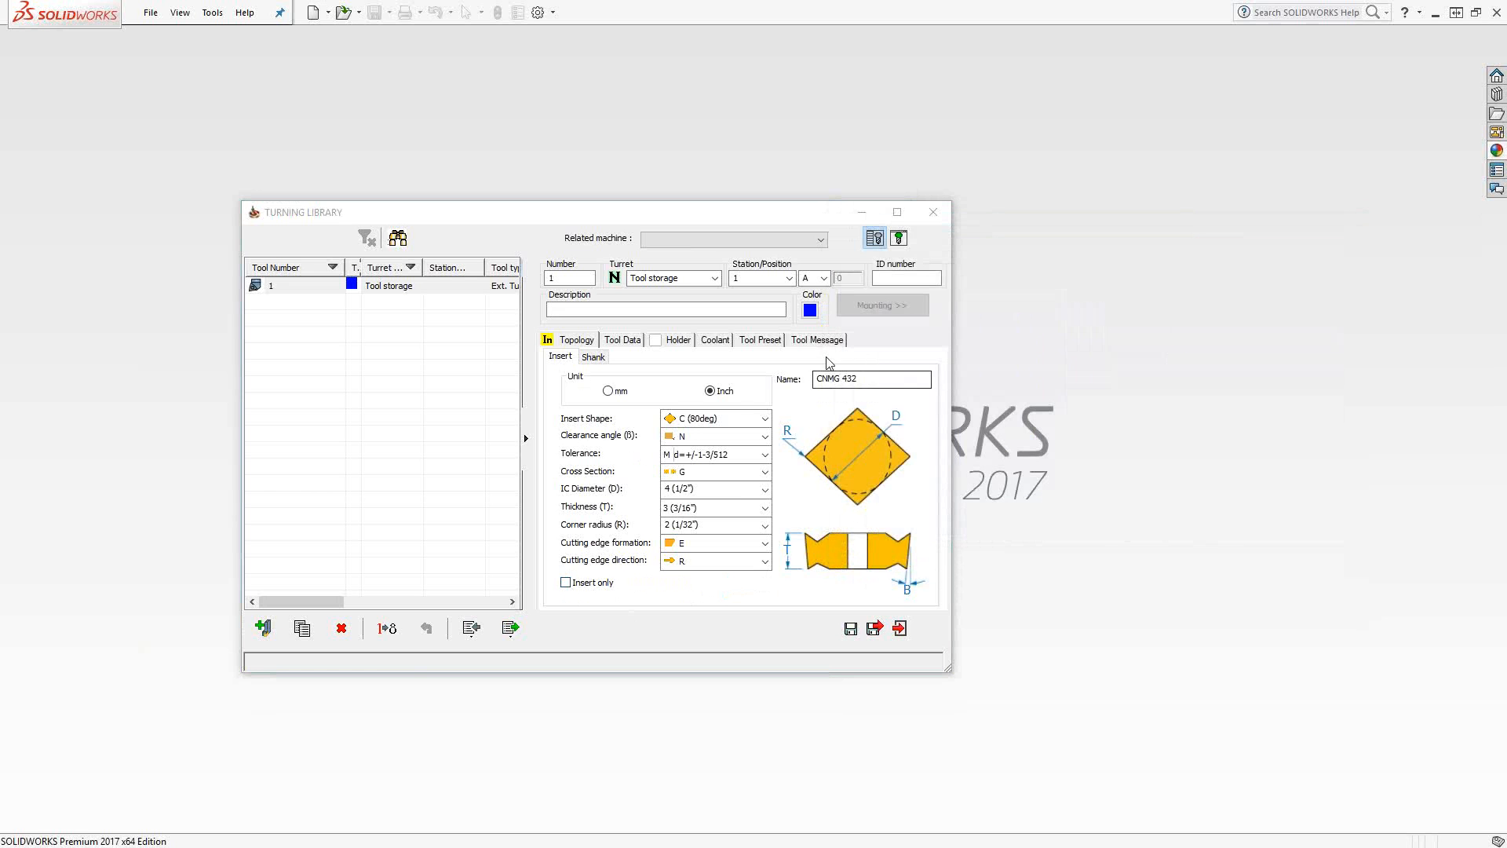
pyautogui.click(261, 628)
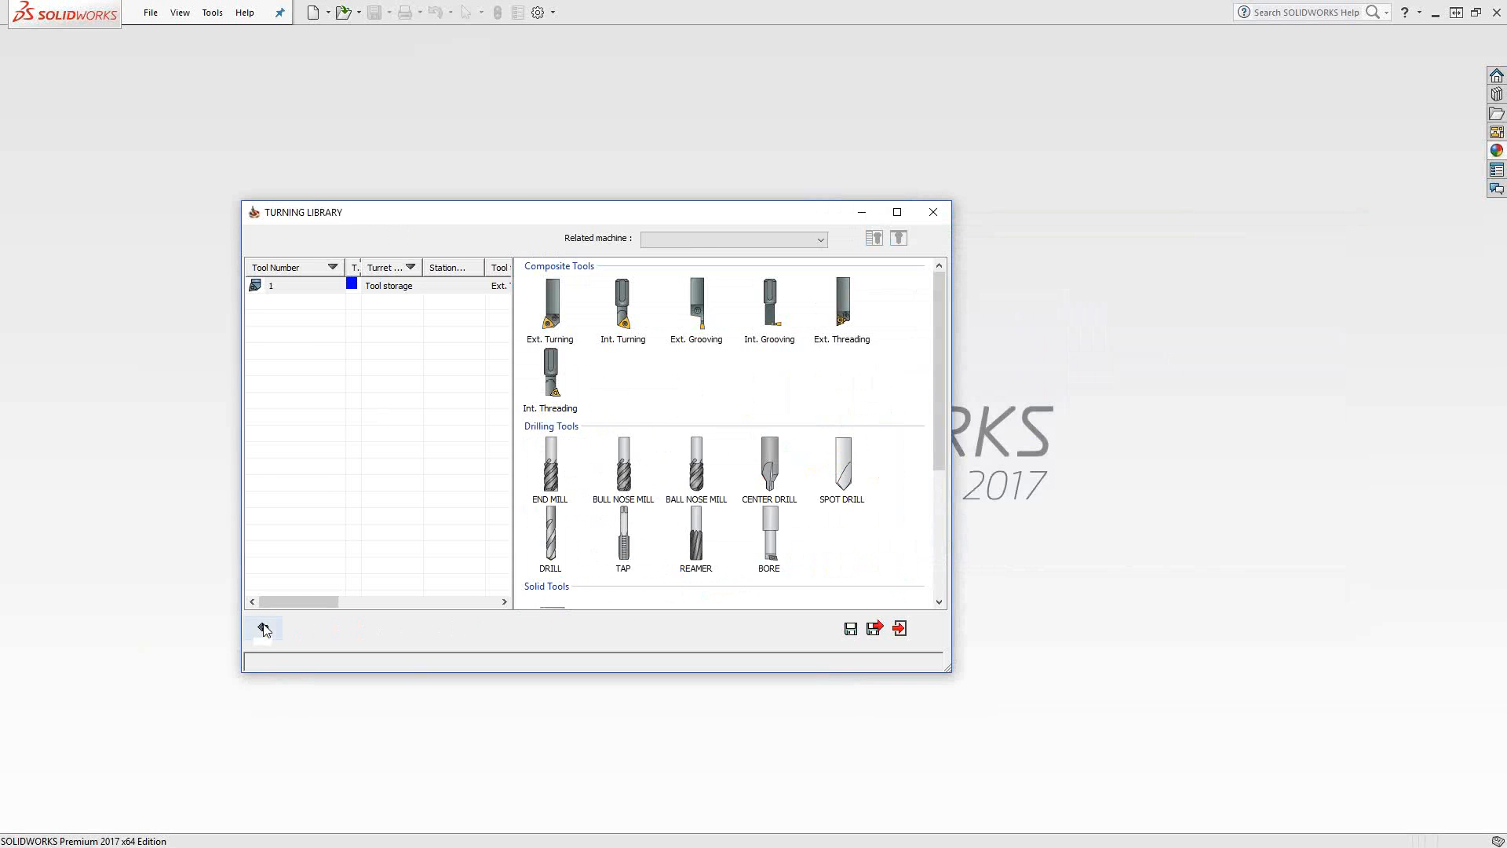
pyautogui.scroll(-3)
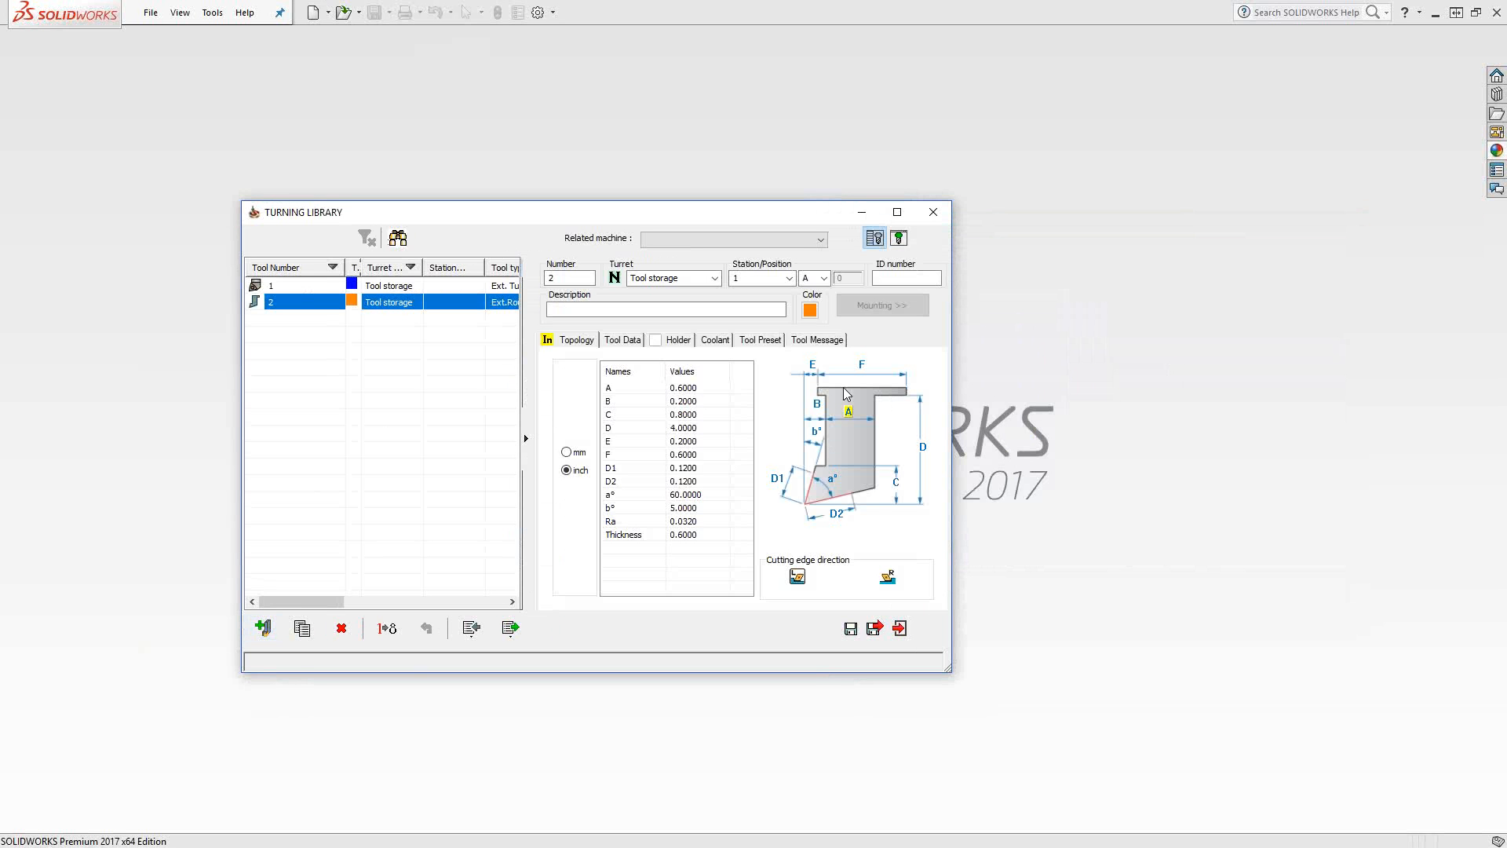
pyautogui.moveTo(868, 432)
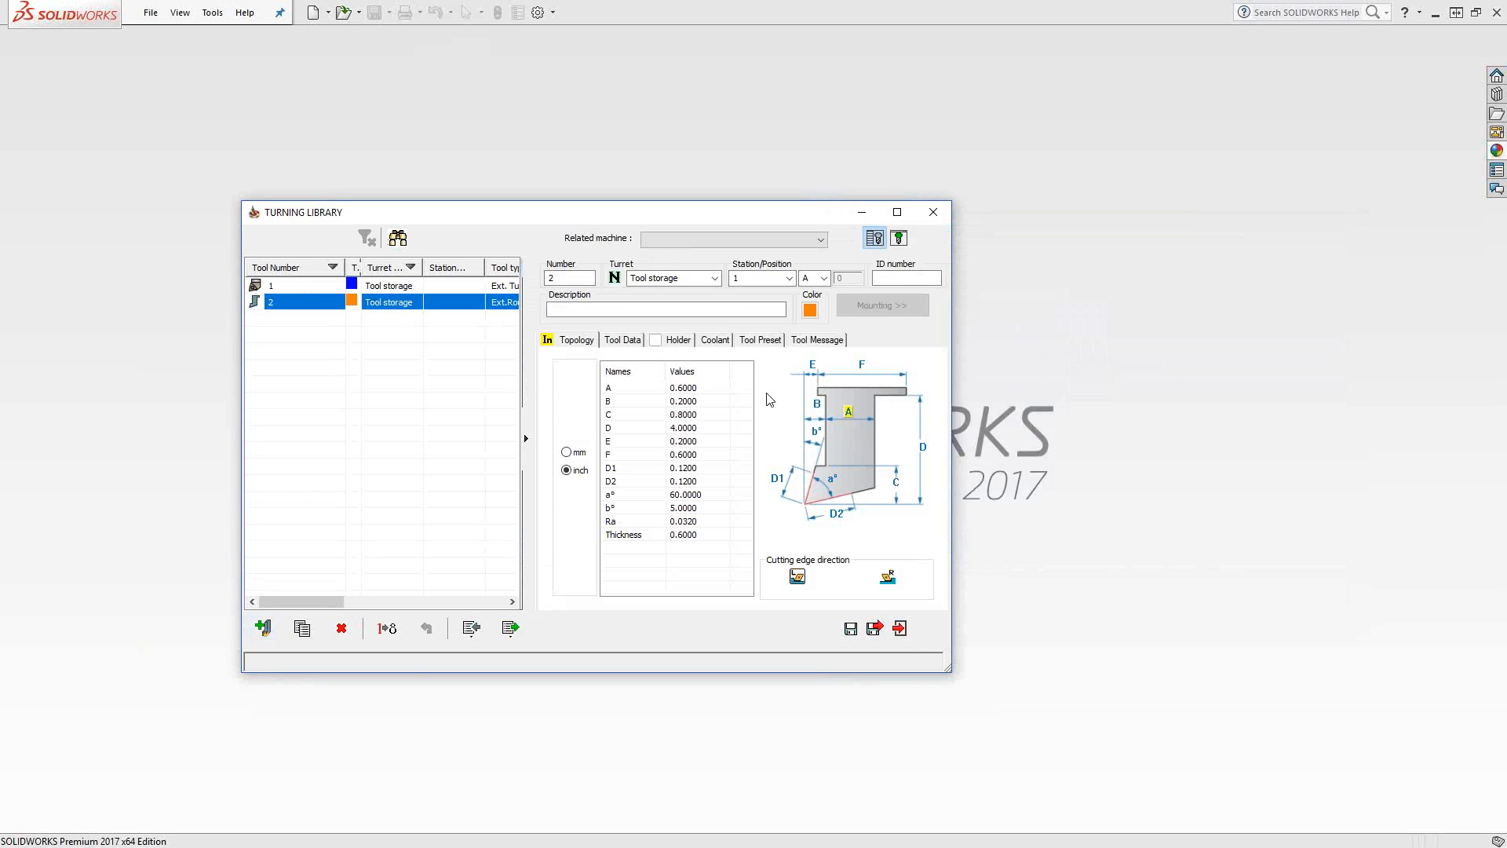
pyautogui.moveTo(687, 544)
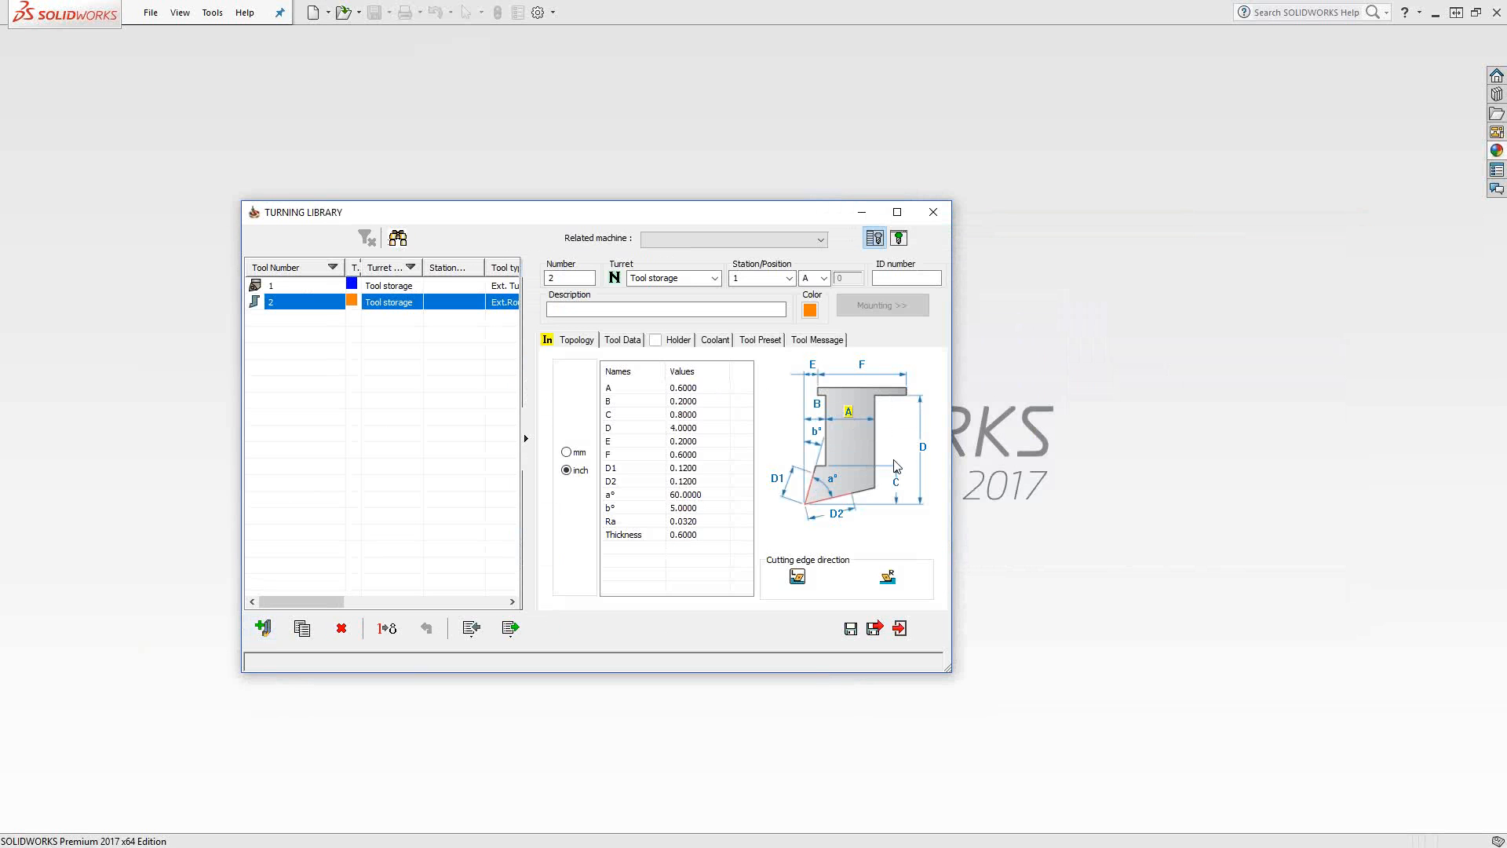
pyautogui.moveTo(885, 409)
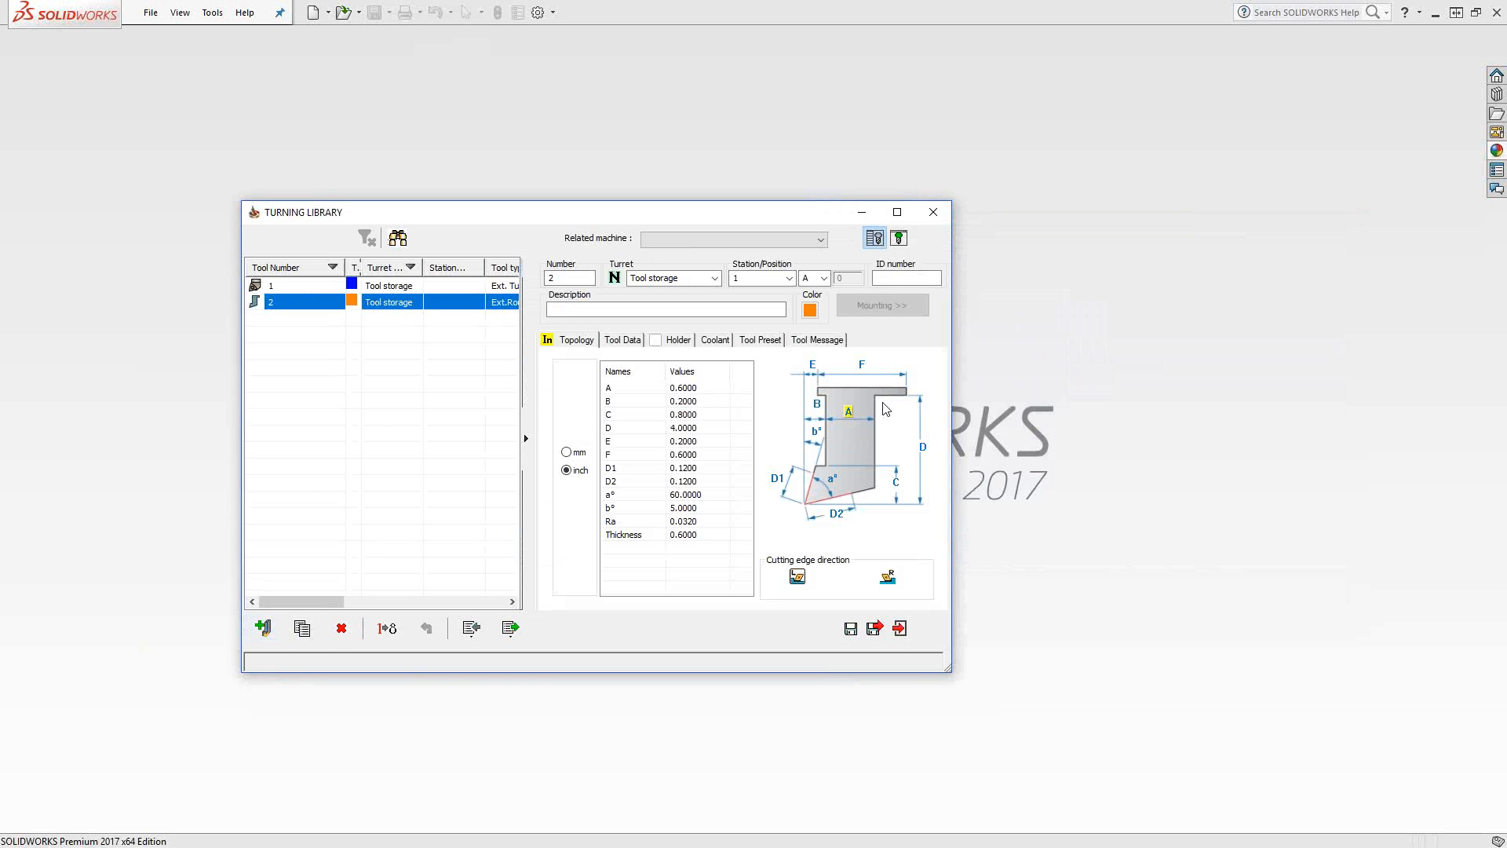
pyautogui.moveTo(912, 448)
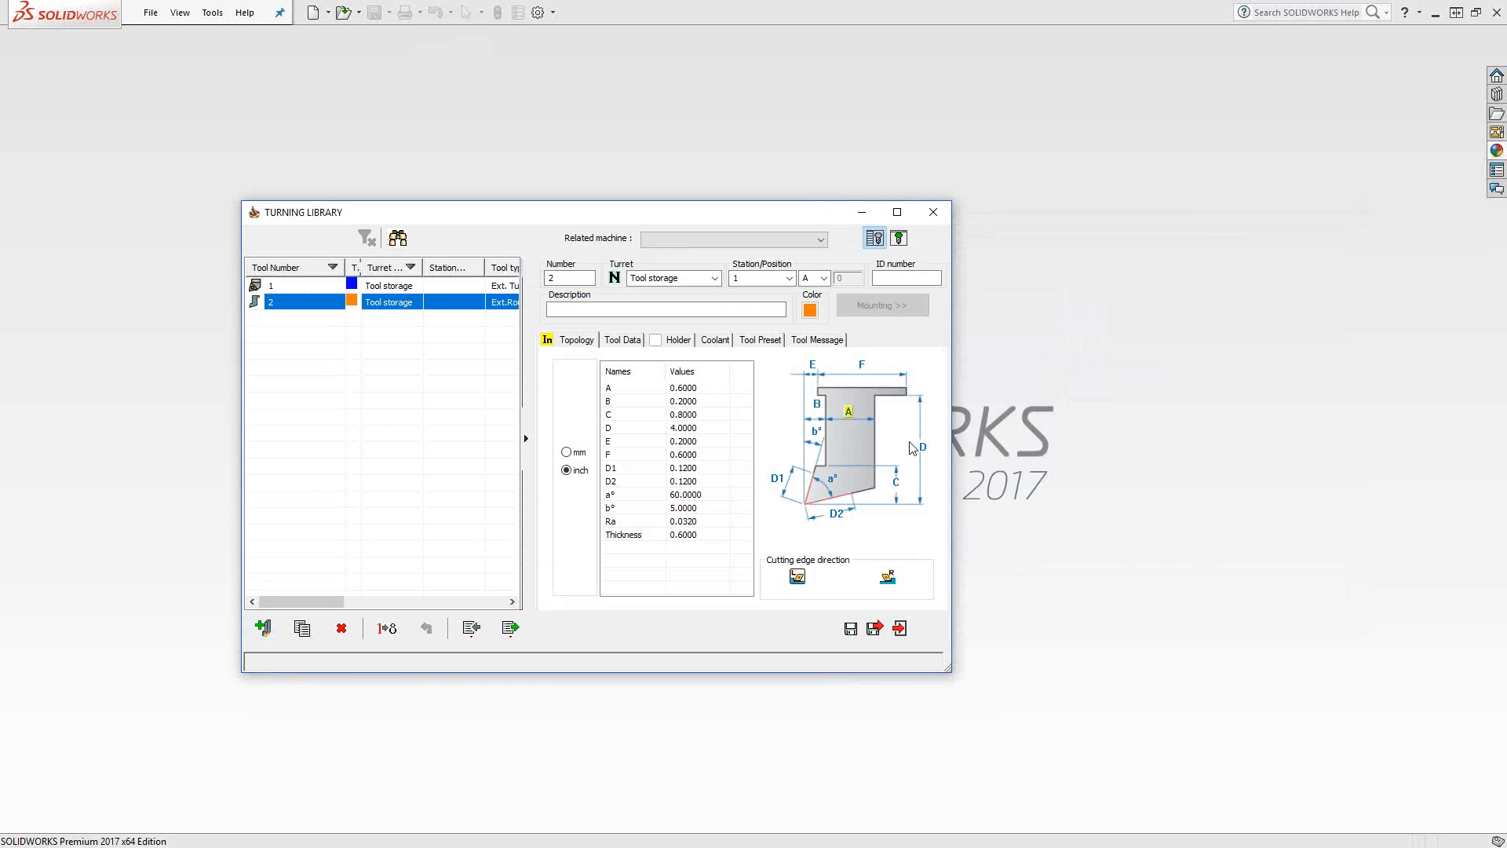
pyautogui.moveTo(822, 464)
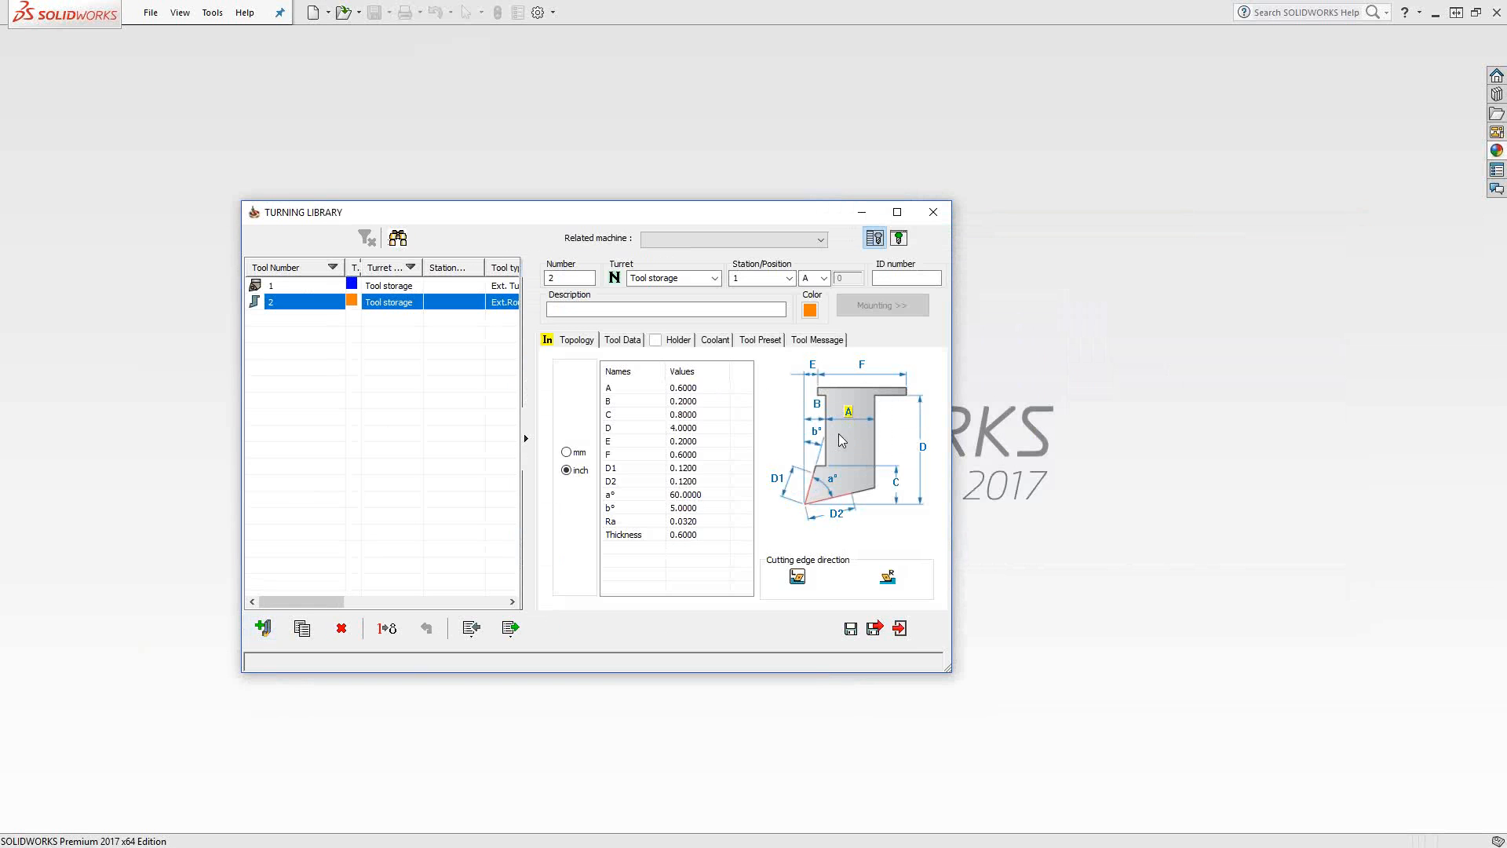
pyautogui.moveTo(865, 402)
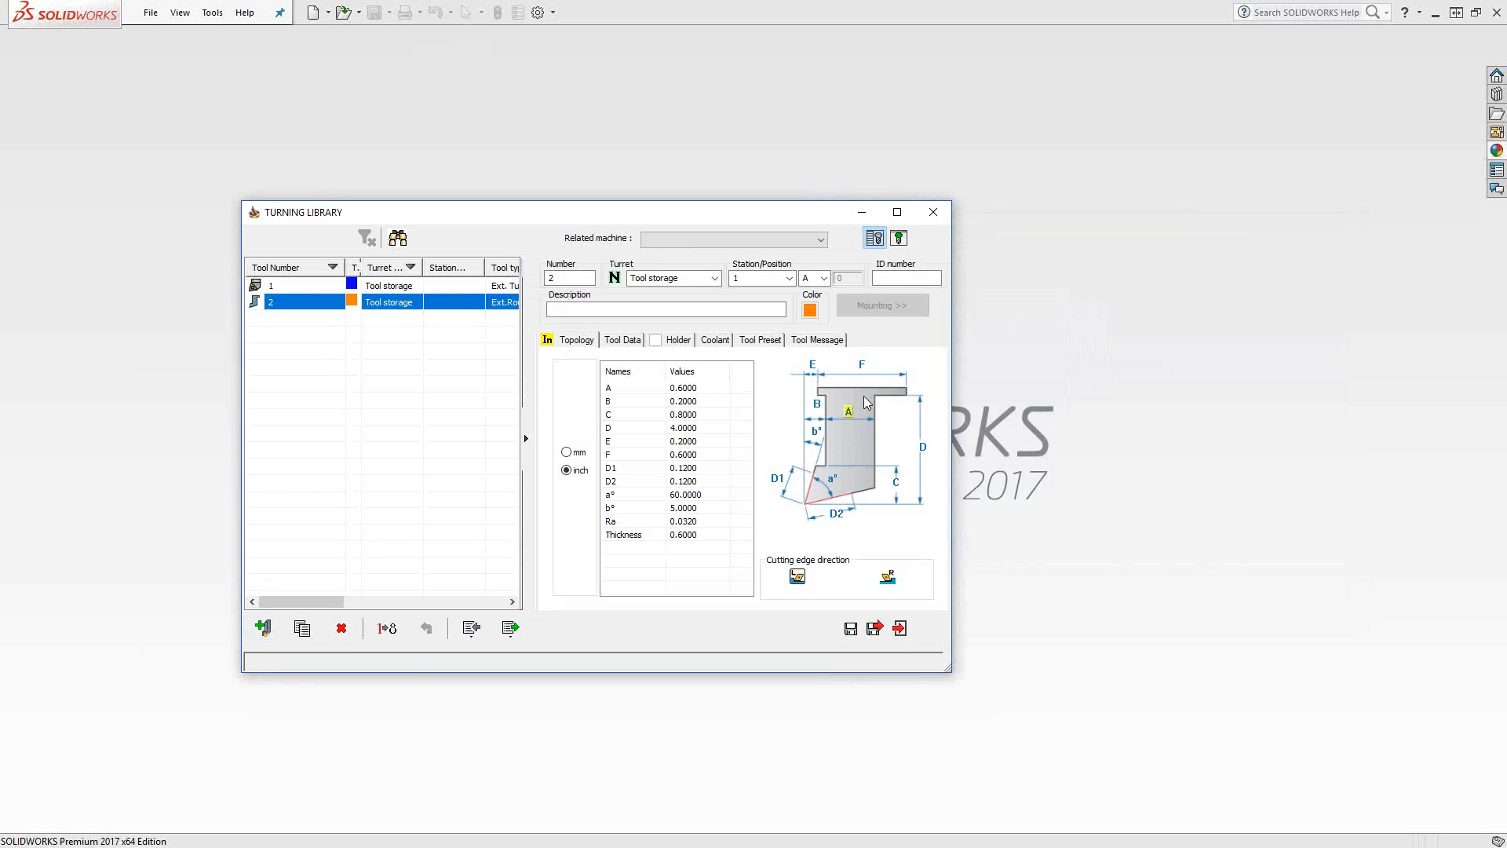
pyautogui.moveTo(889, 452)
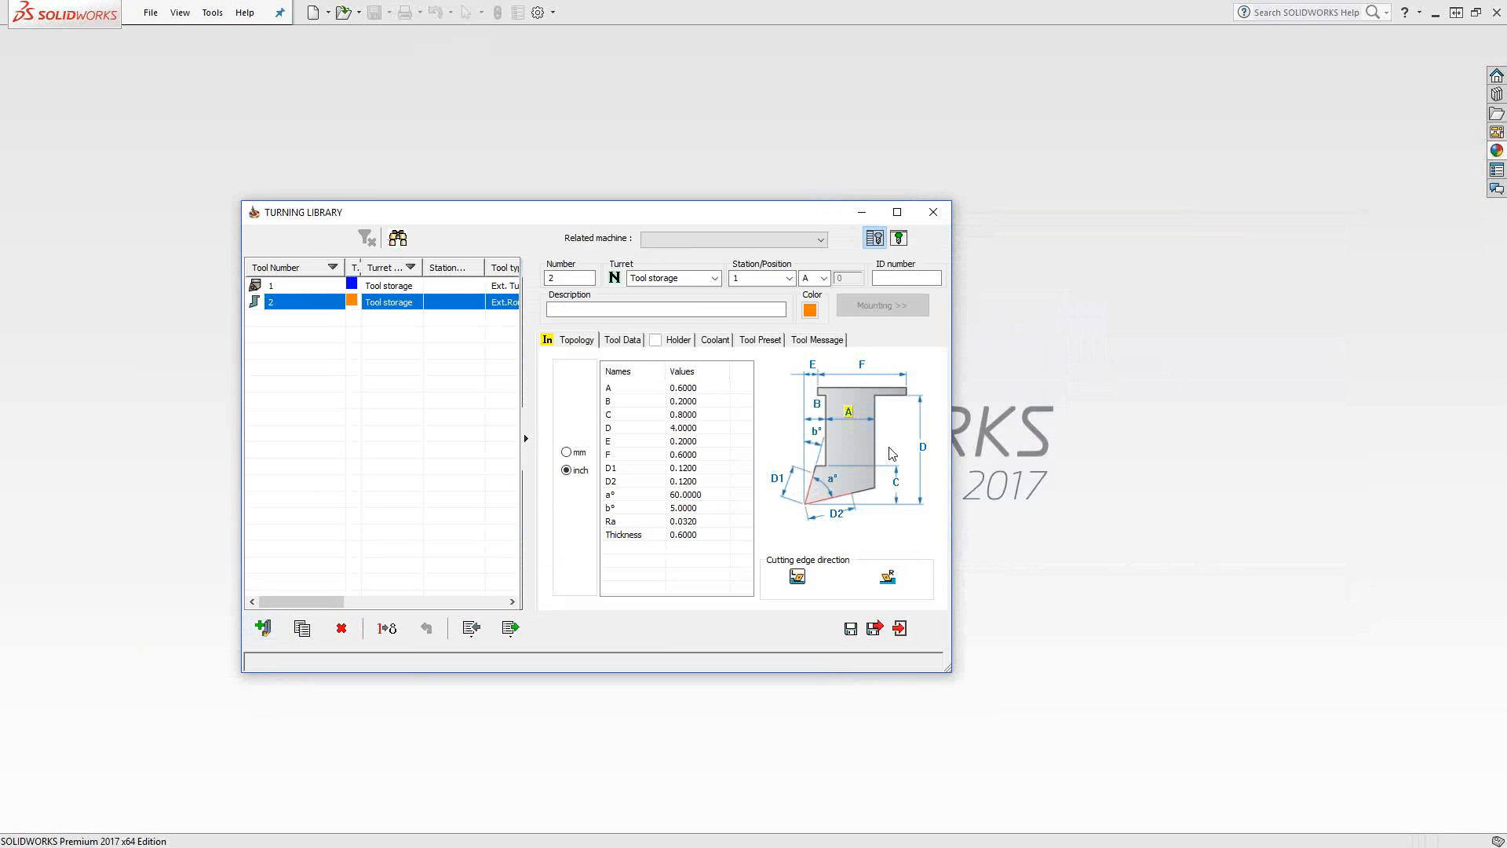
pyautogui.moveTo(904, 453)
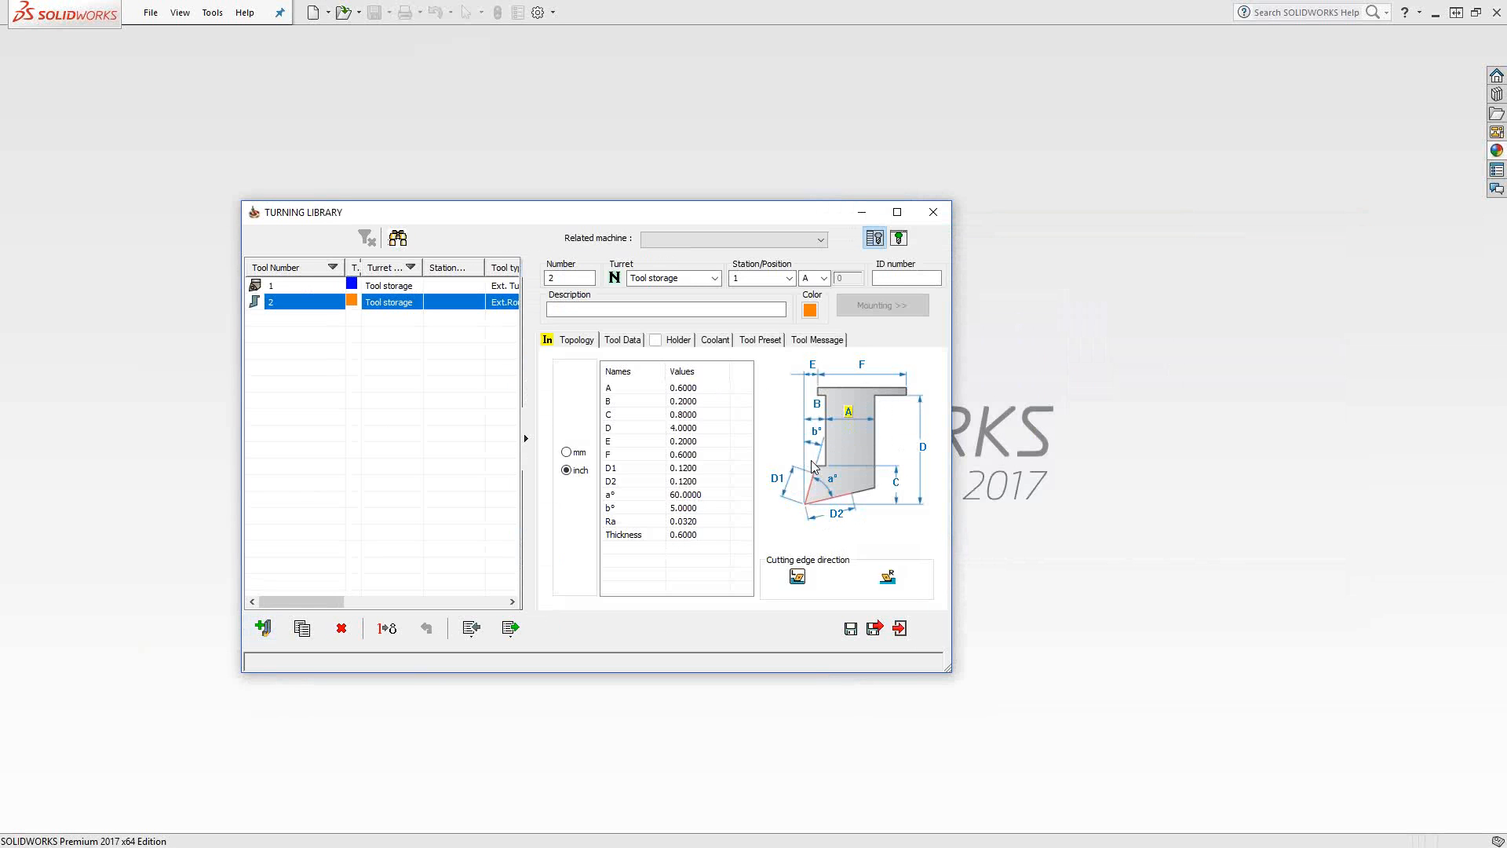
pyautogui.moveTo(892, 493)
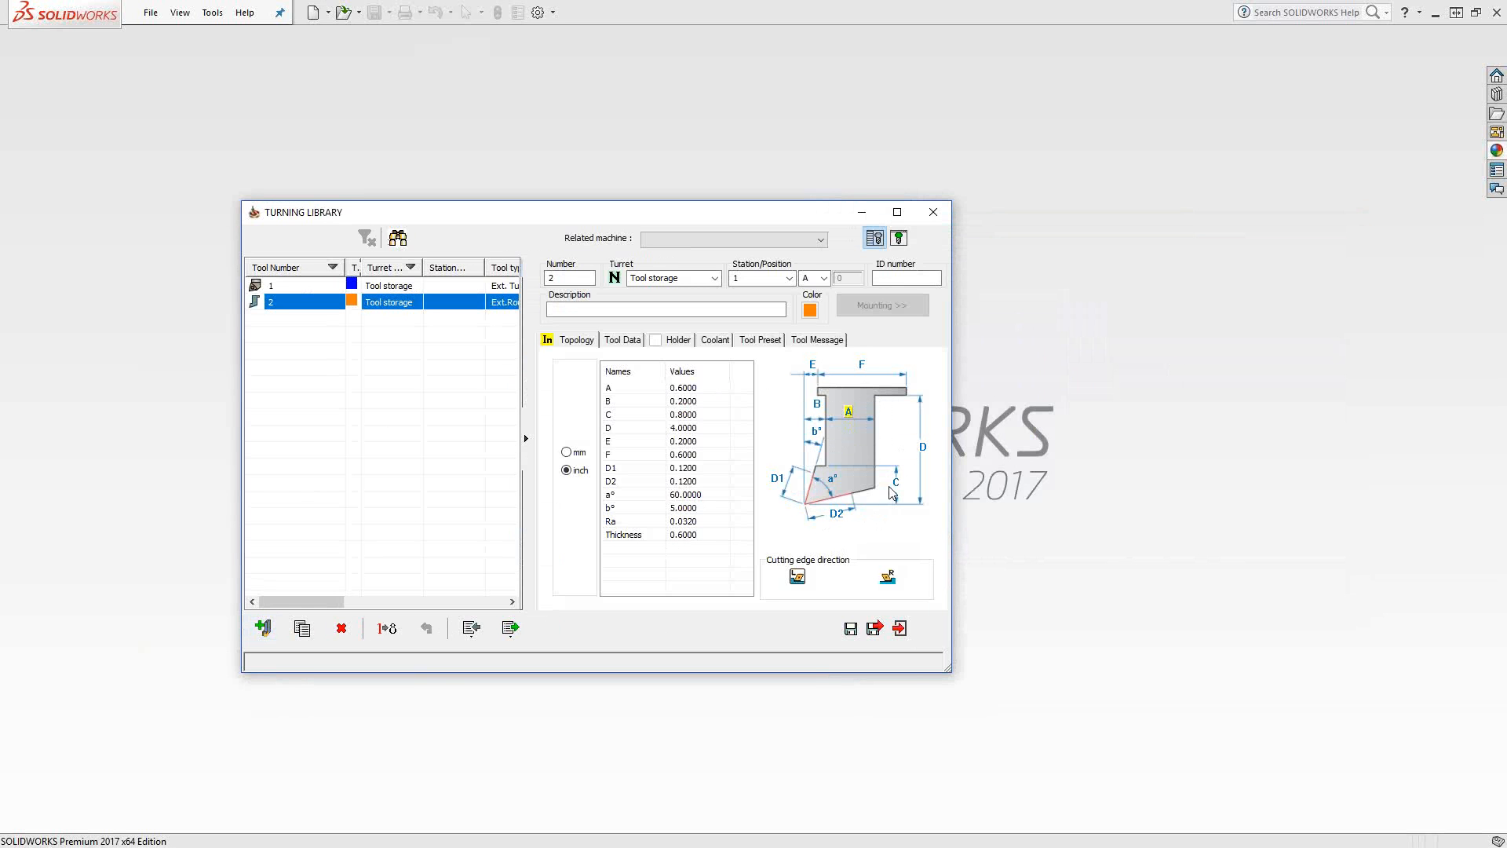
pyautogui.moveTo(873, 484)
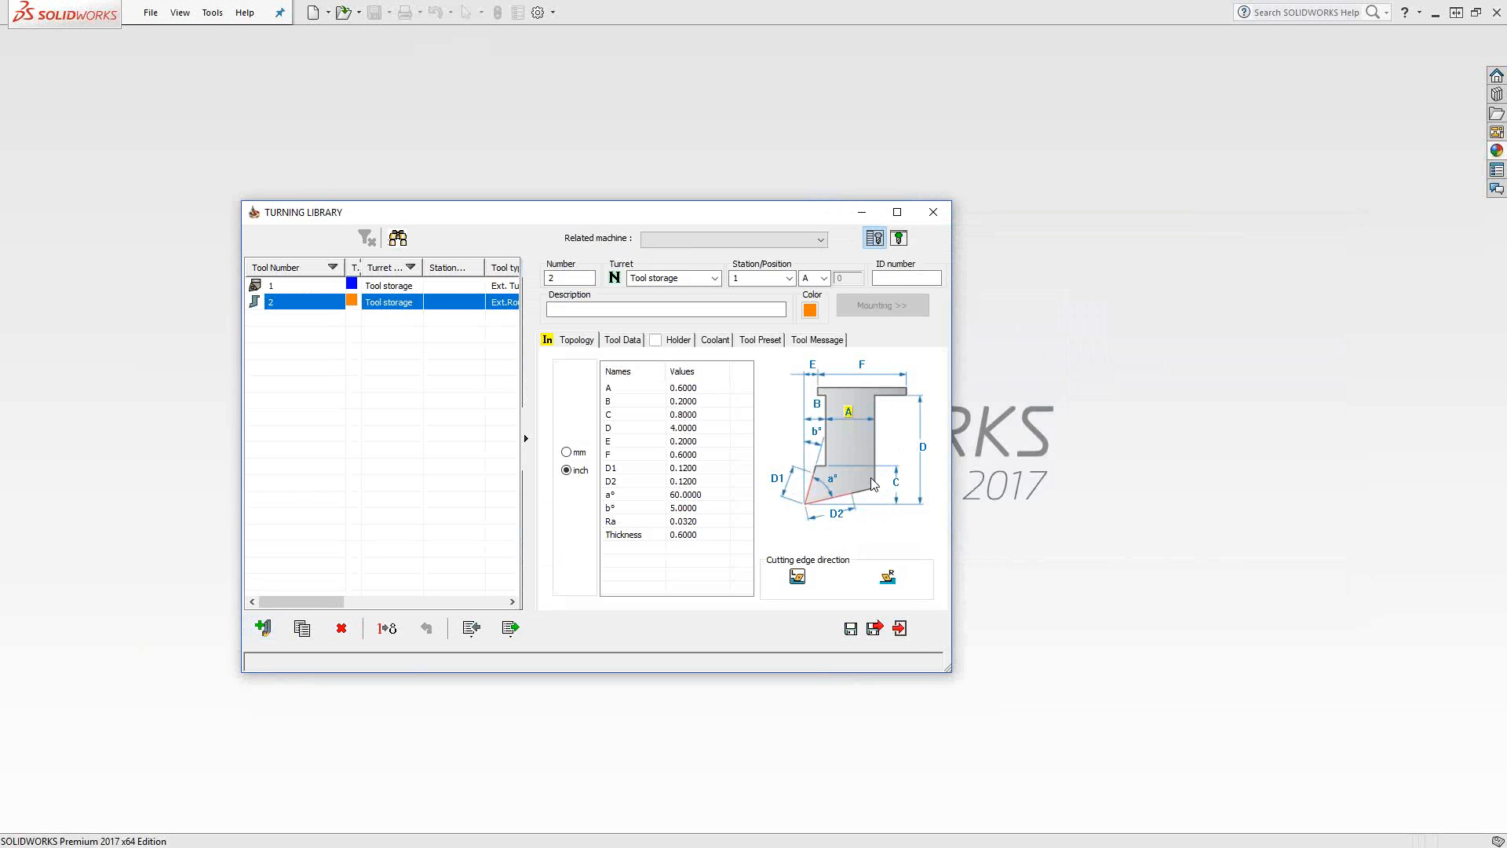
pyautogui.moveTo(856, 422)
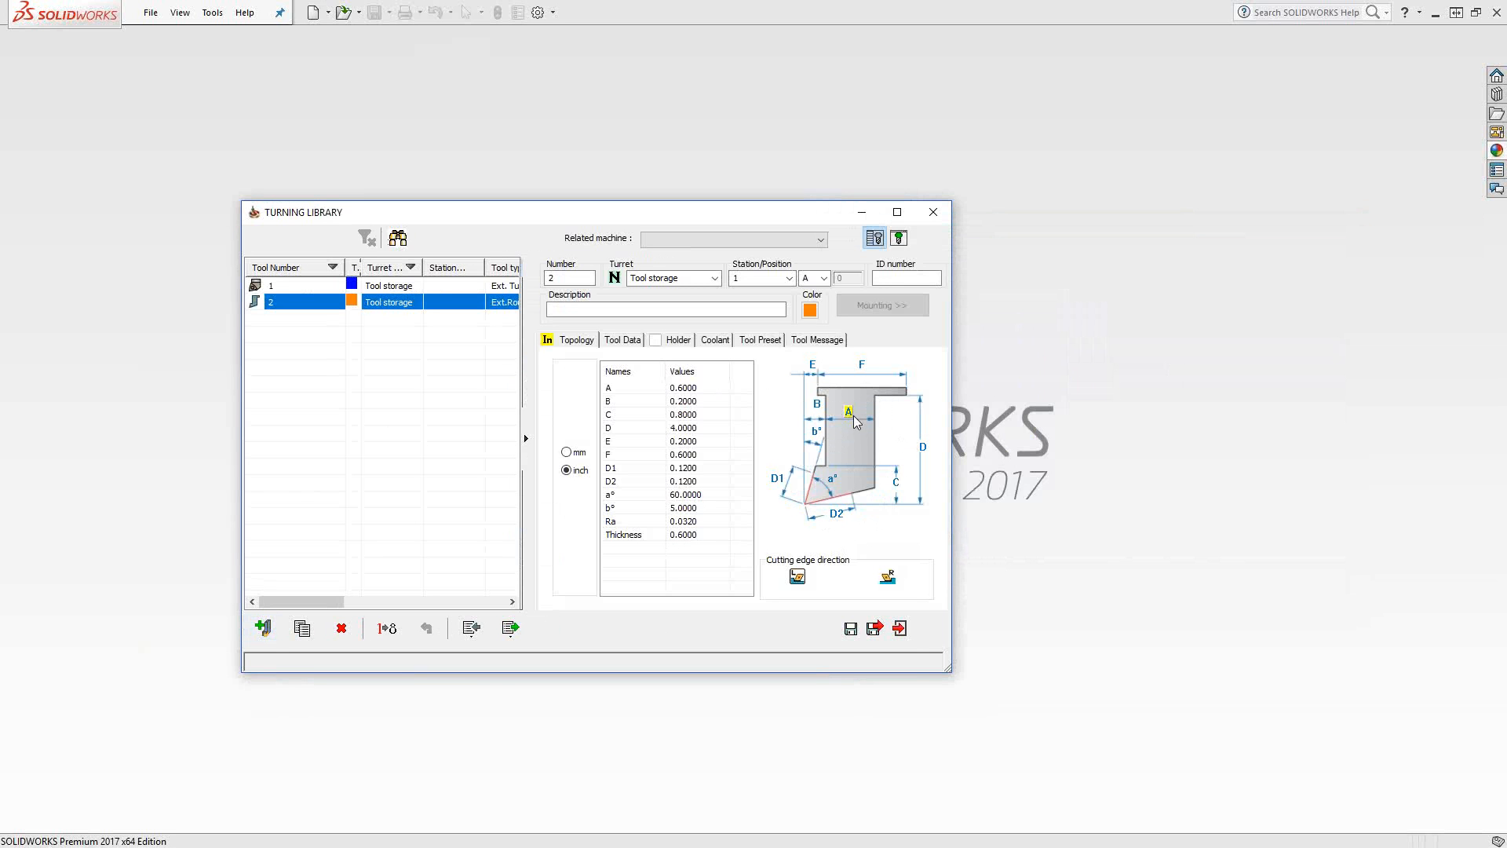
pyautogui.moveTo(817, 424)
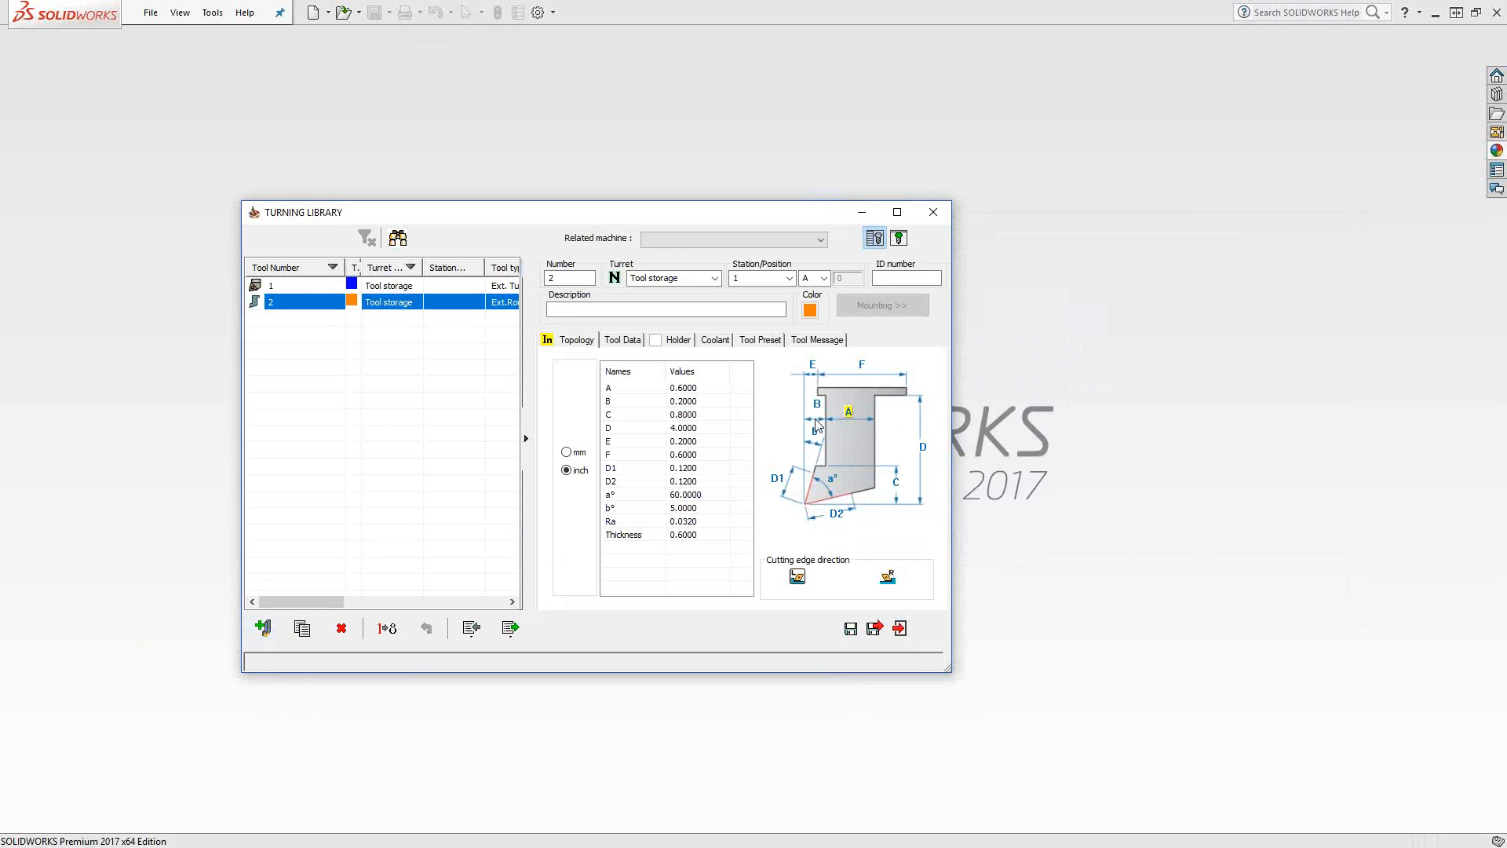
pyautogui.moveTo(849, 438)
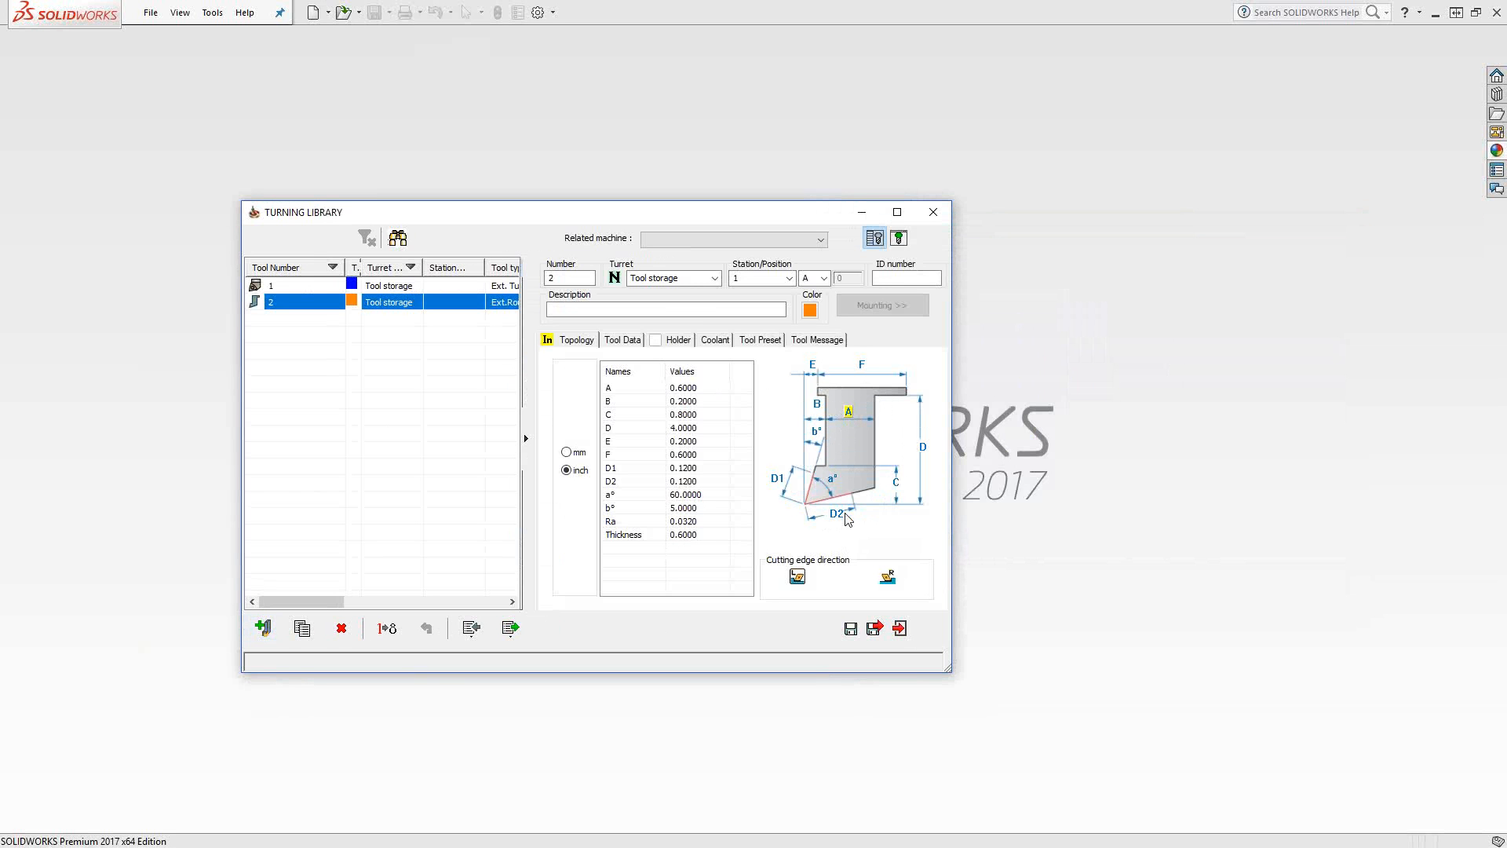
pyautogui.moveTo(909, 425)
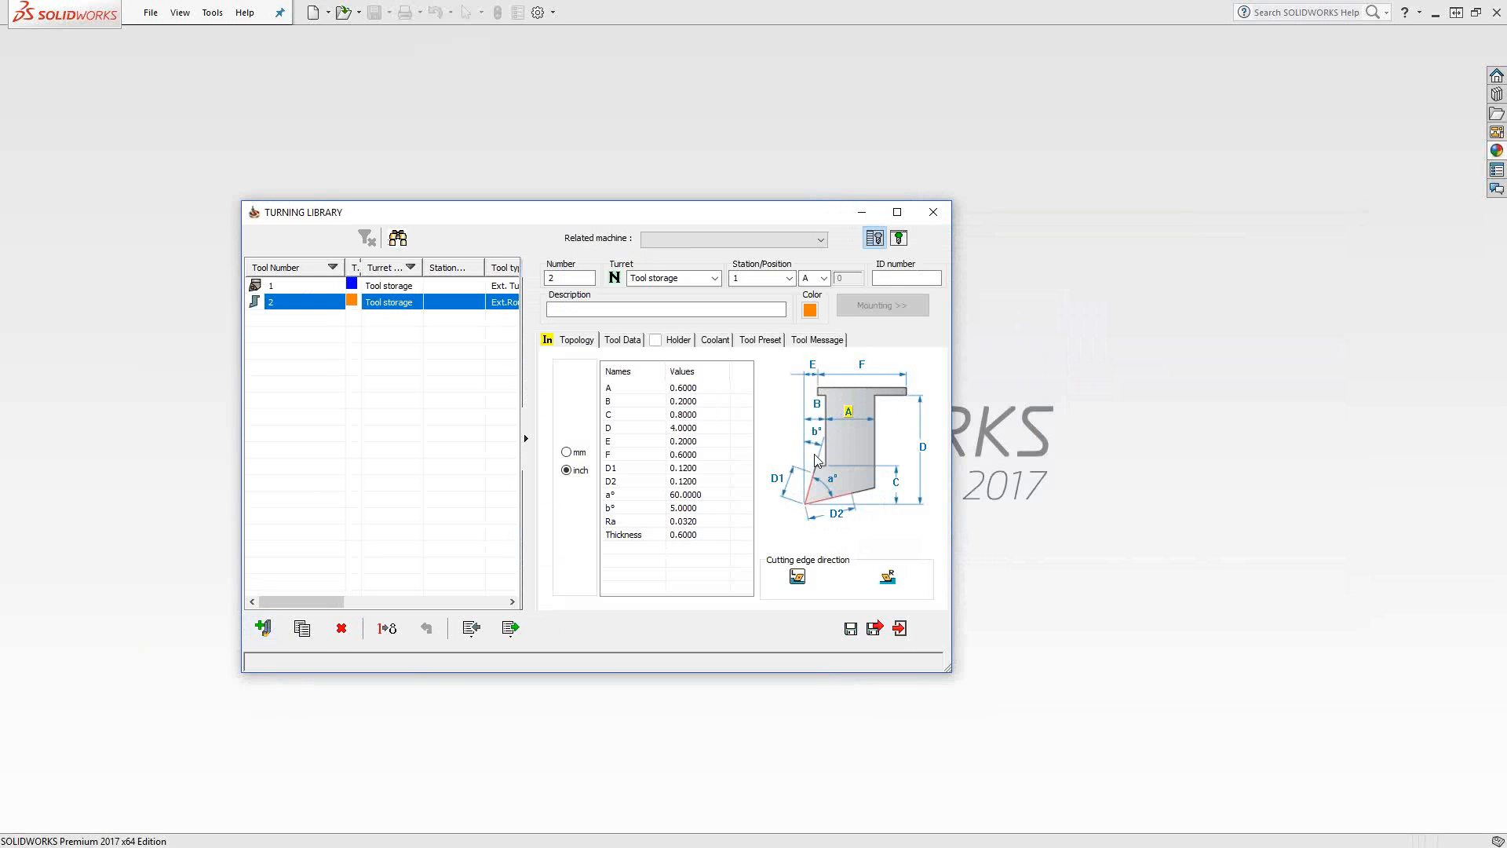
pyautogui.moveTo(822, 471)
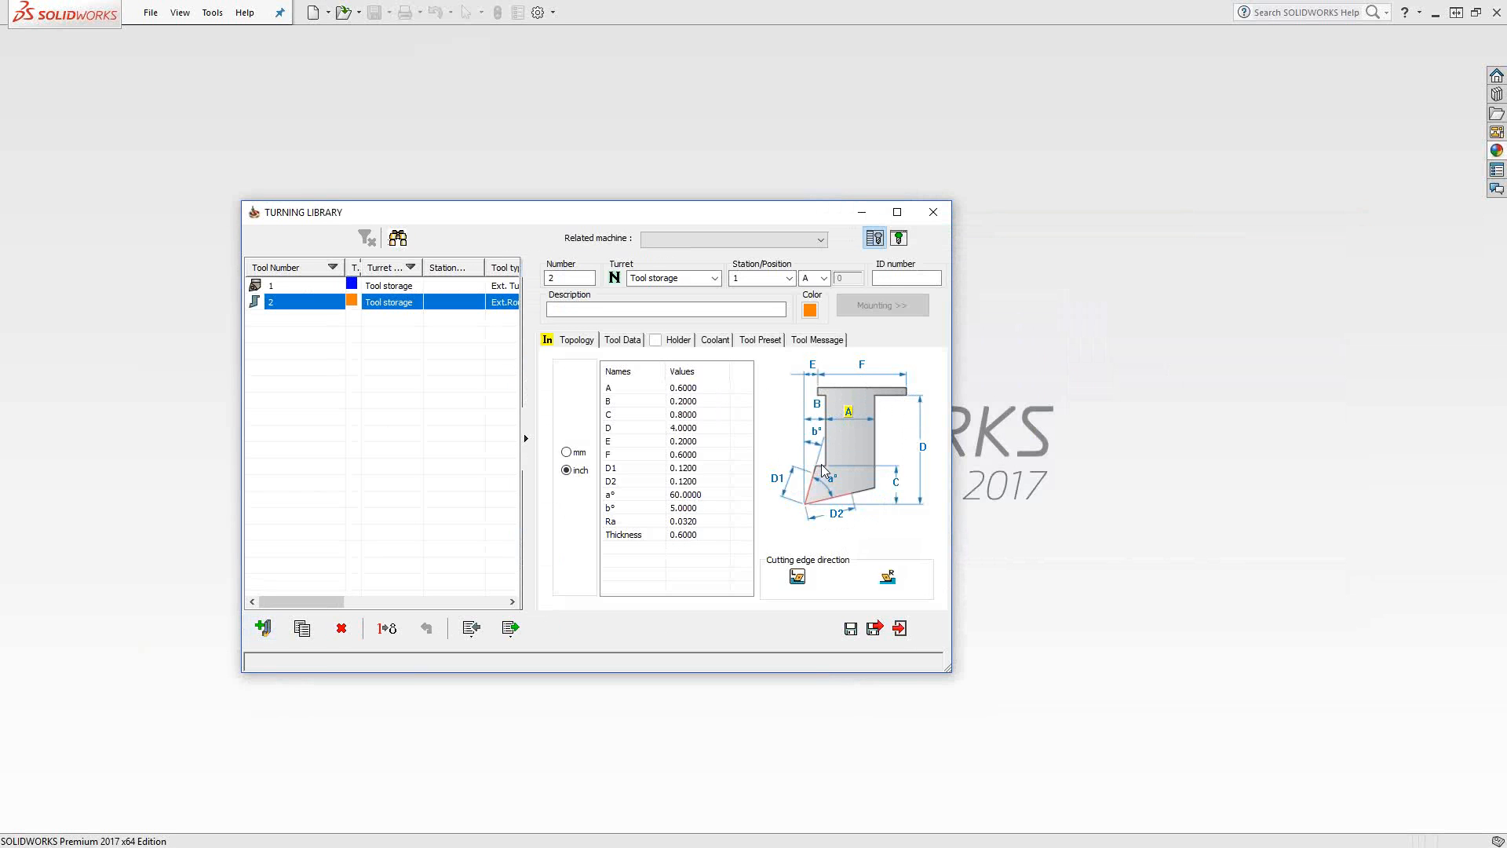
pyautogui.moveTo(886, 460)
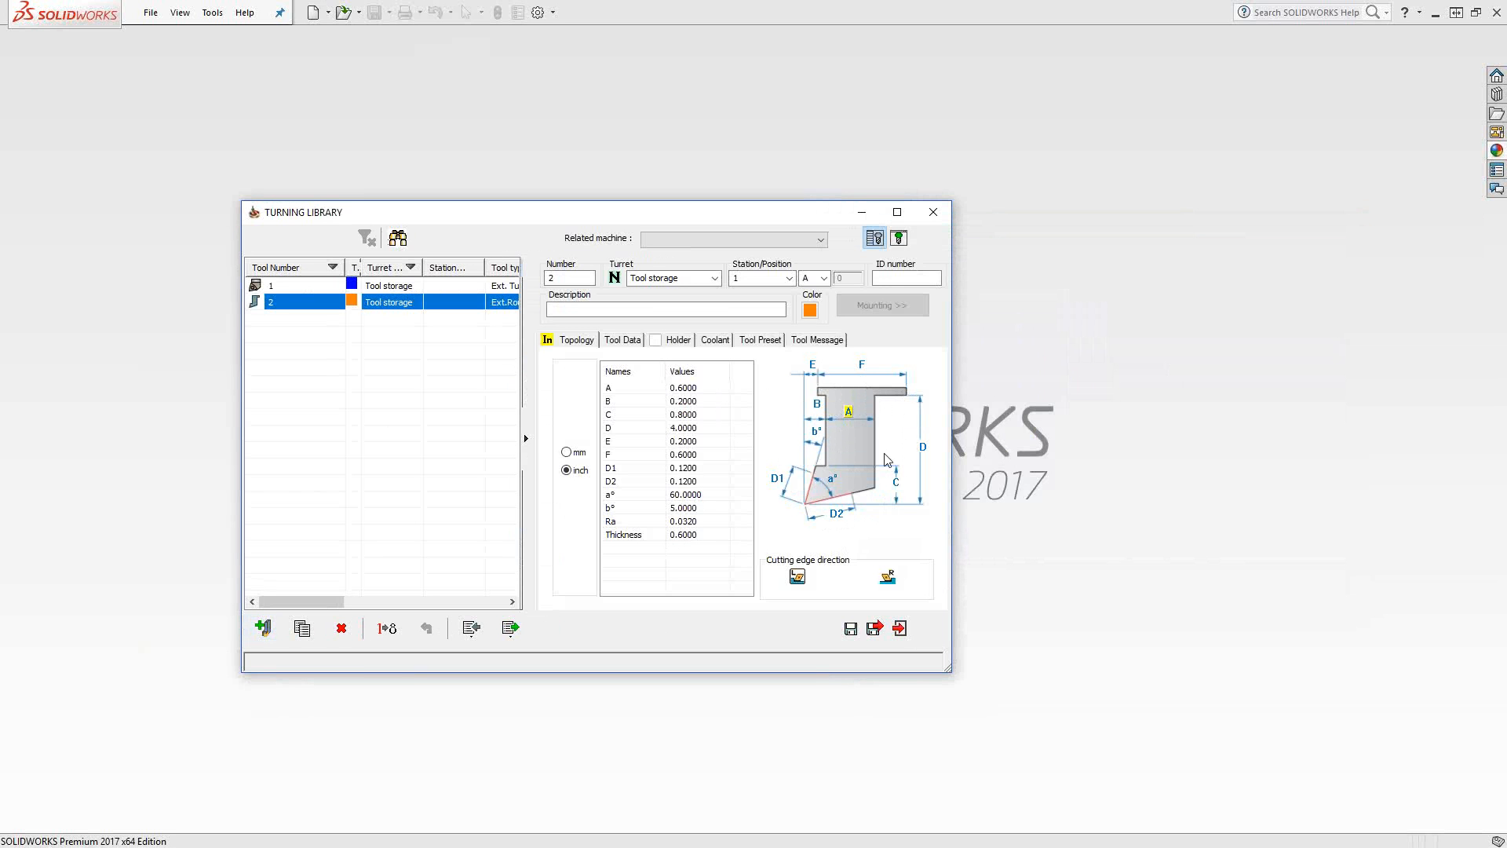
pyautogui.moveTo(875, 490)
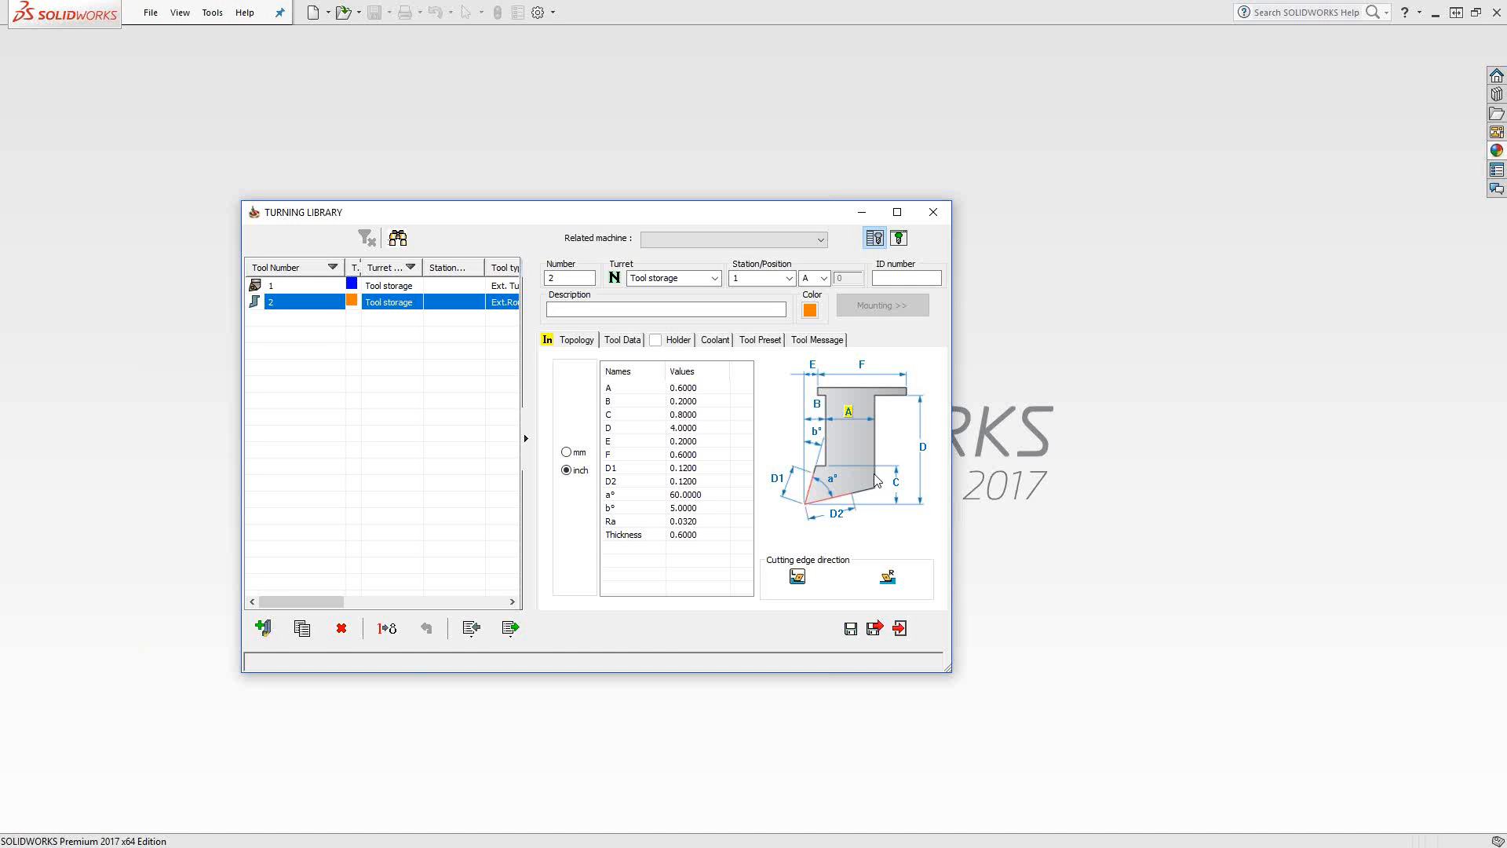
pyautogui.moveTo(883, 497)
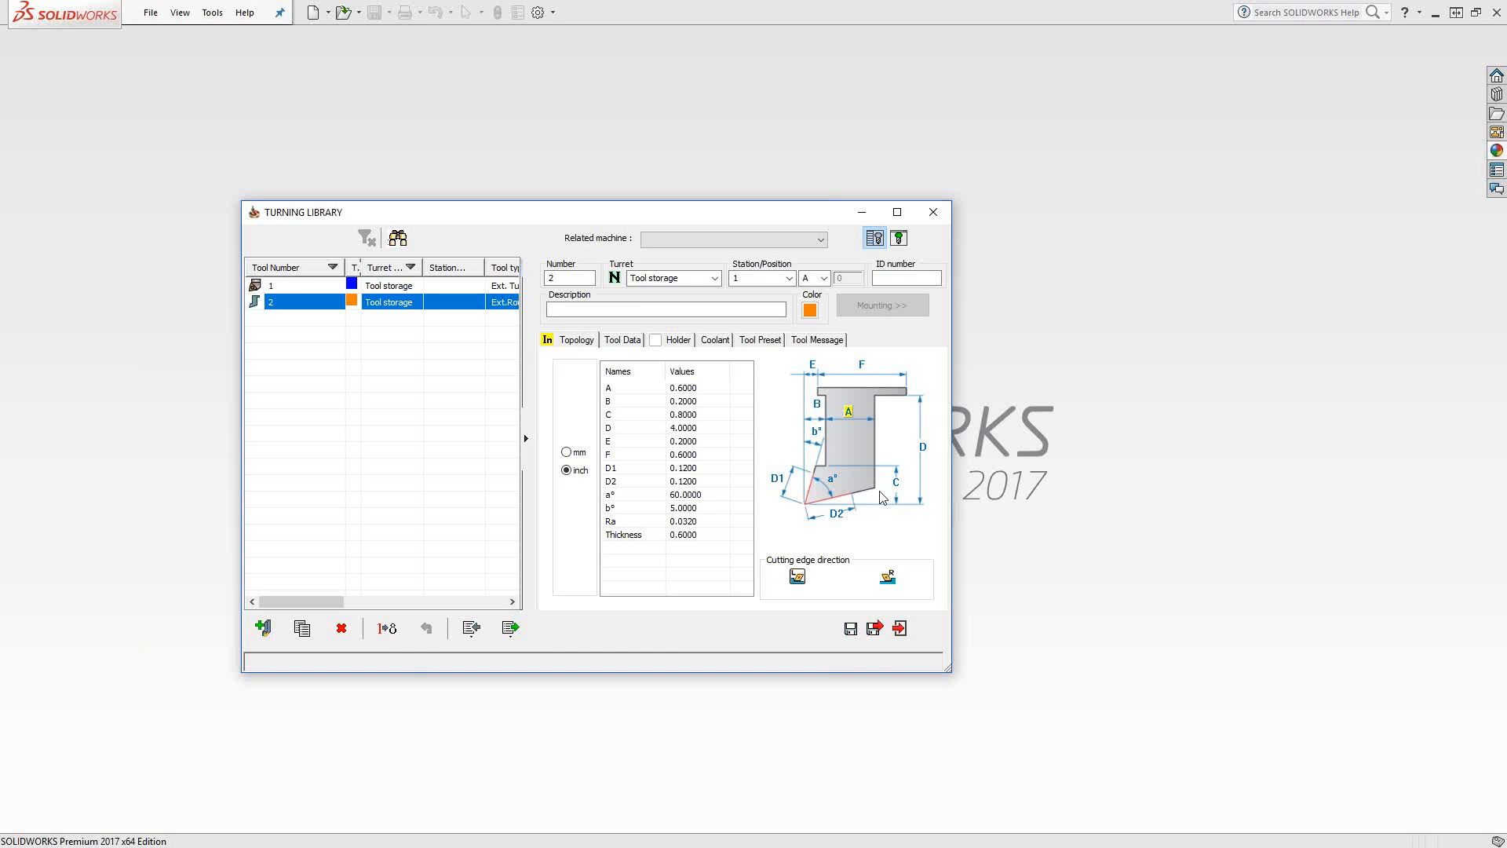
pyautogui.moveTo(848, 472)
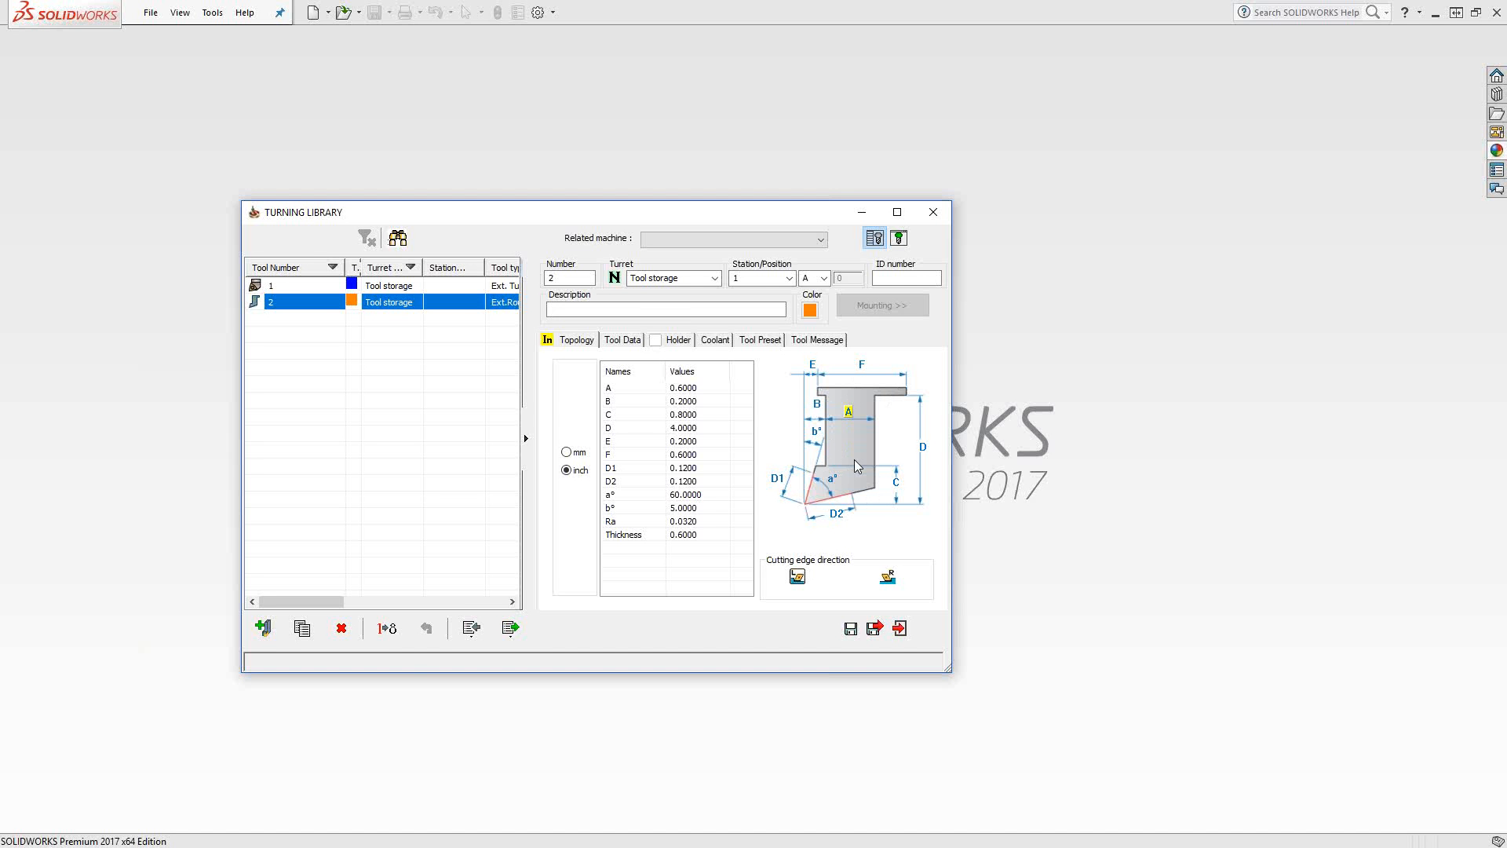
pyautogui.moveTo(786, 442)
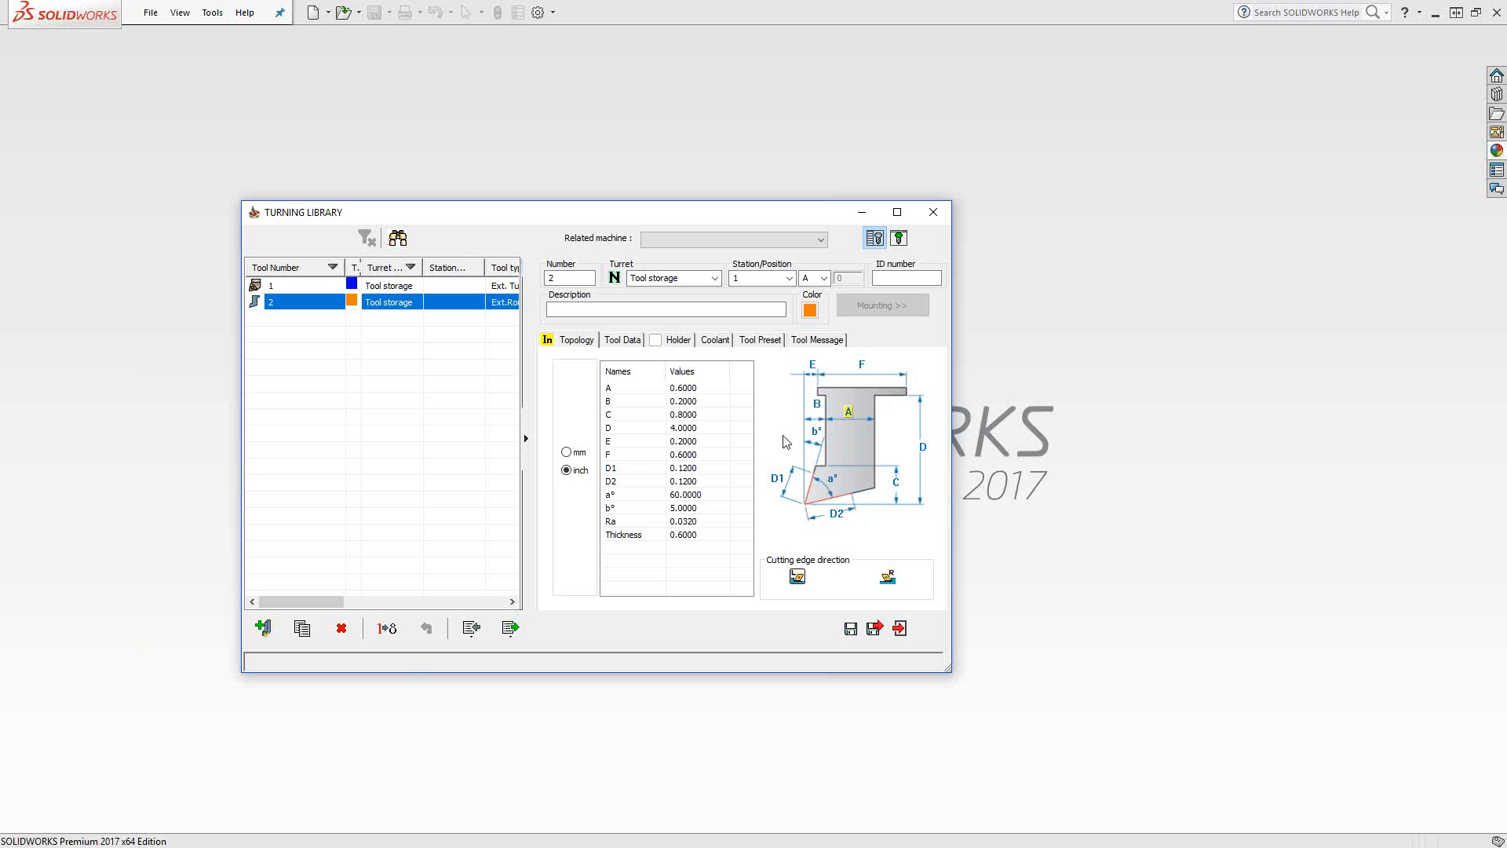
# Select tool 1 and mark its CNMG 432 tool as insert only
pyautogui.click(271, 284)
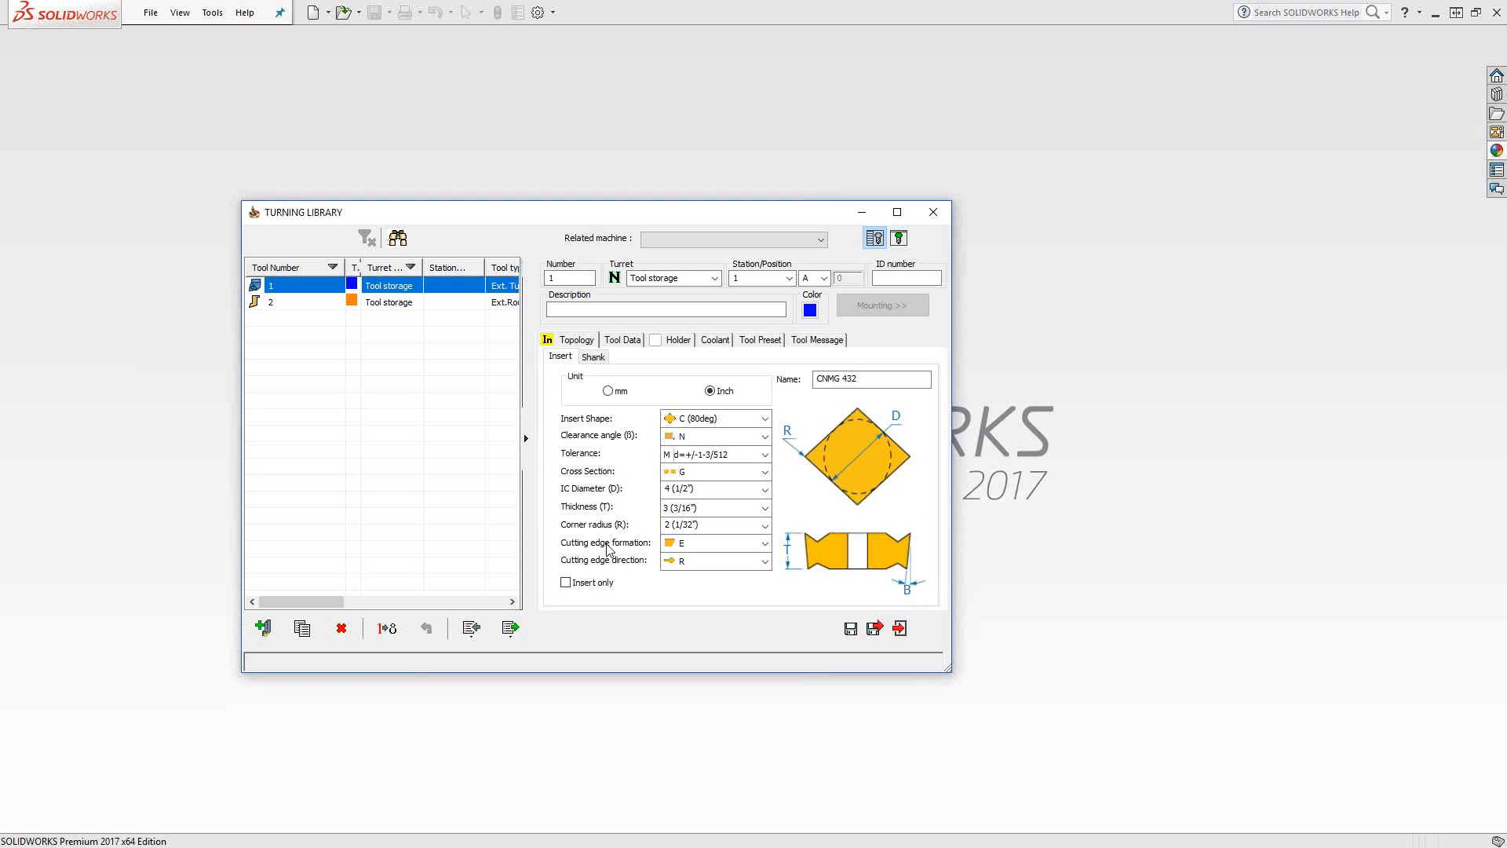
pyautogui.click(566, 582)
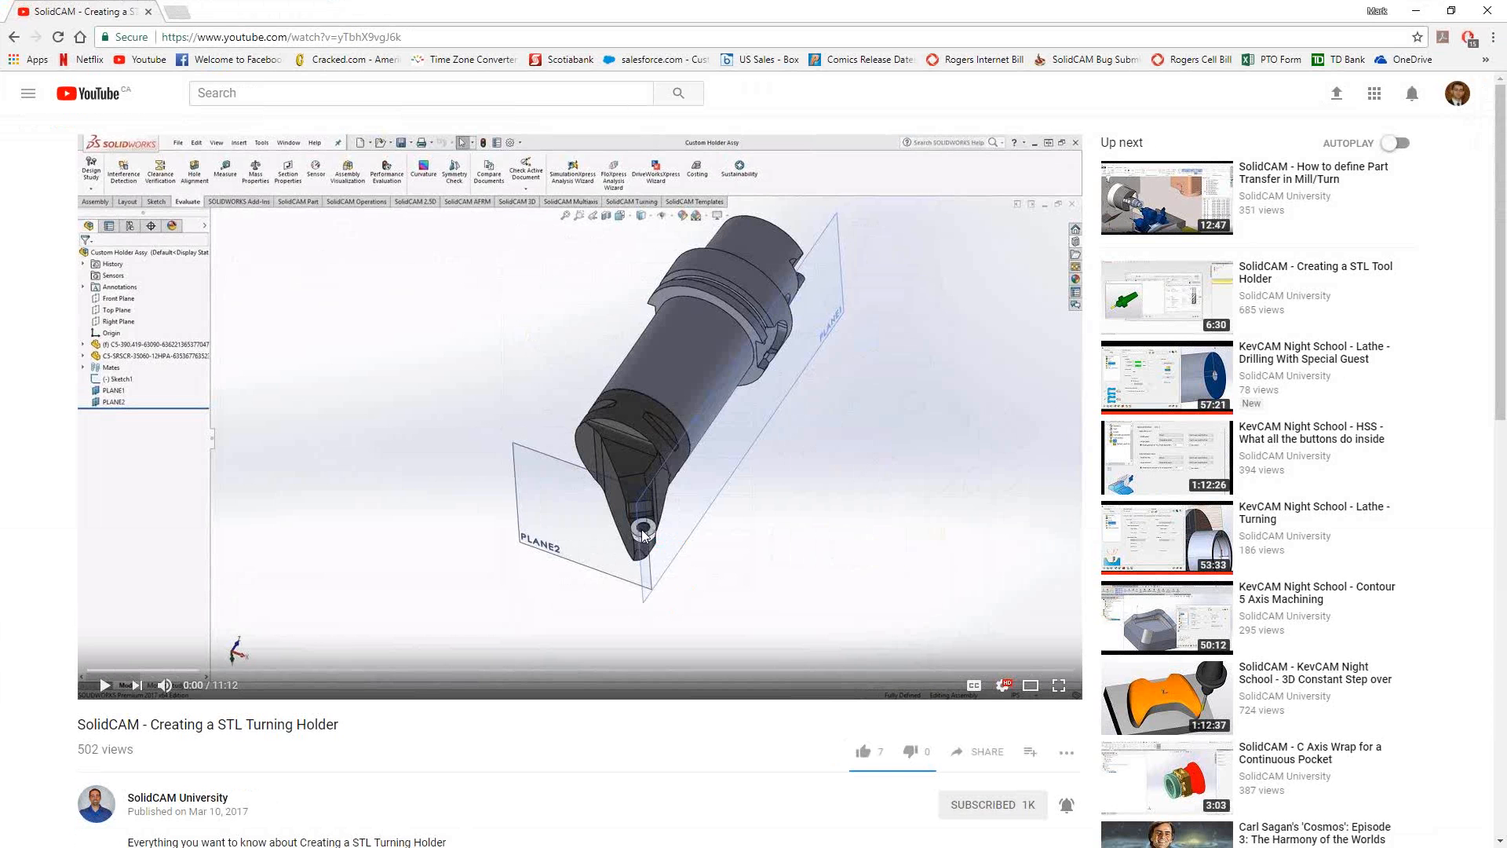
pyautogui.moveTo(690, 383)
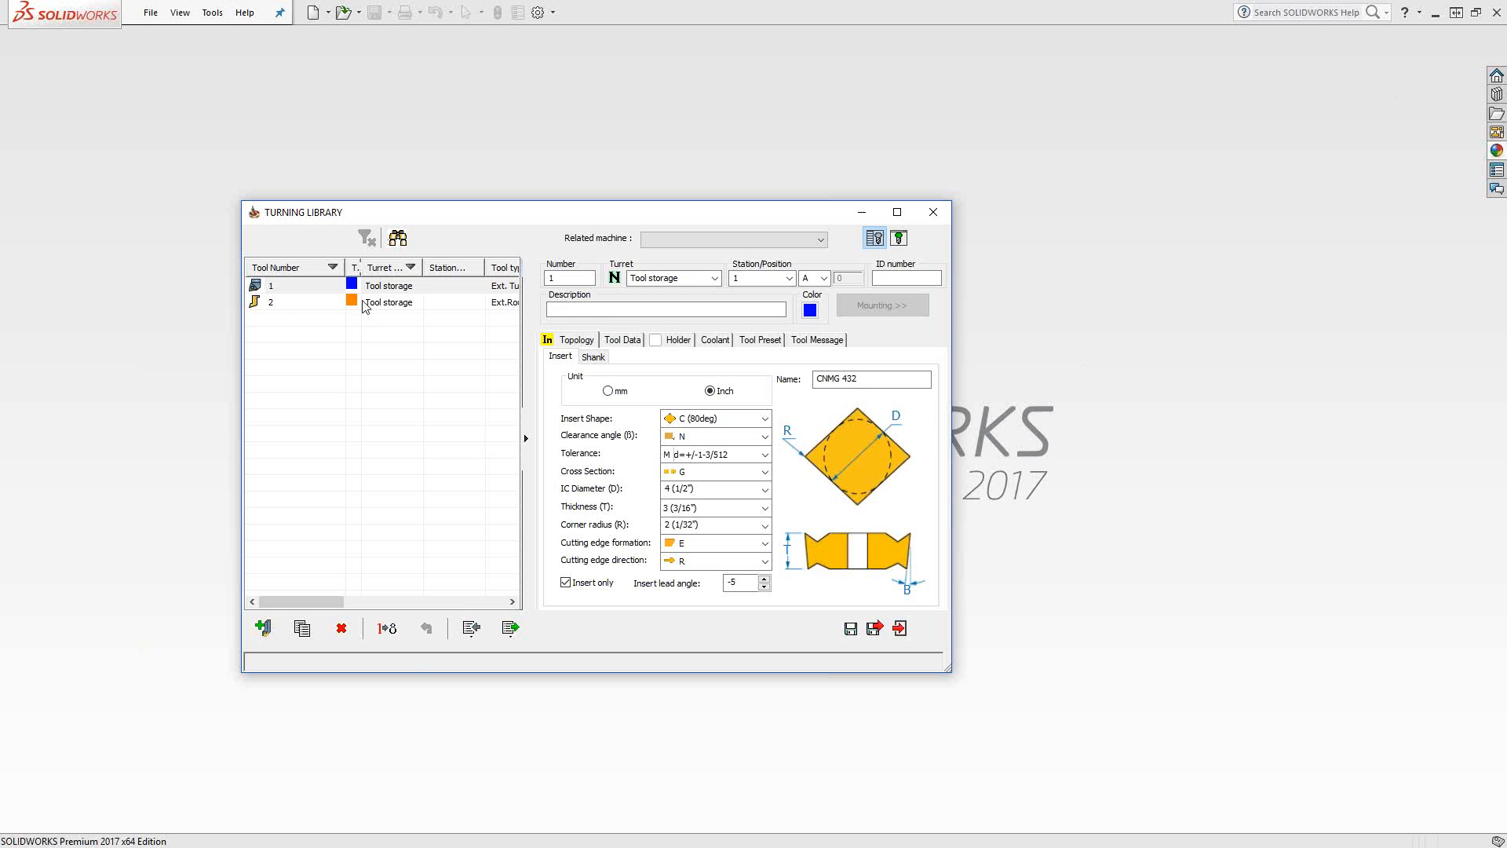
# Show tool 2's solid roughing geometry, then switch to the STL turning holder video
pyautogui.click(288, 302)
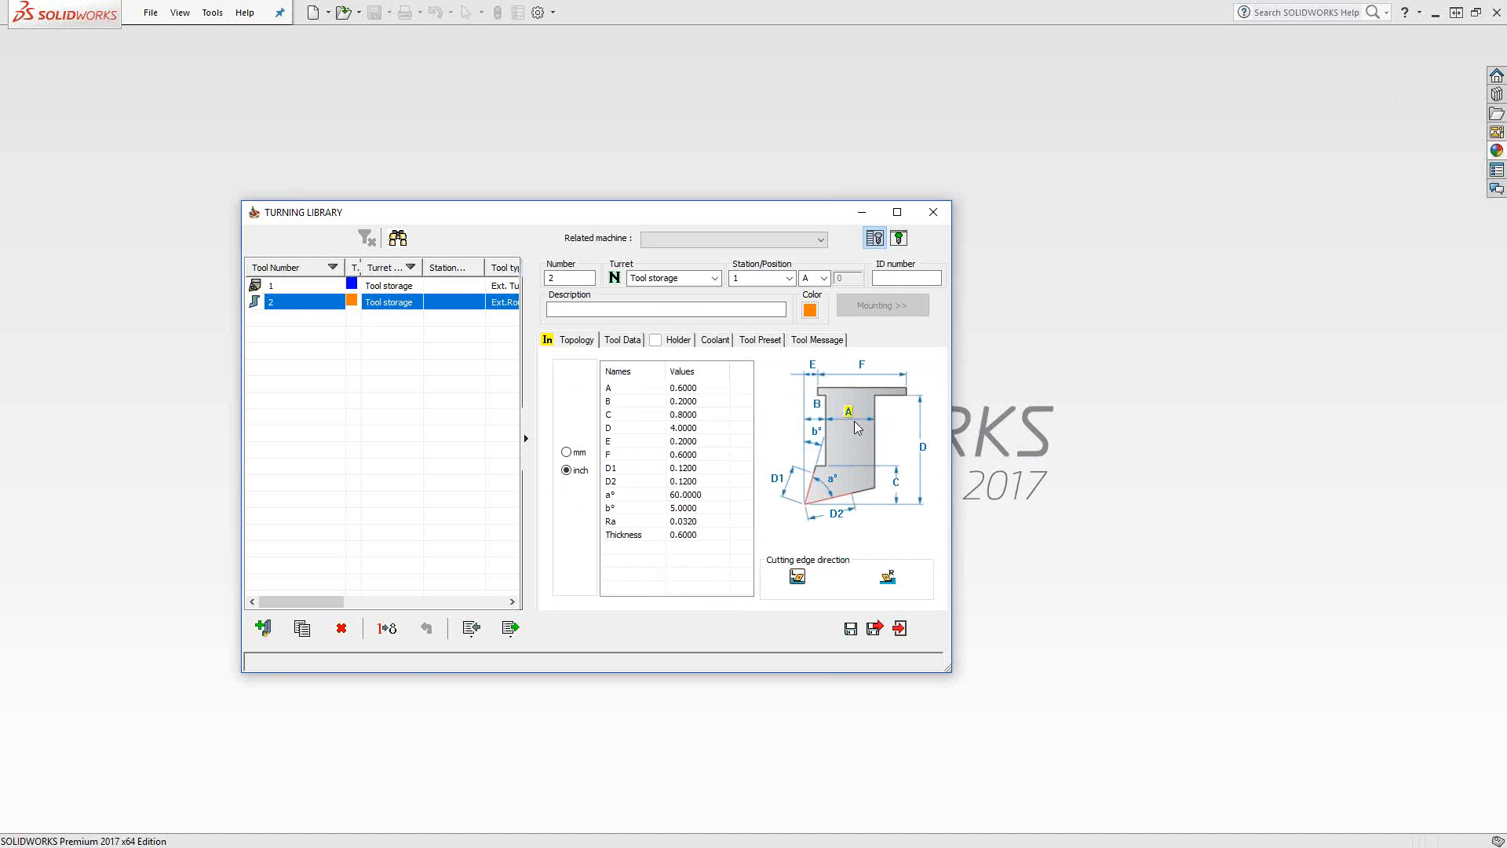
pyautogui.moveTo(848, 428)
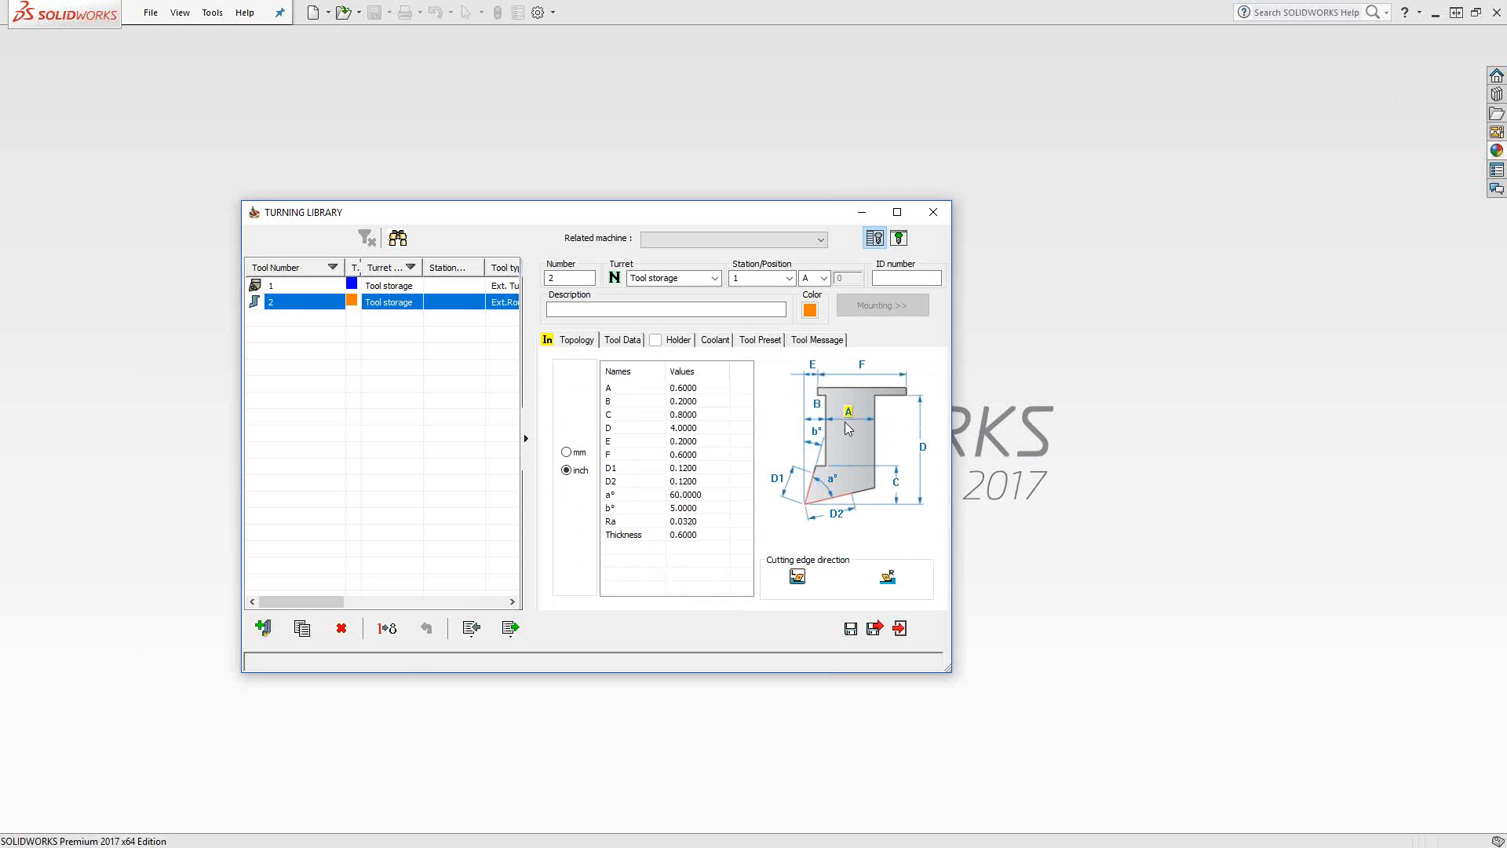
pyautogui.click(622, 339)
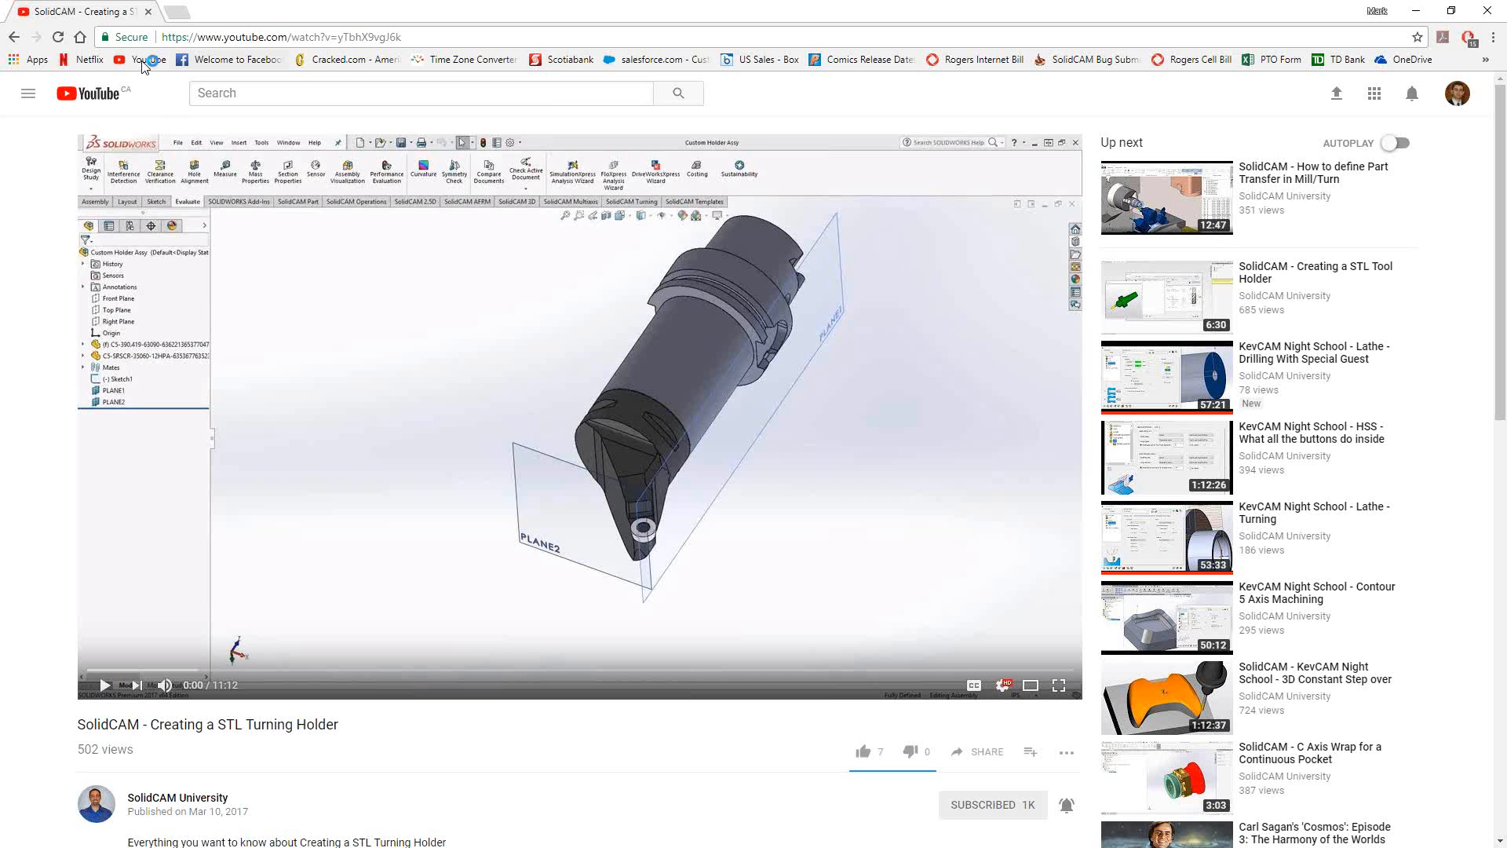
# Go to the YouTube home page and open the SolidCAM University channel
pyautogui.click(94, 93)
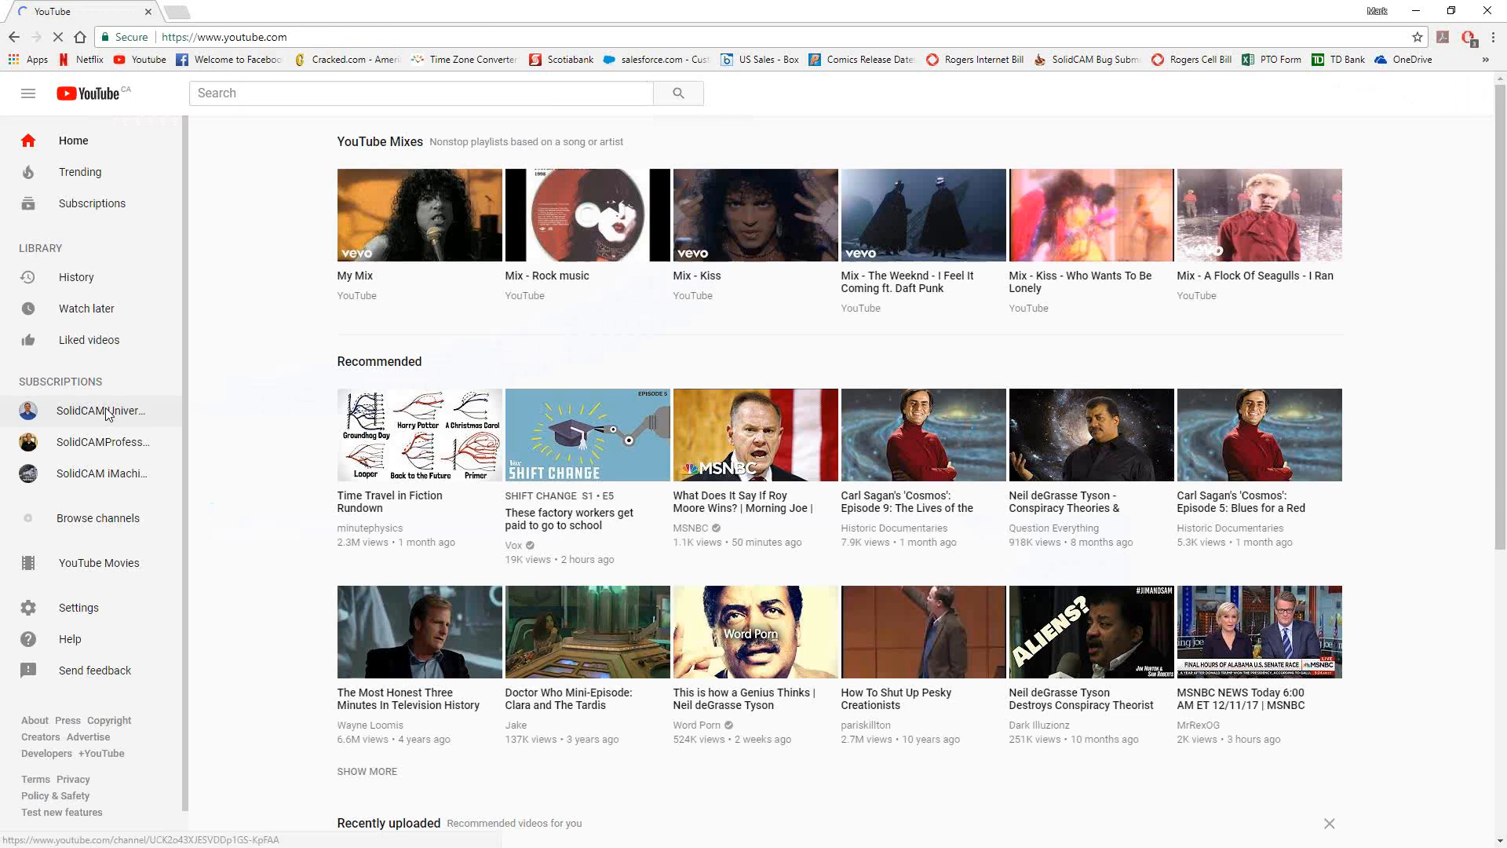
pyautogui.click(104, 410)
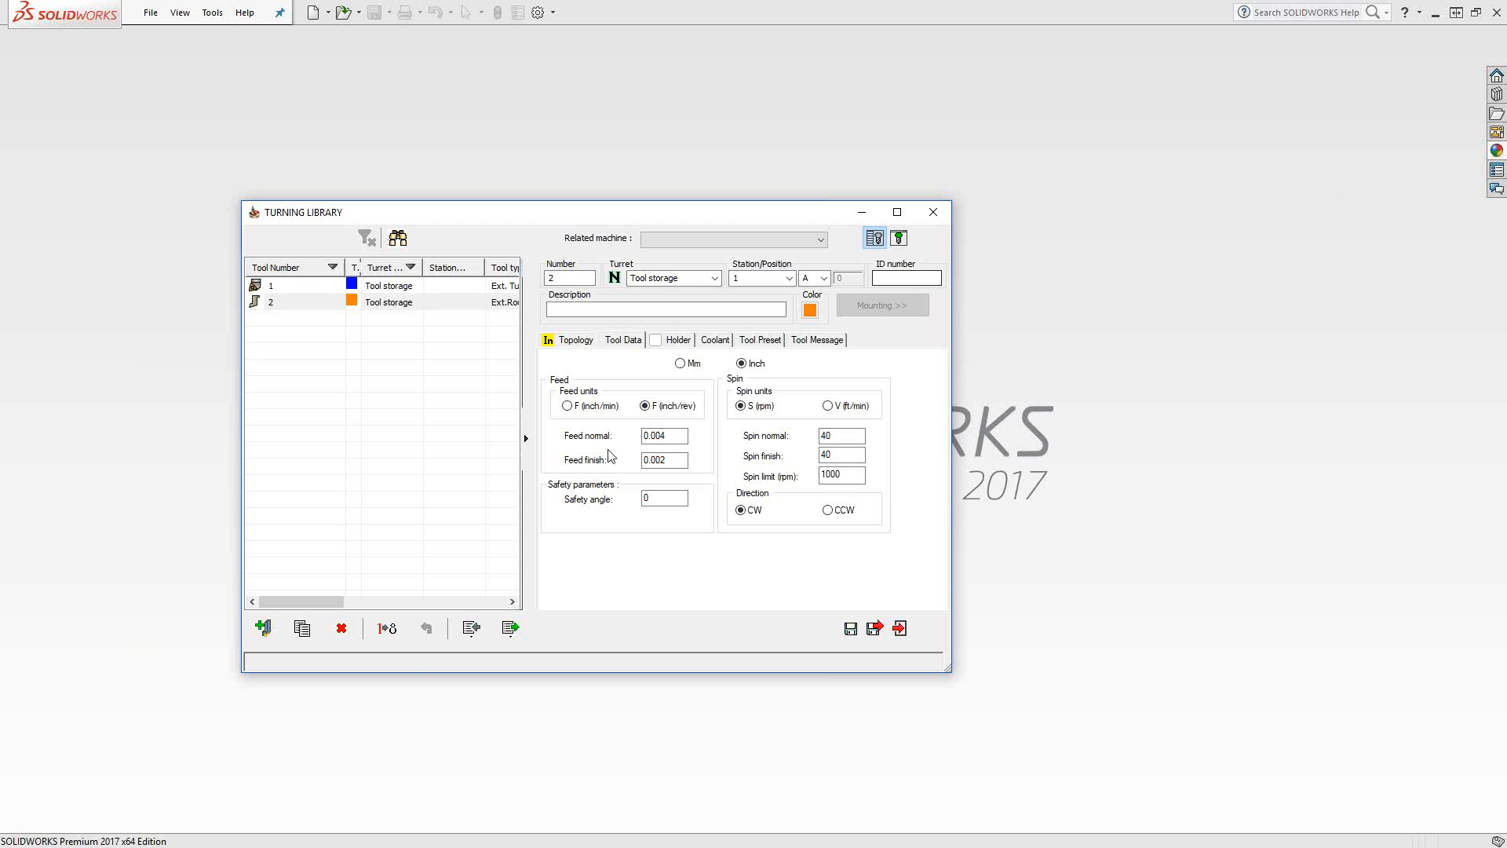
# Review tool 1's insert-only settings, then show tool 2's geometry dimensions again
pyautogui.click(288, 284)
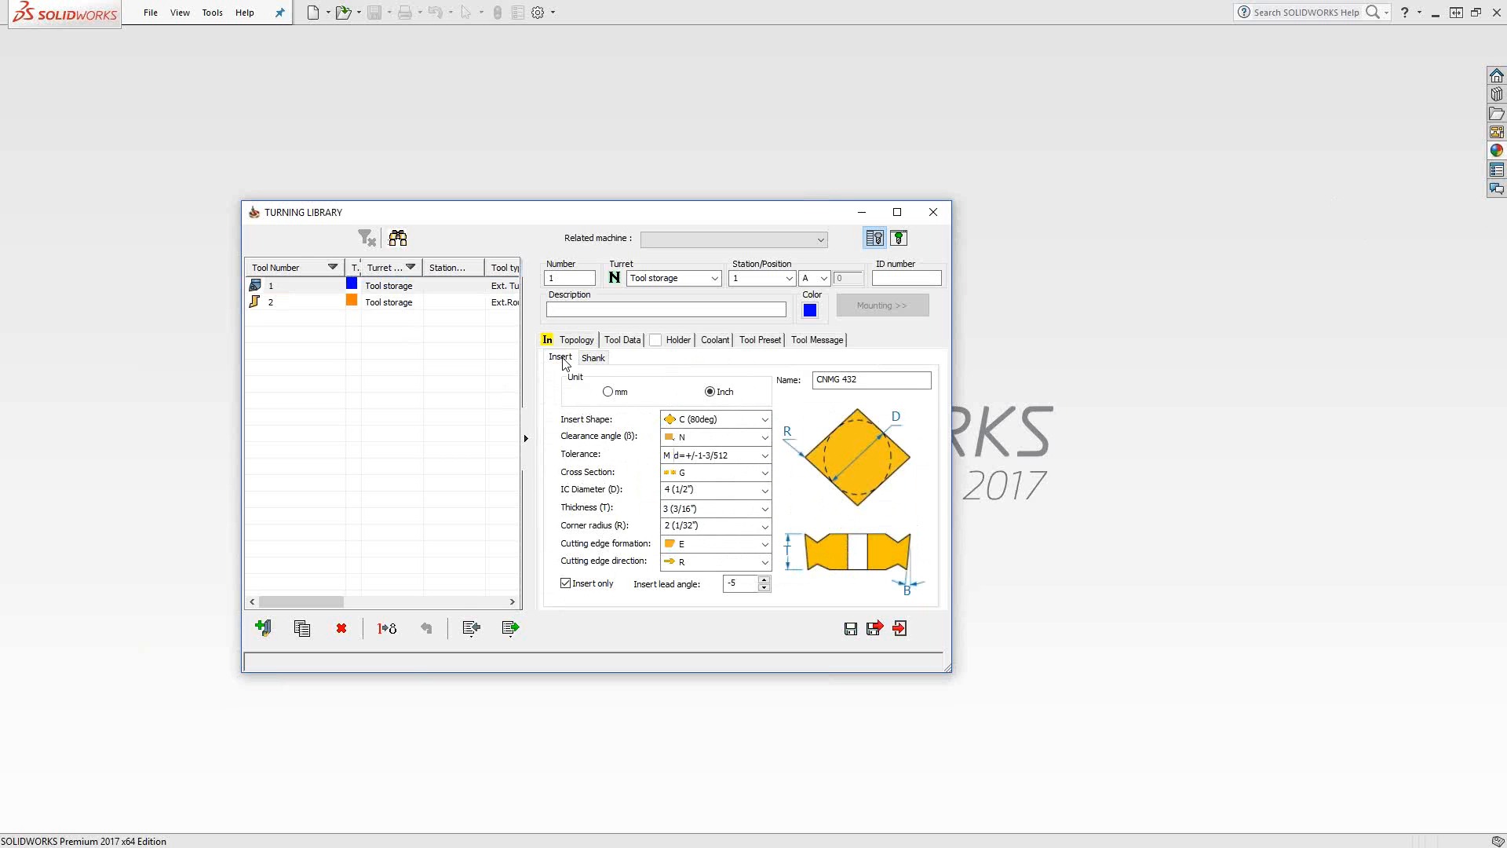
pyautogui.click(288, 301)
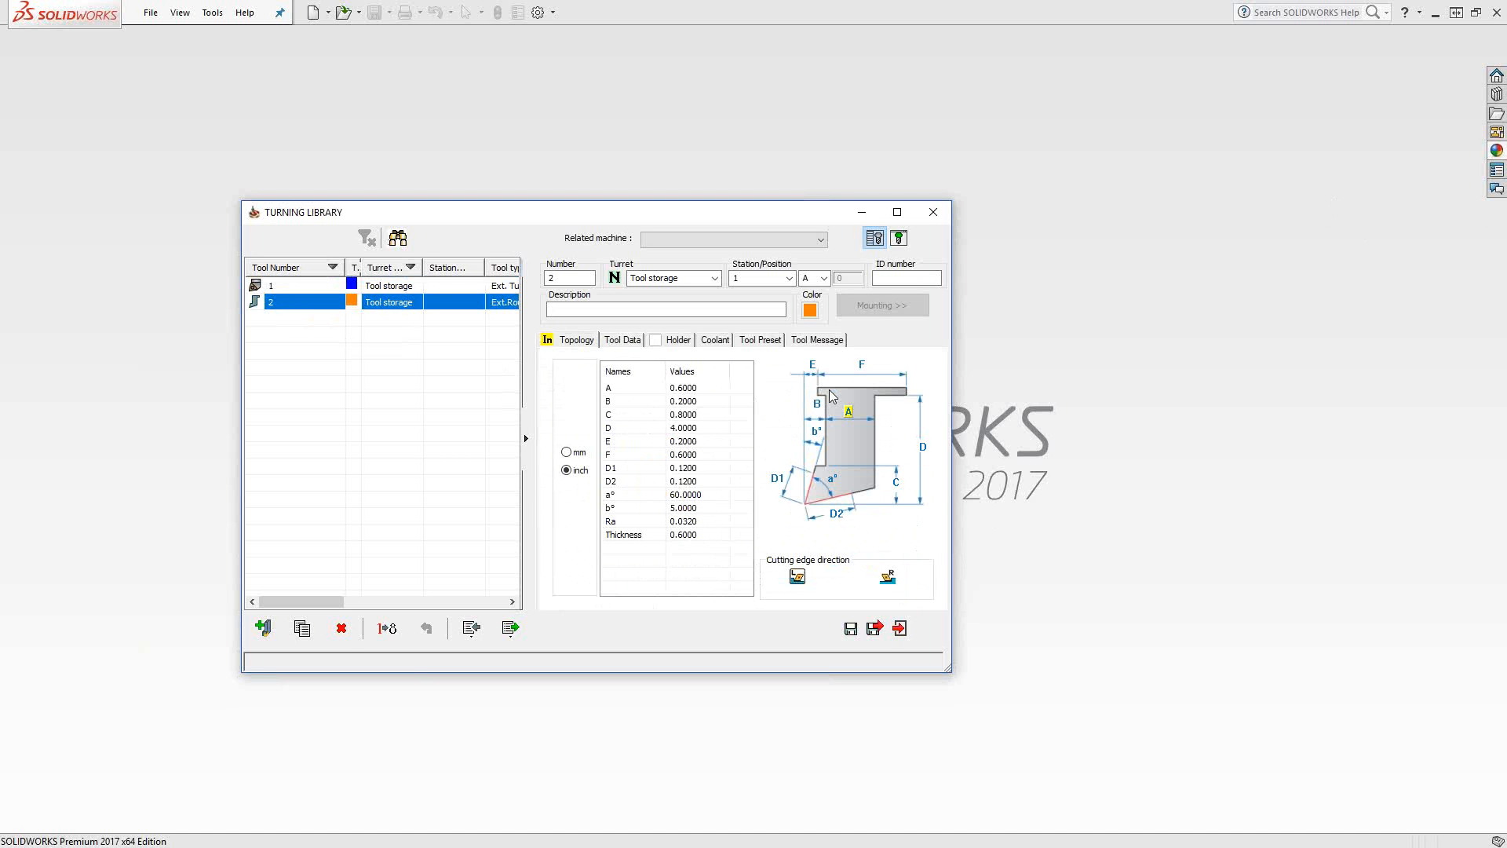
pyautogui.moveTo(800, 464)
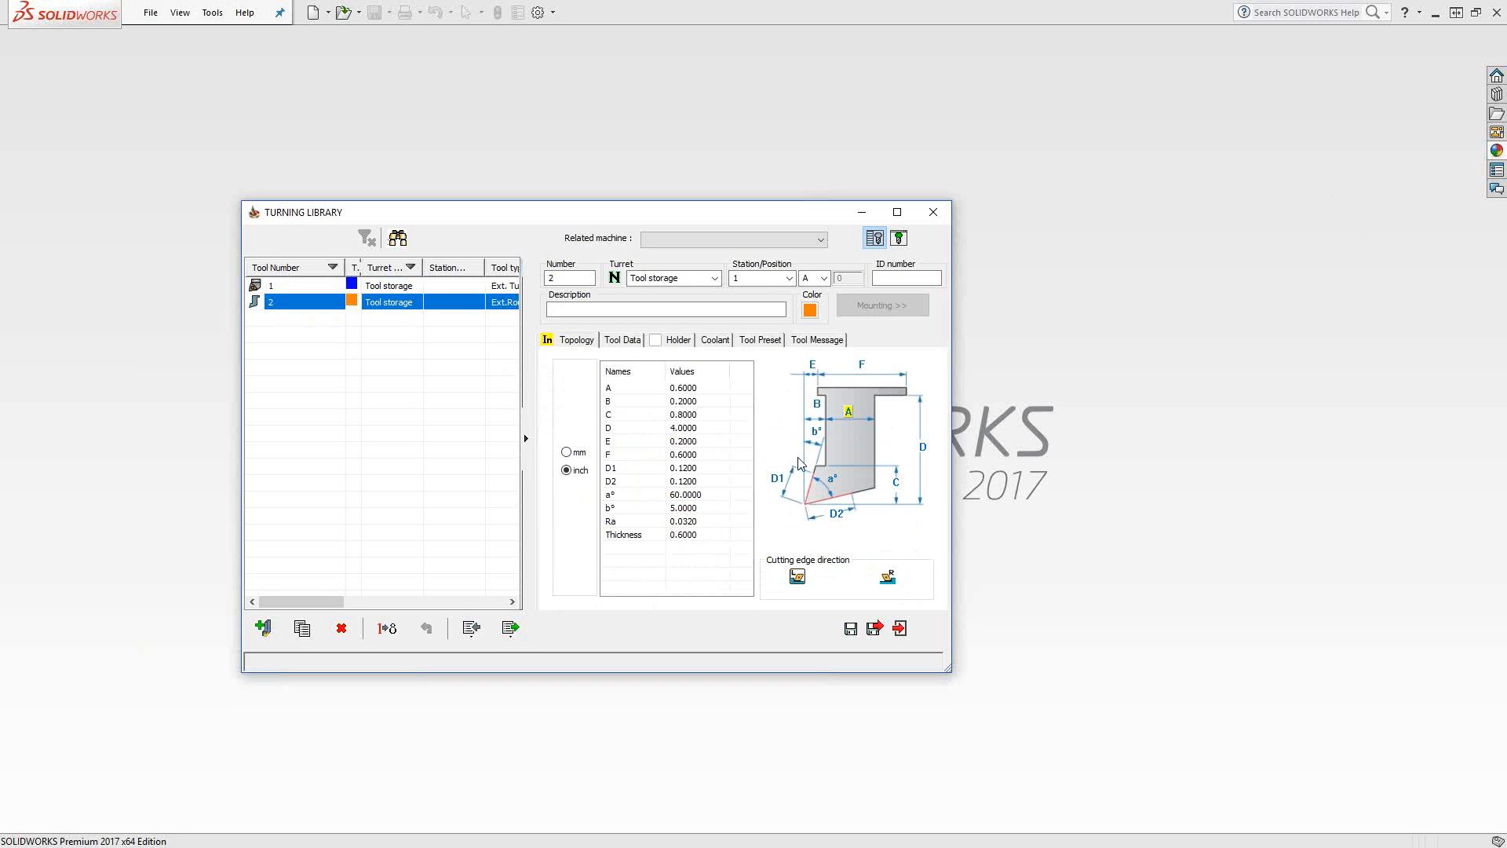